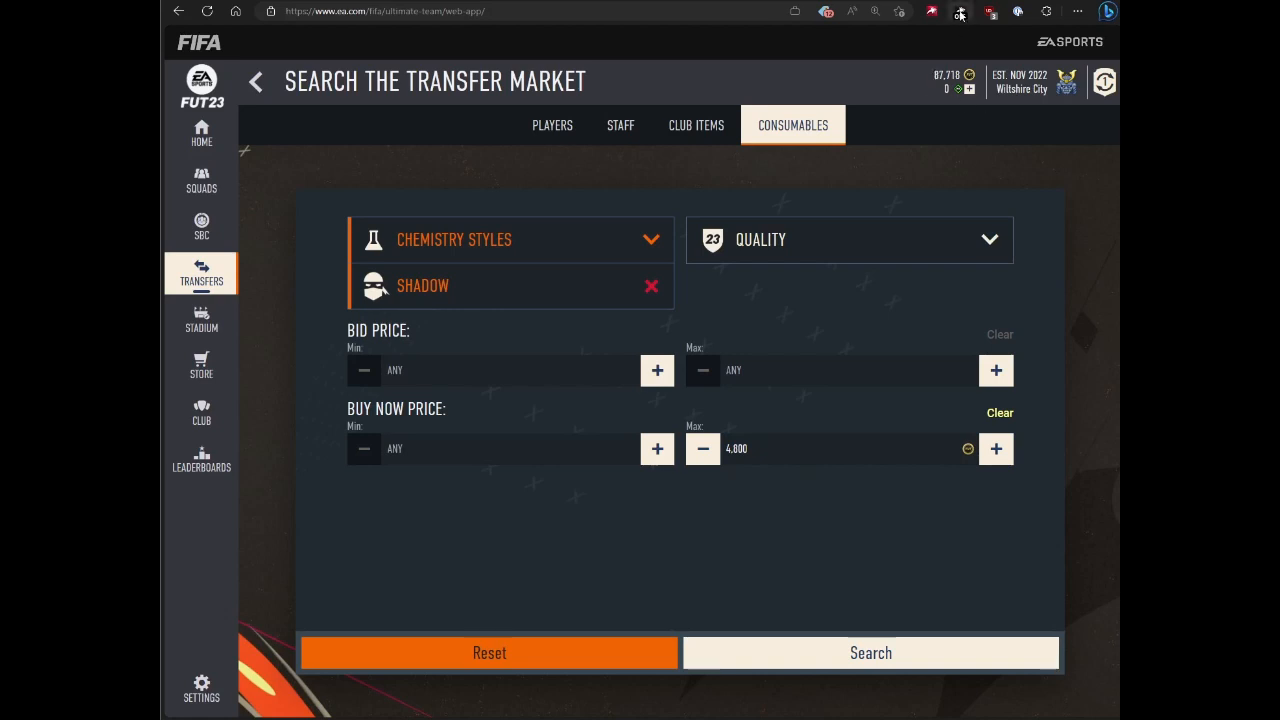
- Browse the extension's sniping bot and support sections, ending back at the main menu
left_click(959, 11)
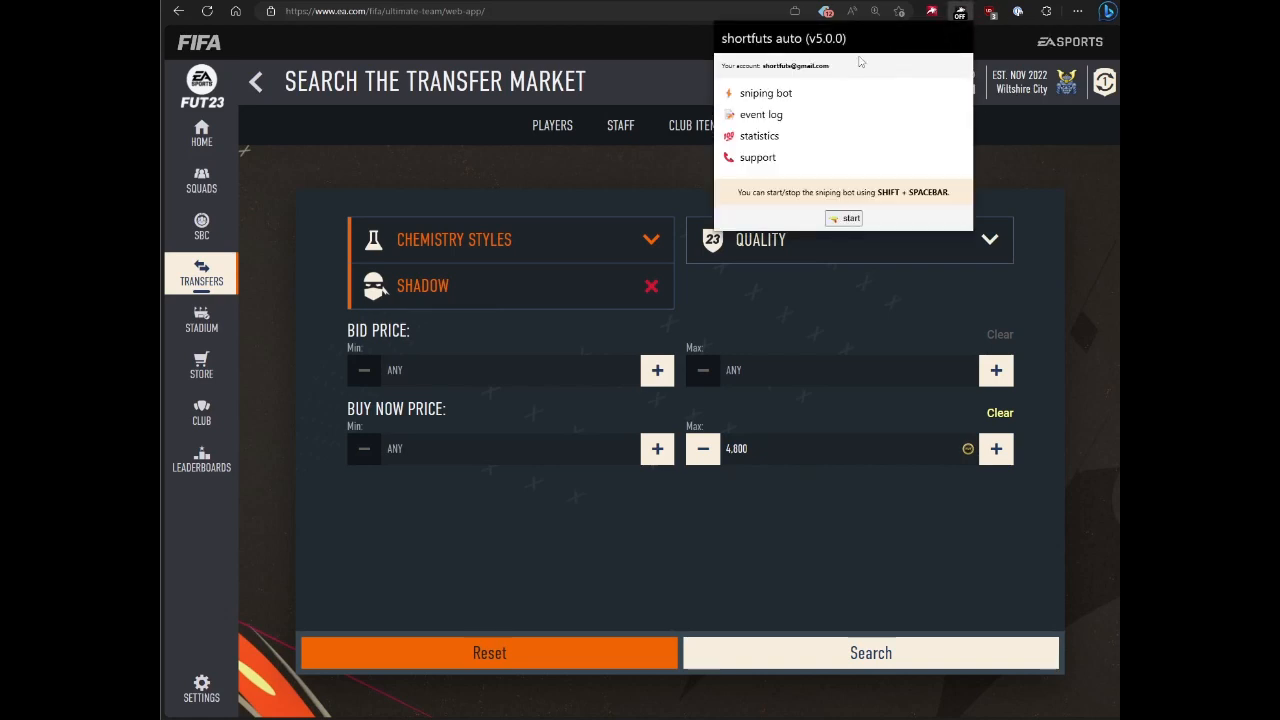
mouse_move(850, 84)
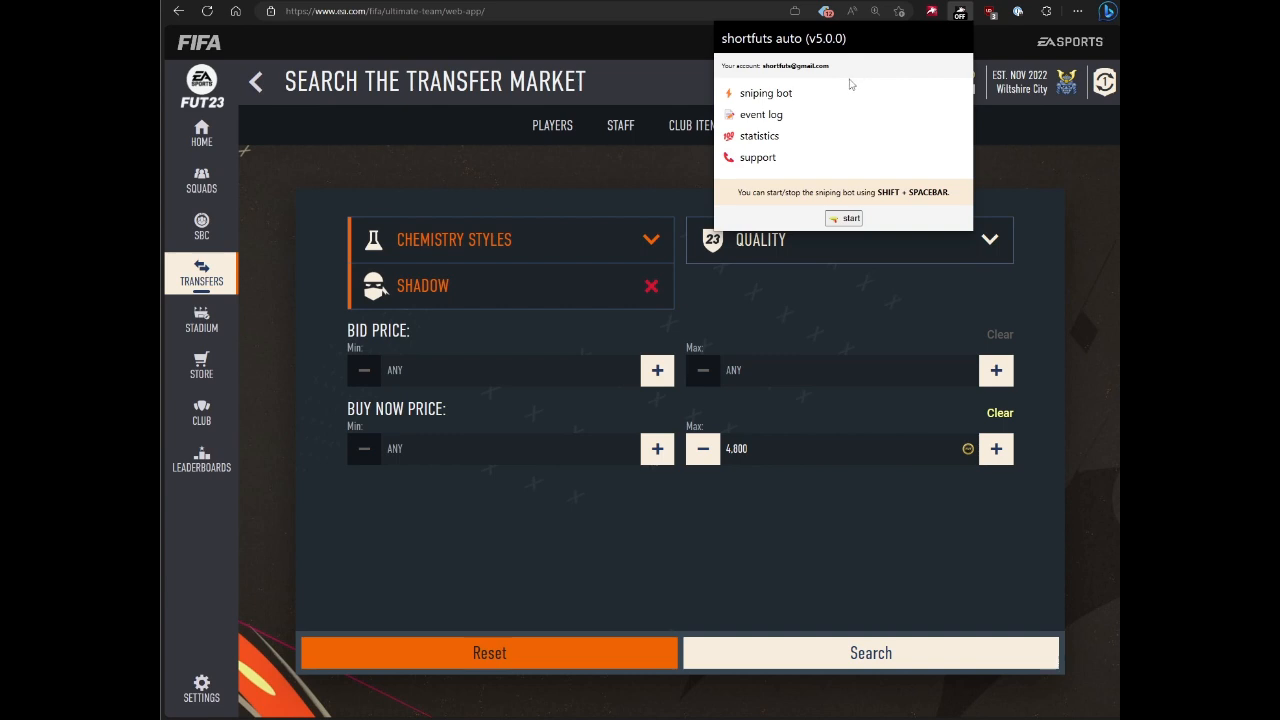
mouse_move(815, 103)
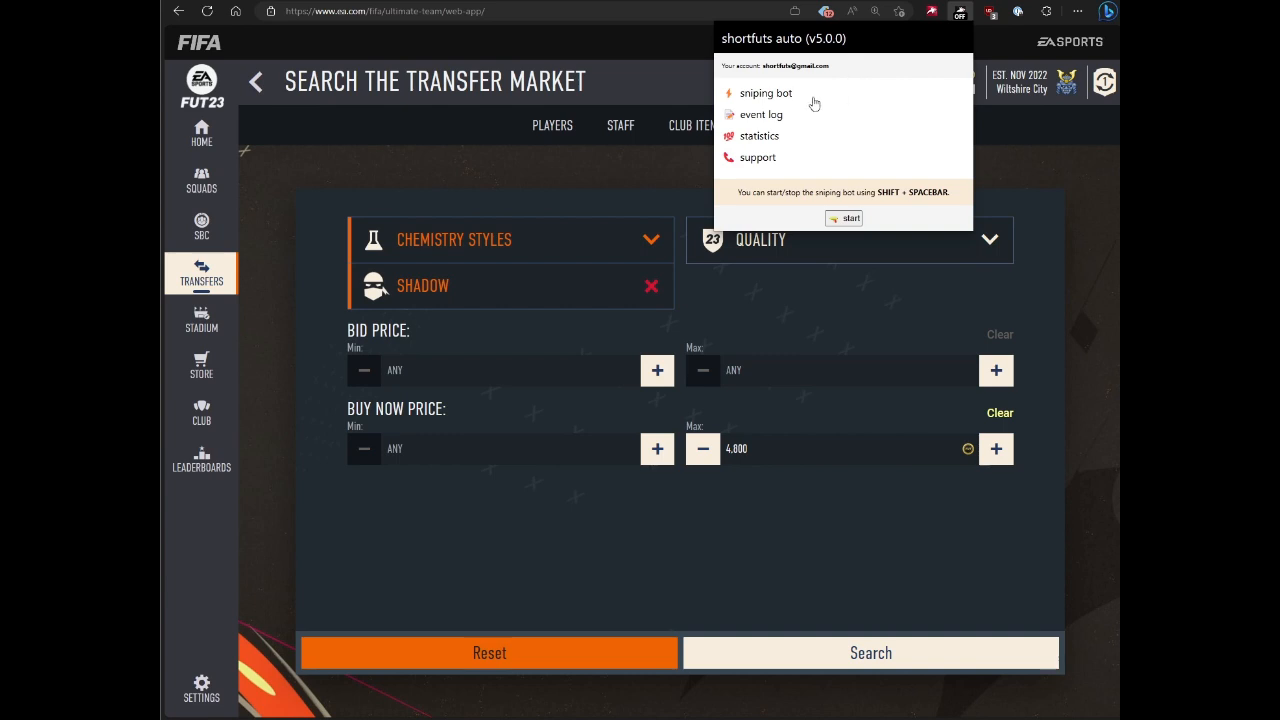
mouse_move(773, 97)
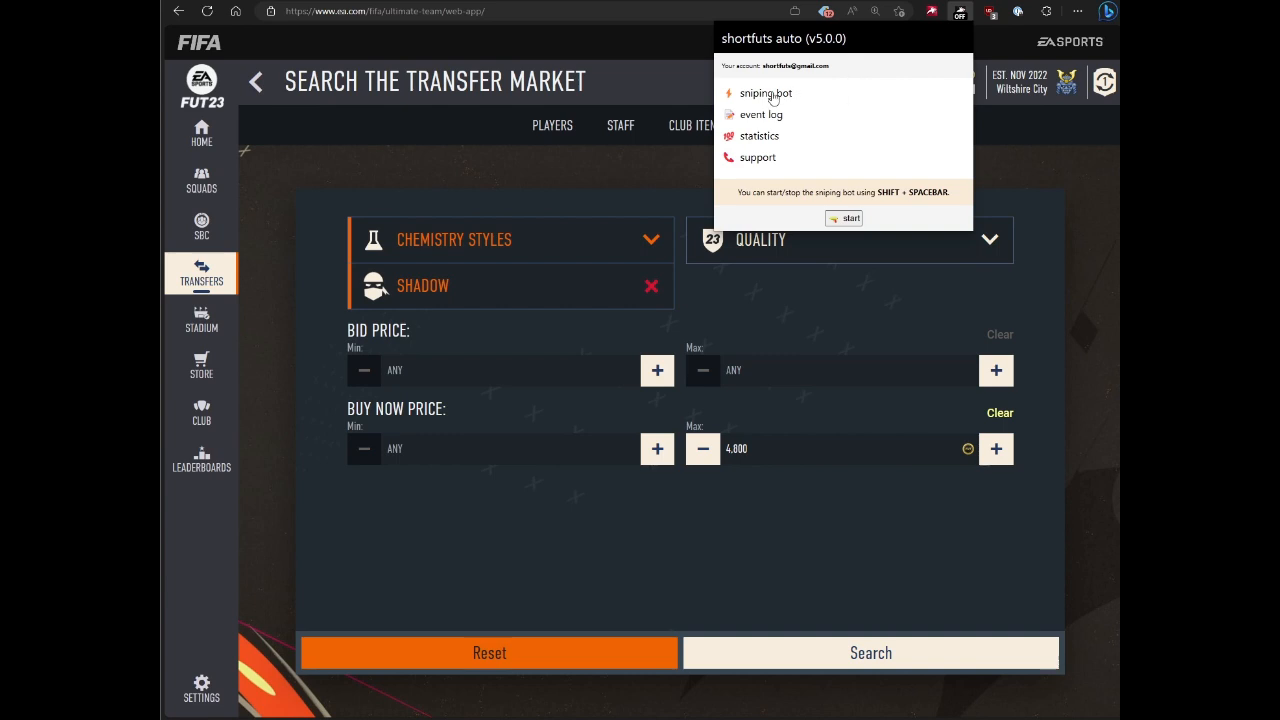
mouse_move(800, 100)
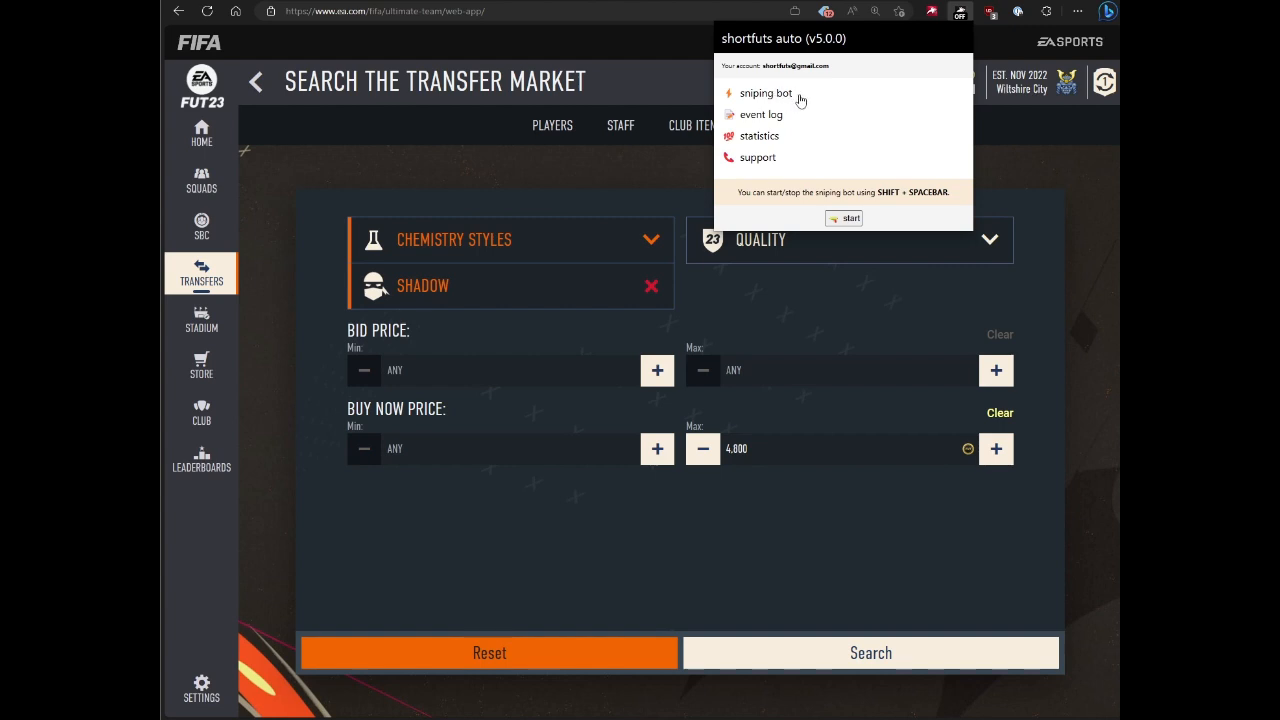
left_click(765, 93)
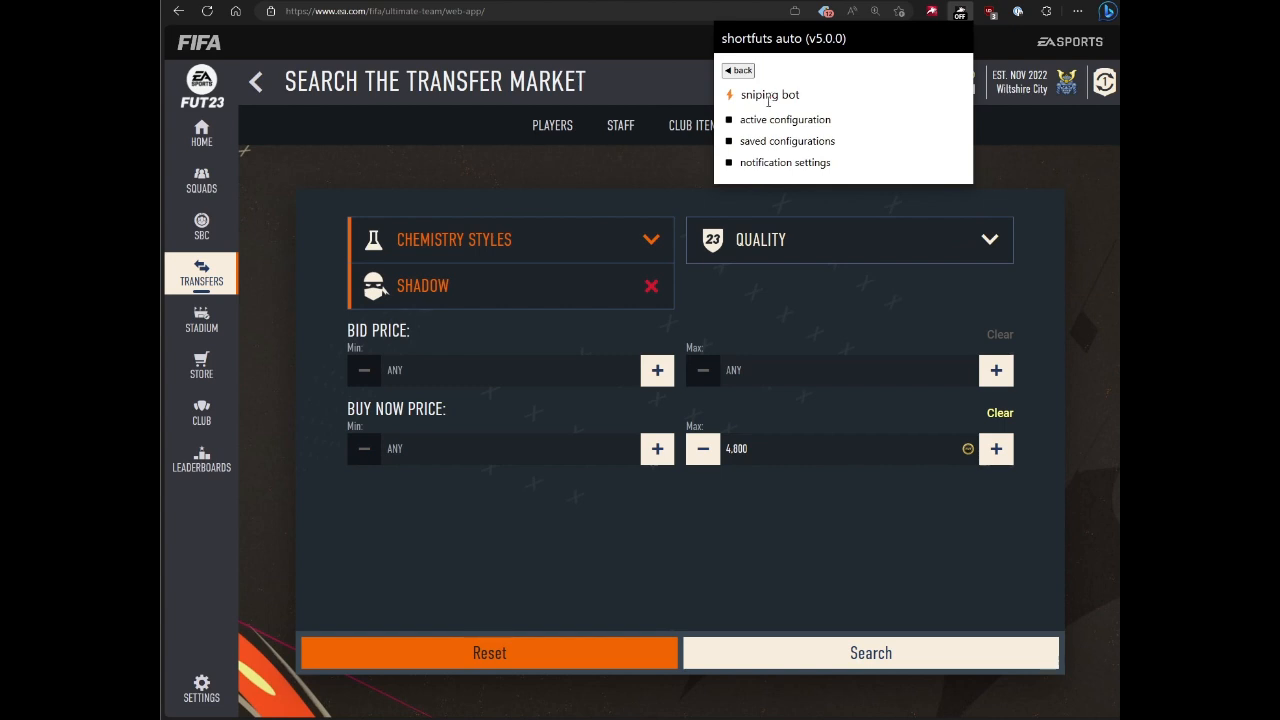
left_click(740, 70)
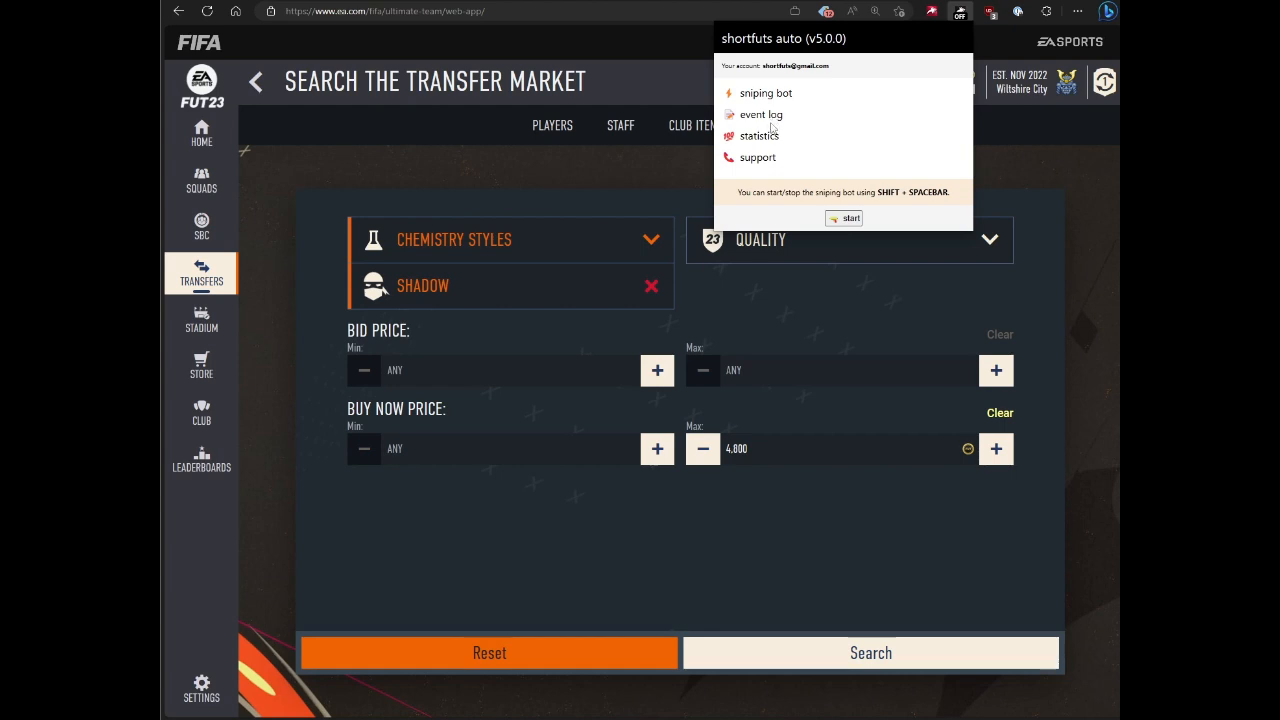
left_click(759, 136)
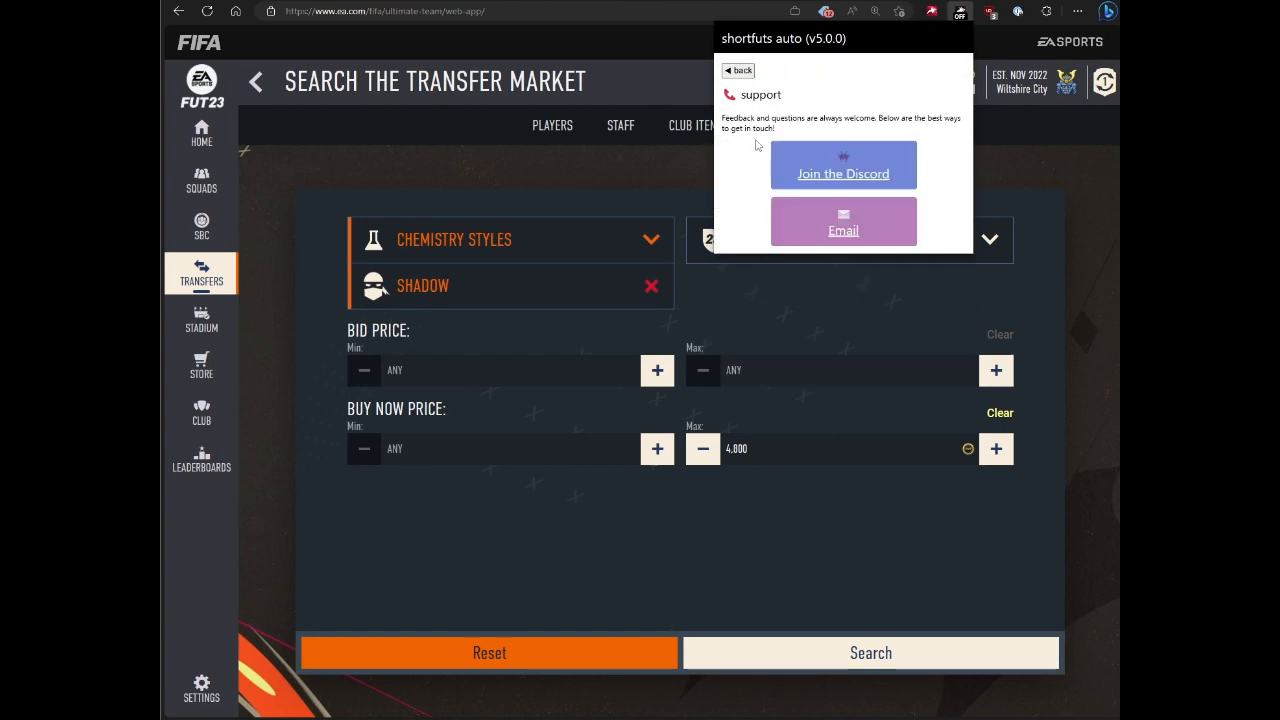
mouse_move(738, 71)
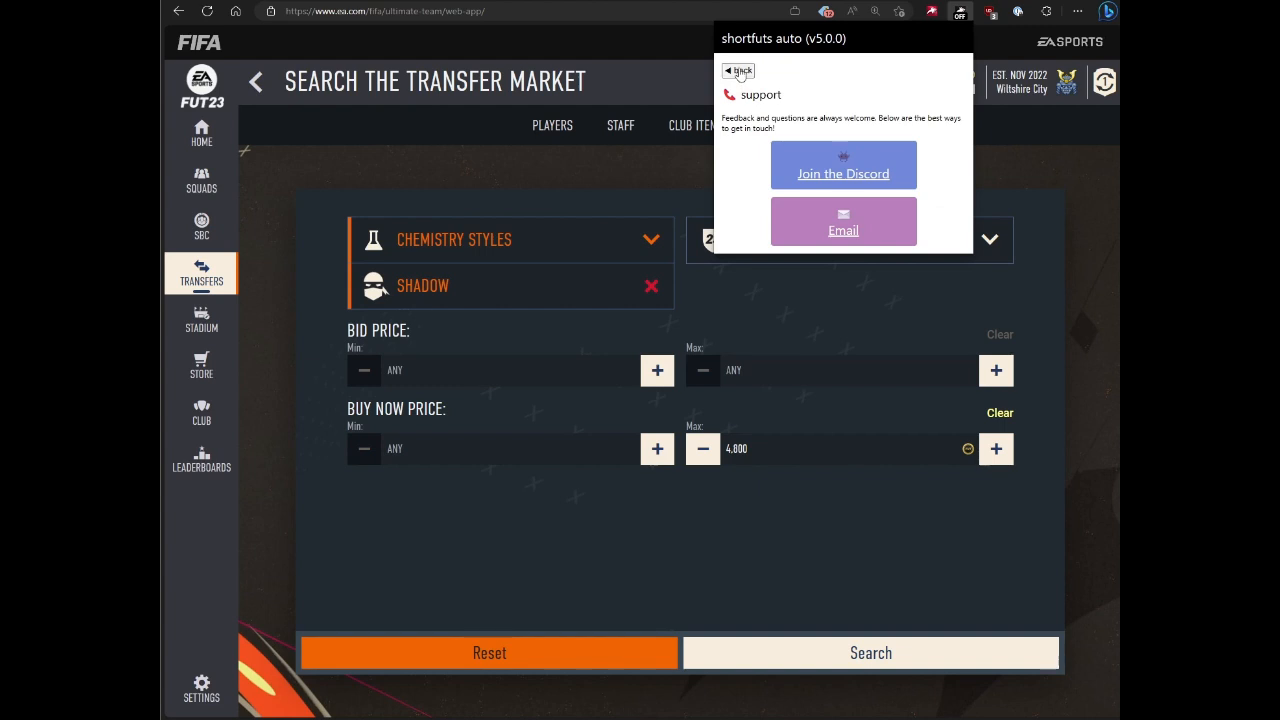
left_click(731, 72)
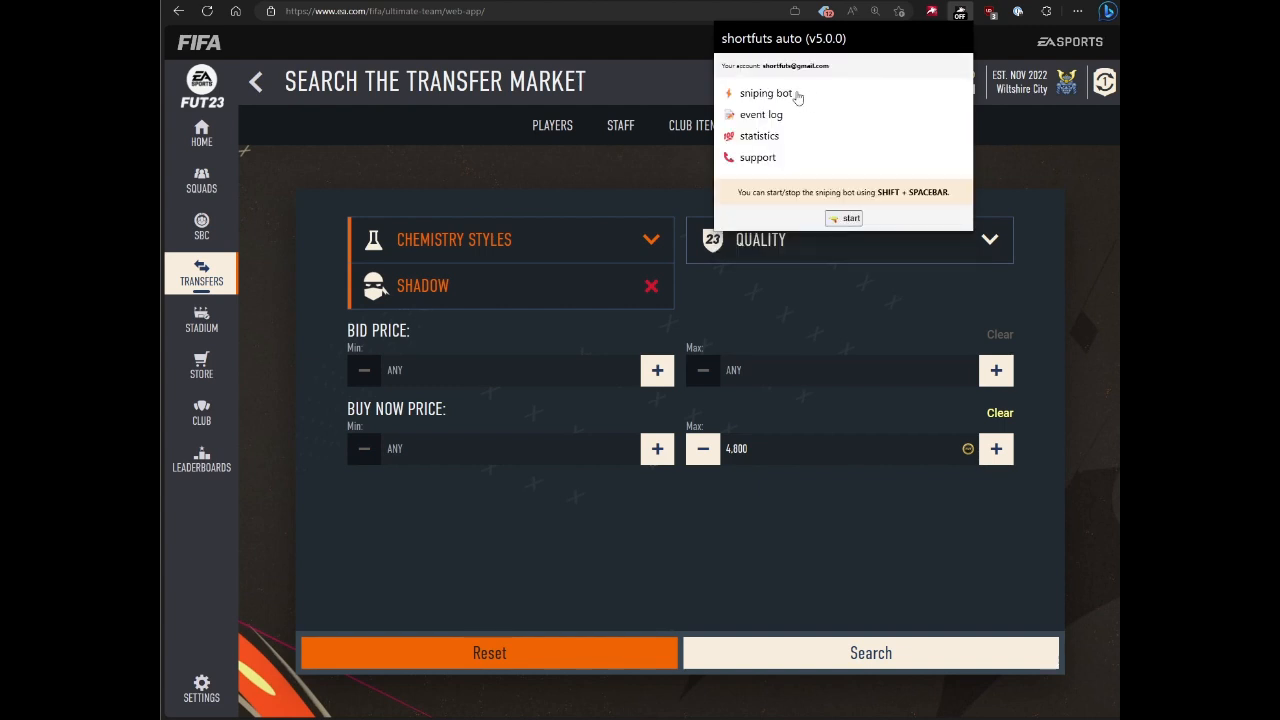
- Open the active configuration and scroll past running duration, search and follow-up settings to breaks
left_click(765, 92)
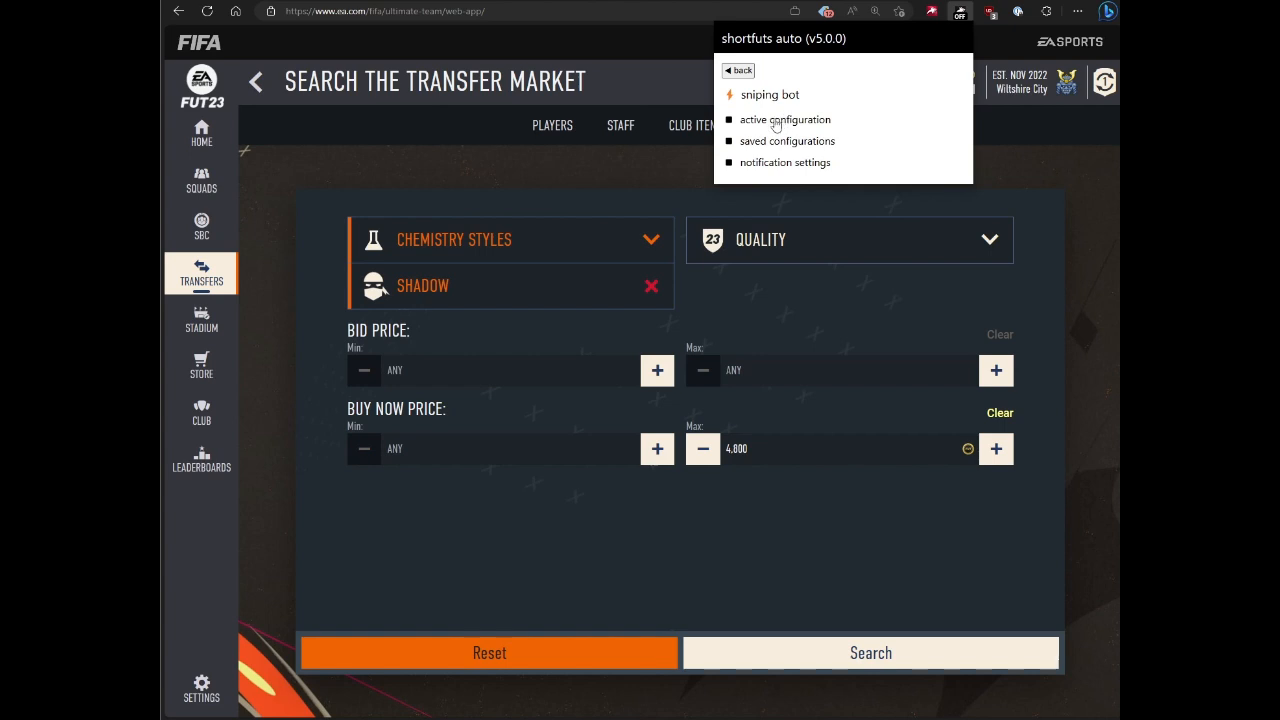
left_click(785, 119)
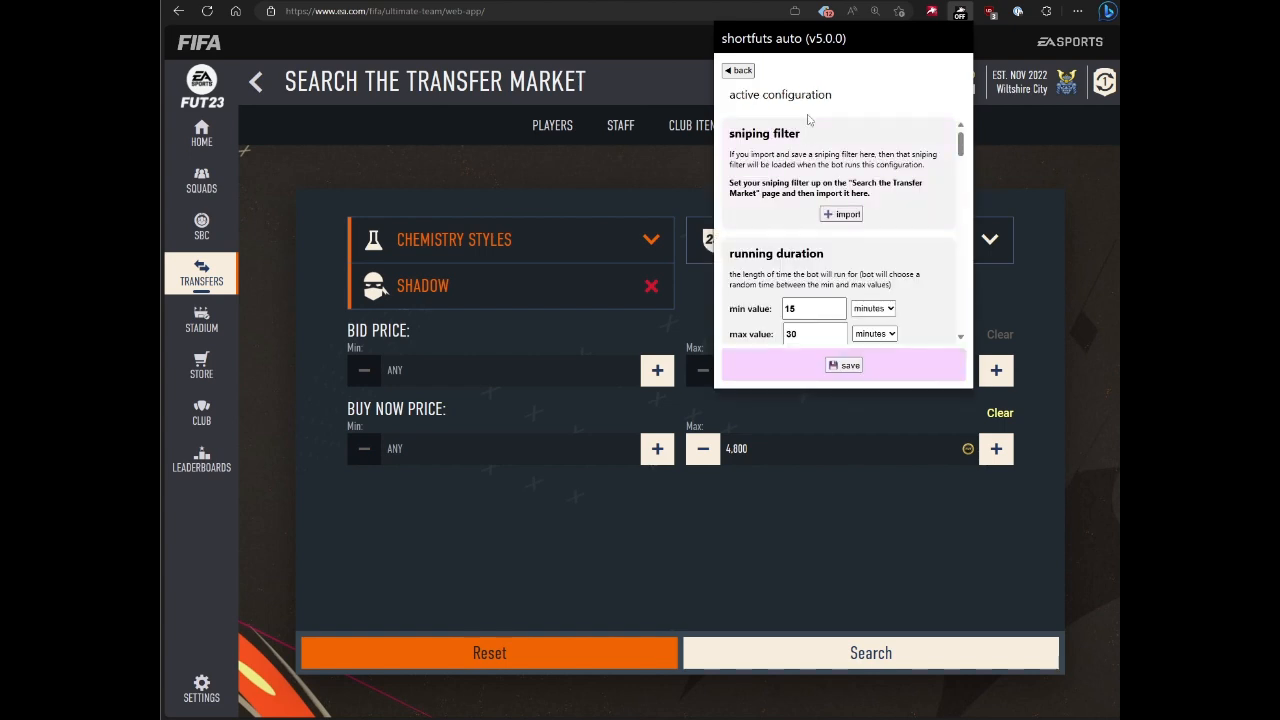
mouse_move(813, 140)
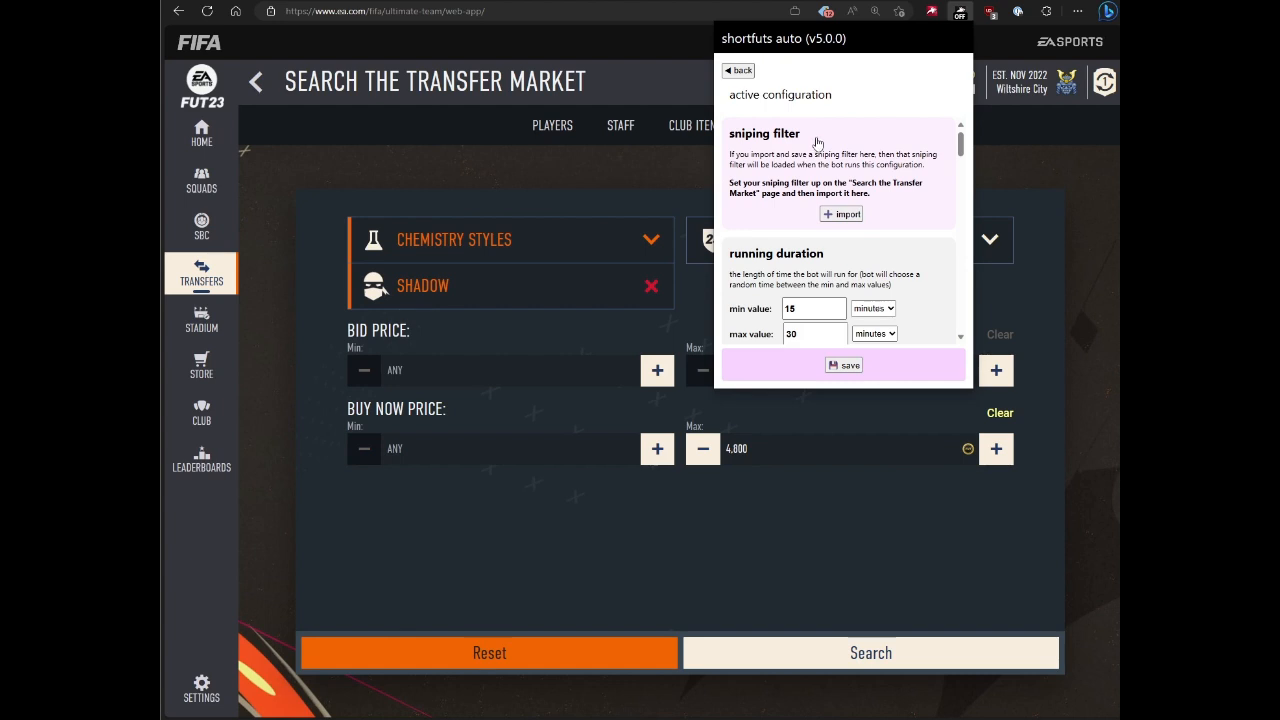
mouse_move(806, 135)
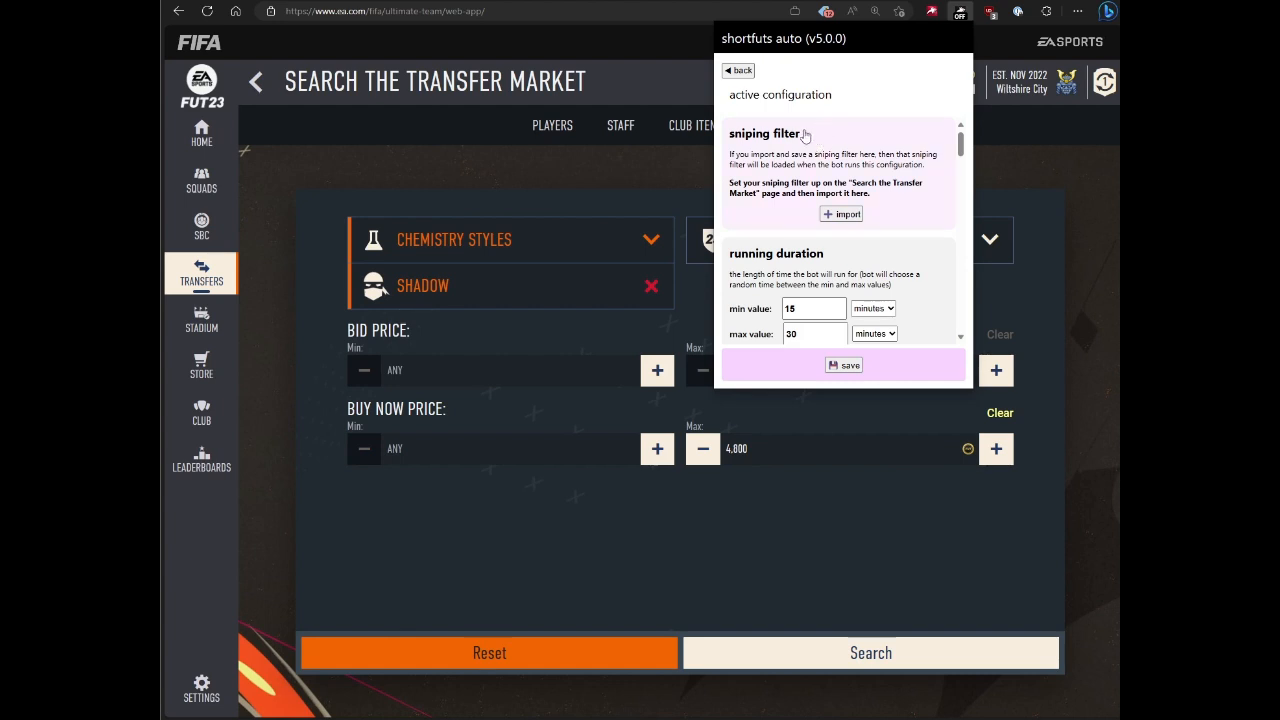
mouse_move(820, 128)
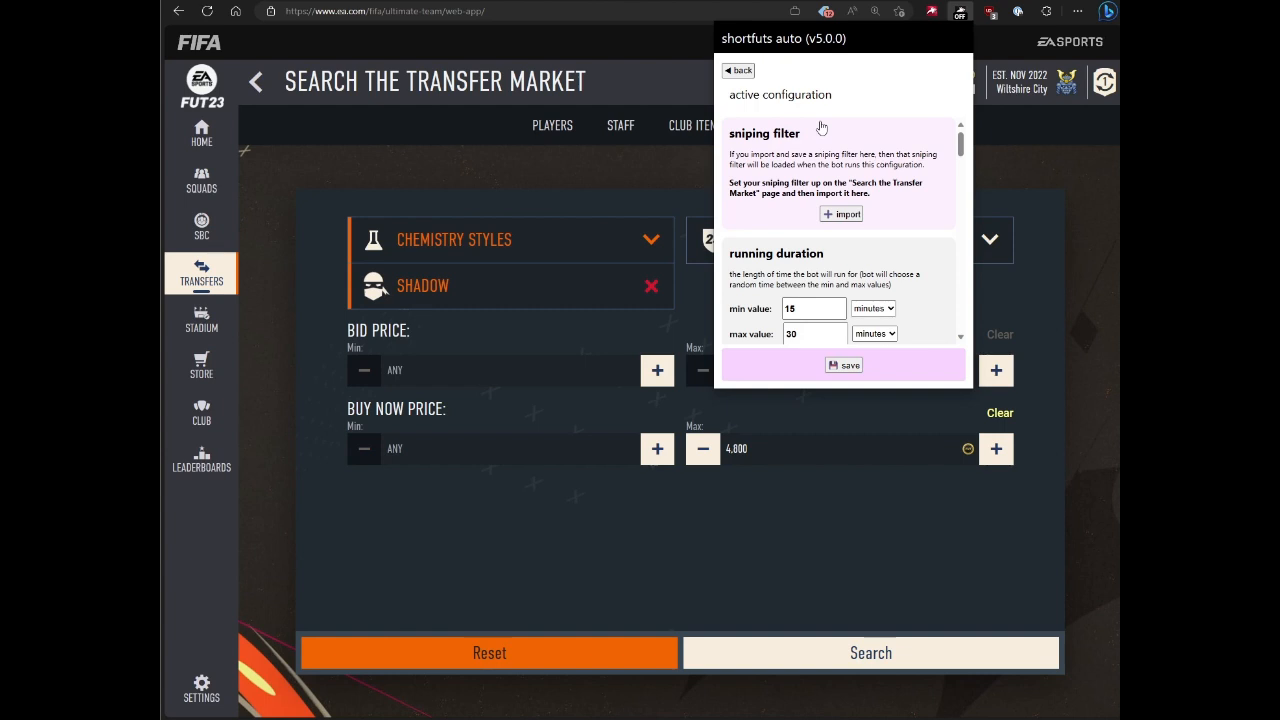
mouse_move(828, 116)
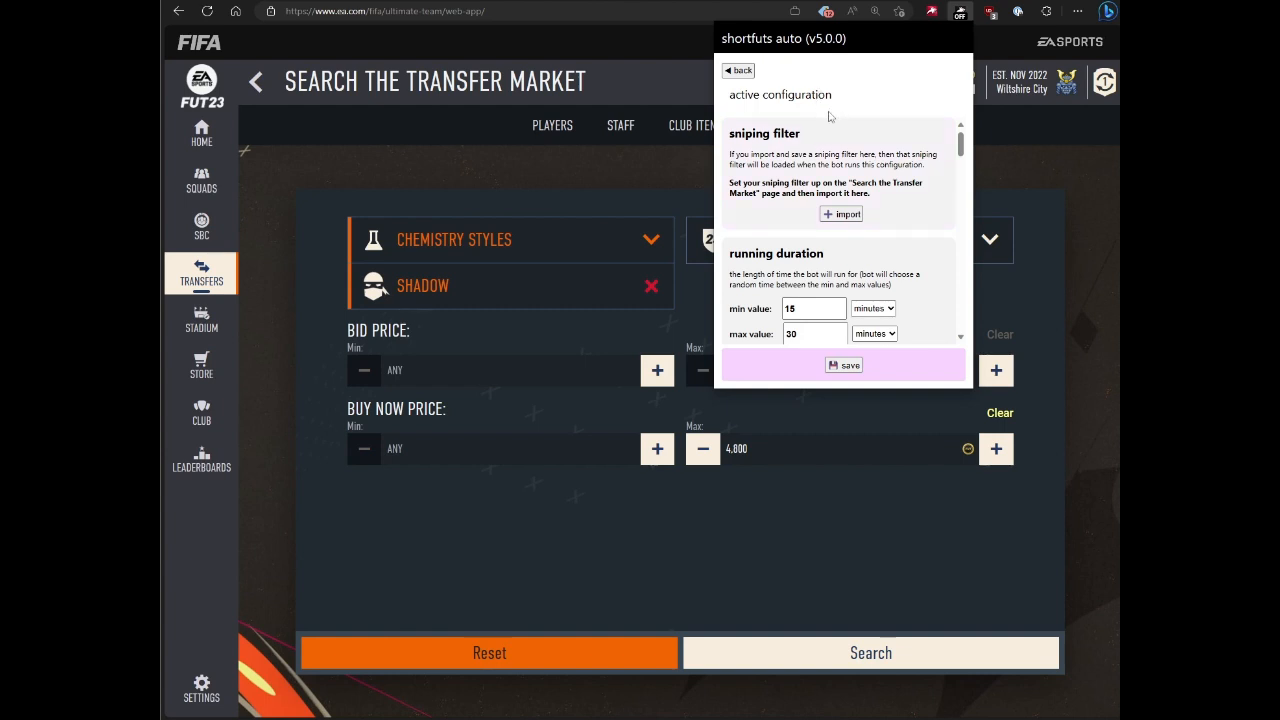
mouse_move(835, 148)
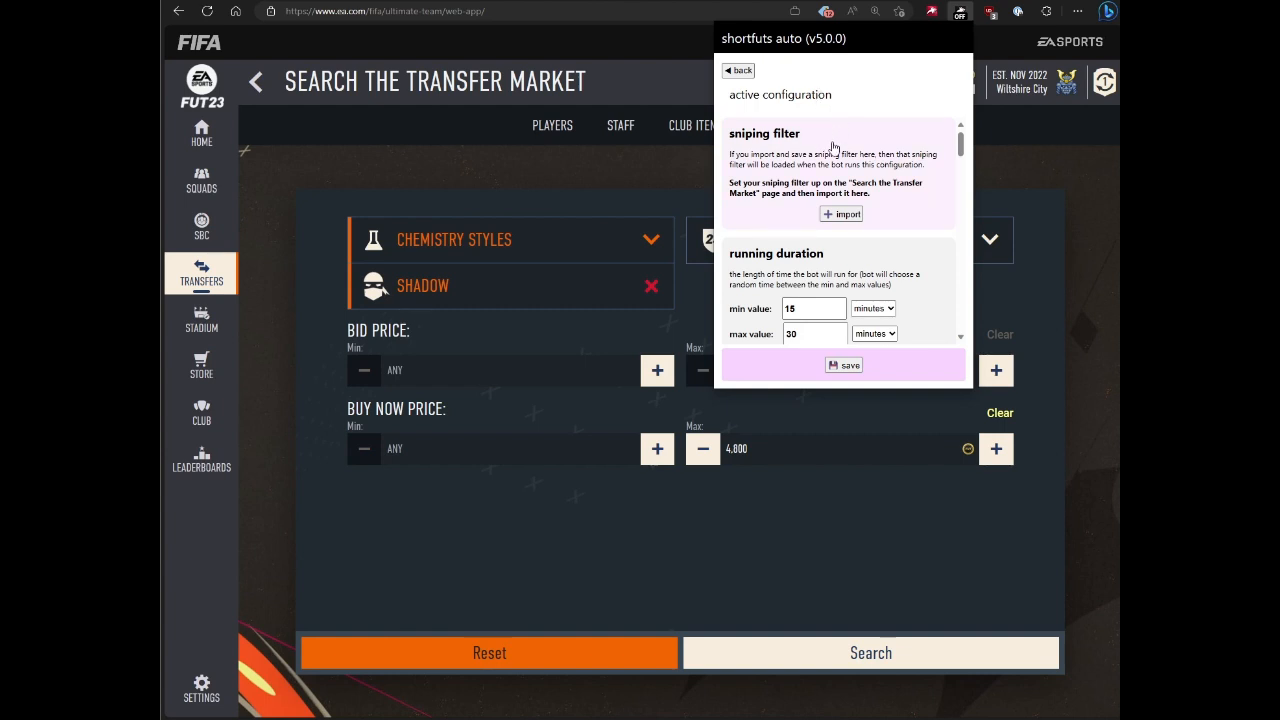
scroll("down", 3)
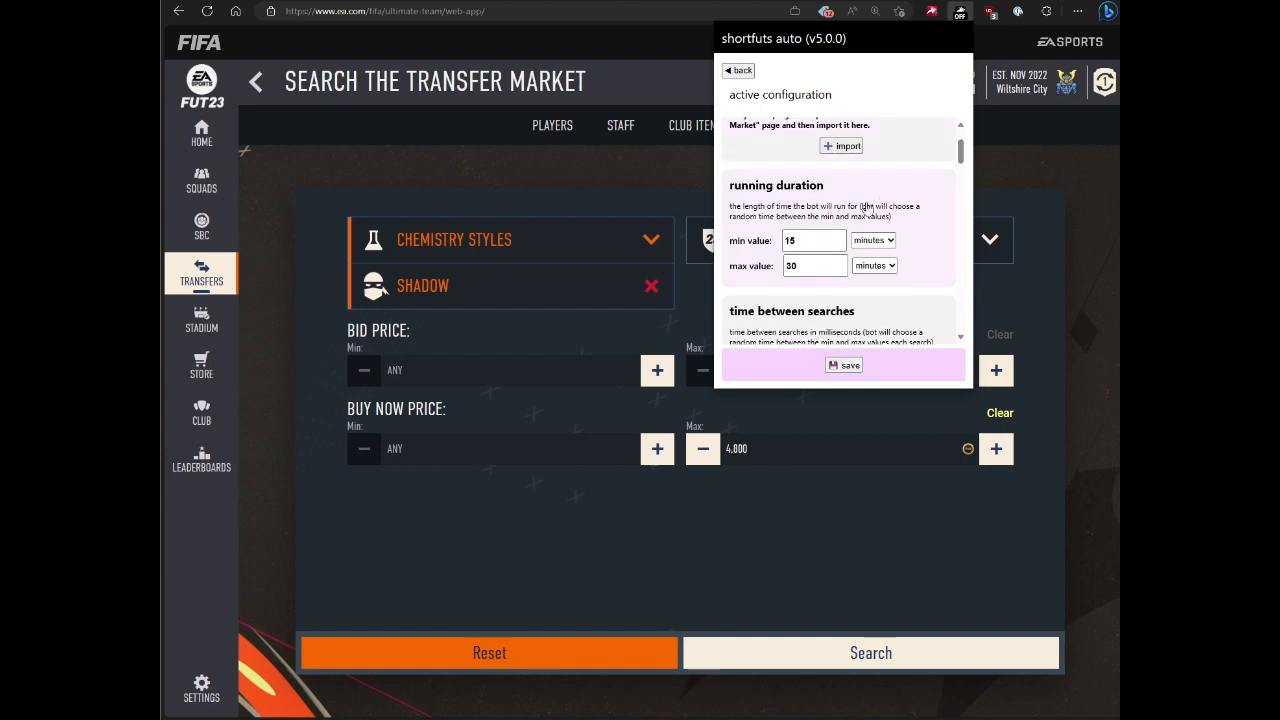
mouse_move(869, 210)
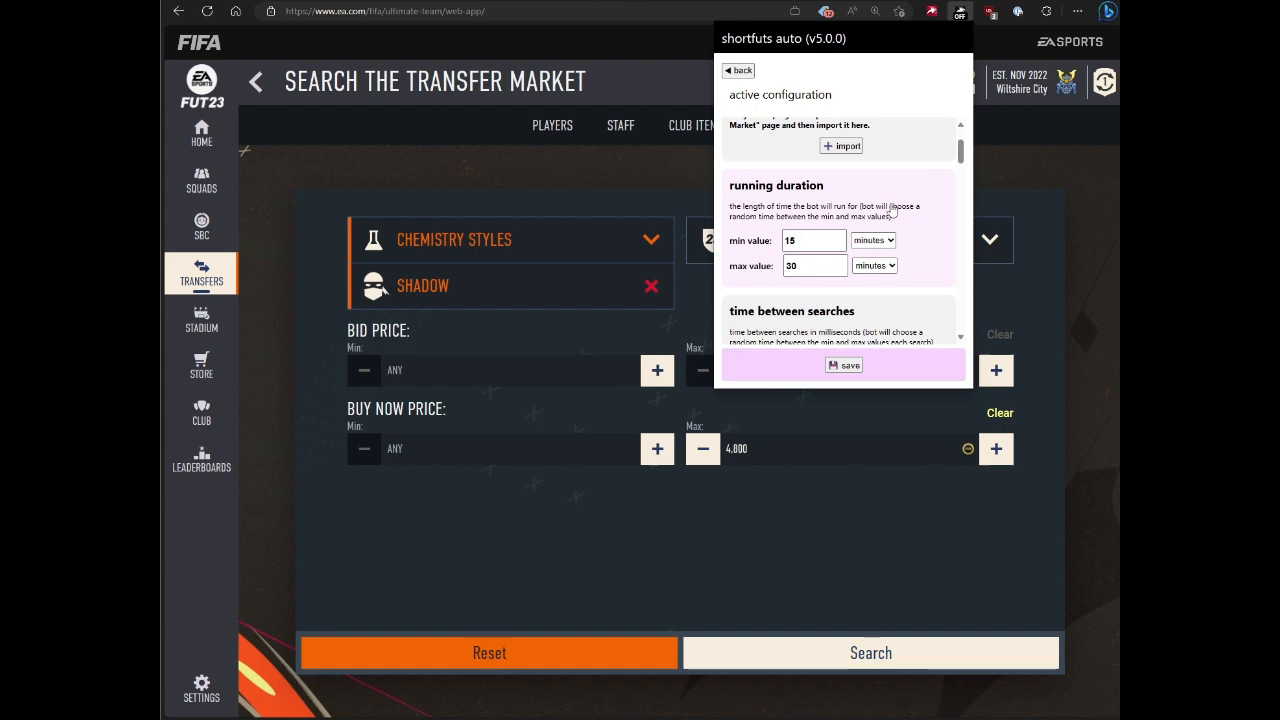
scroll("down", 3)
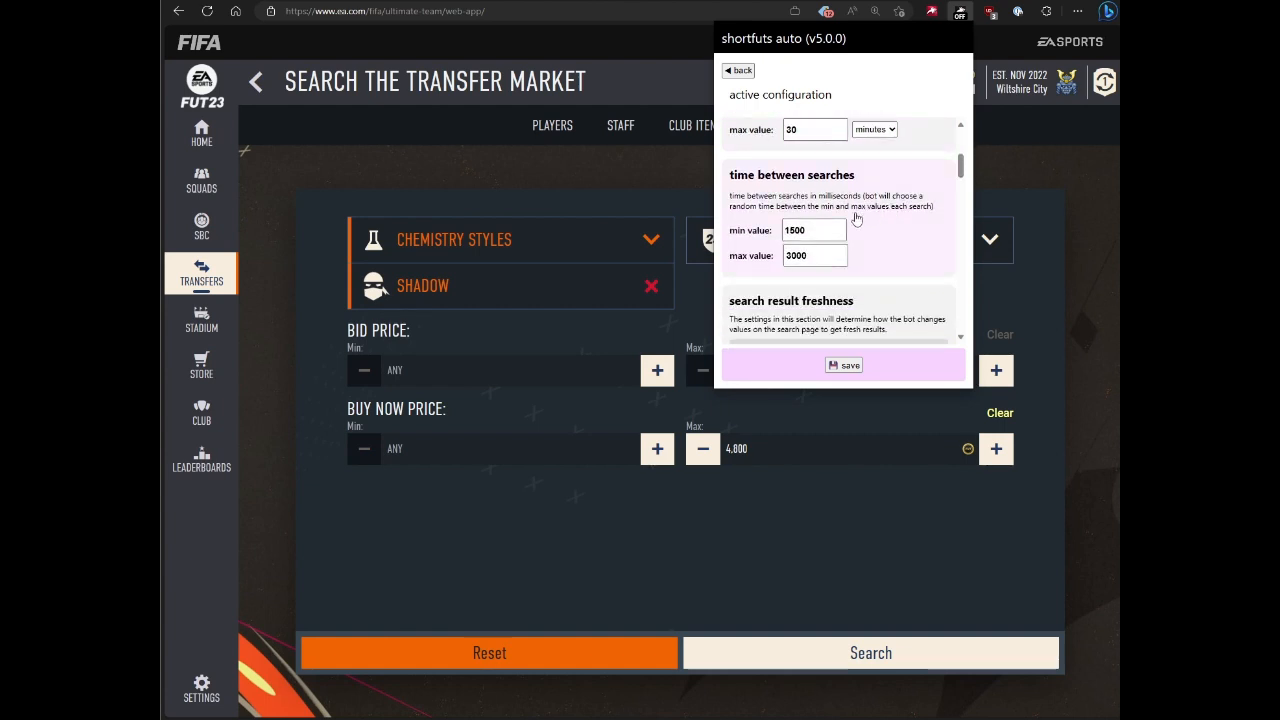
scroll("down", 3)
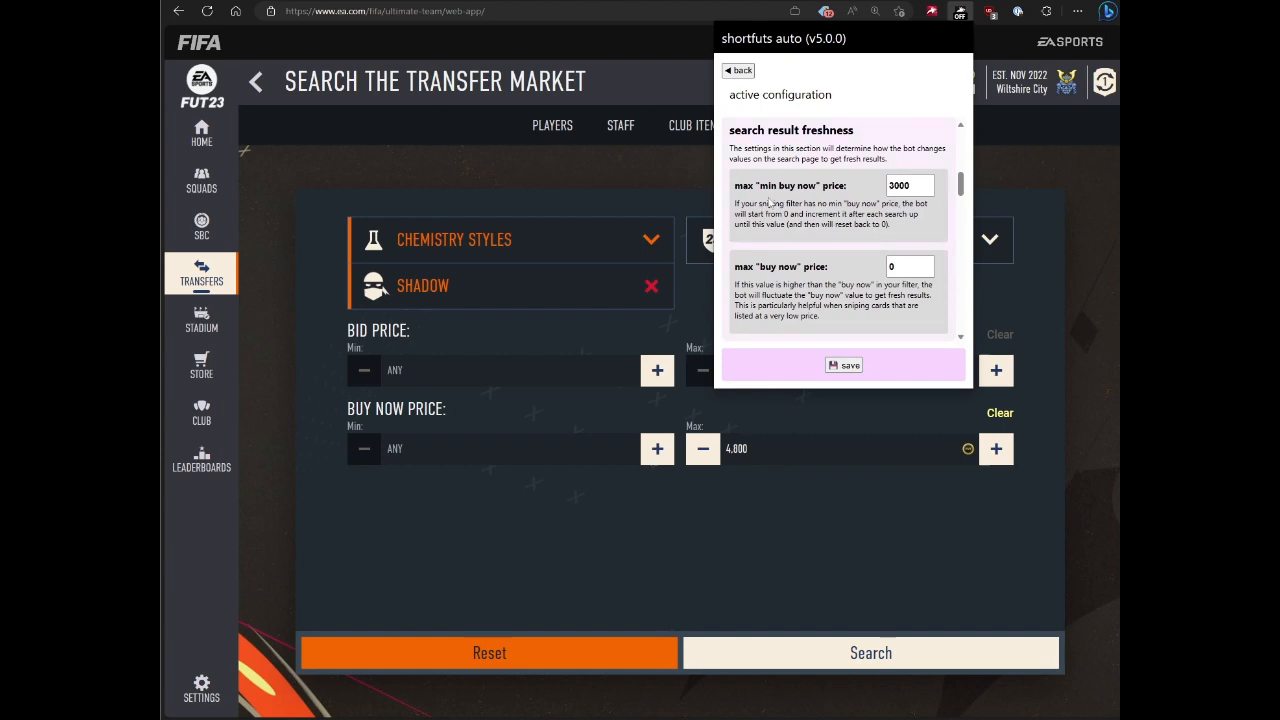
scroll("down", 3)
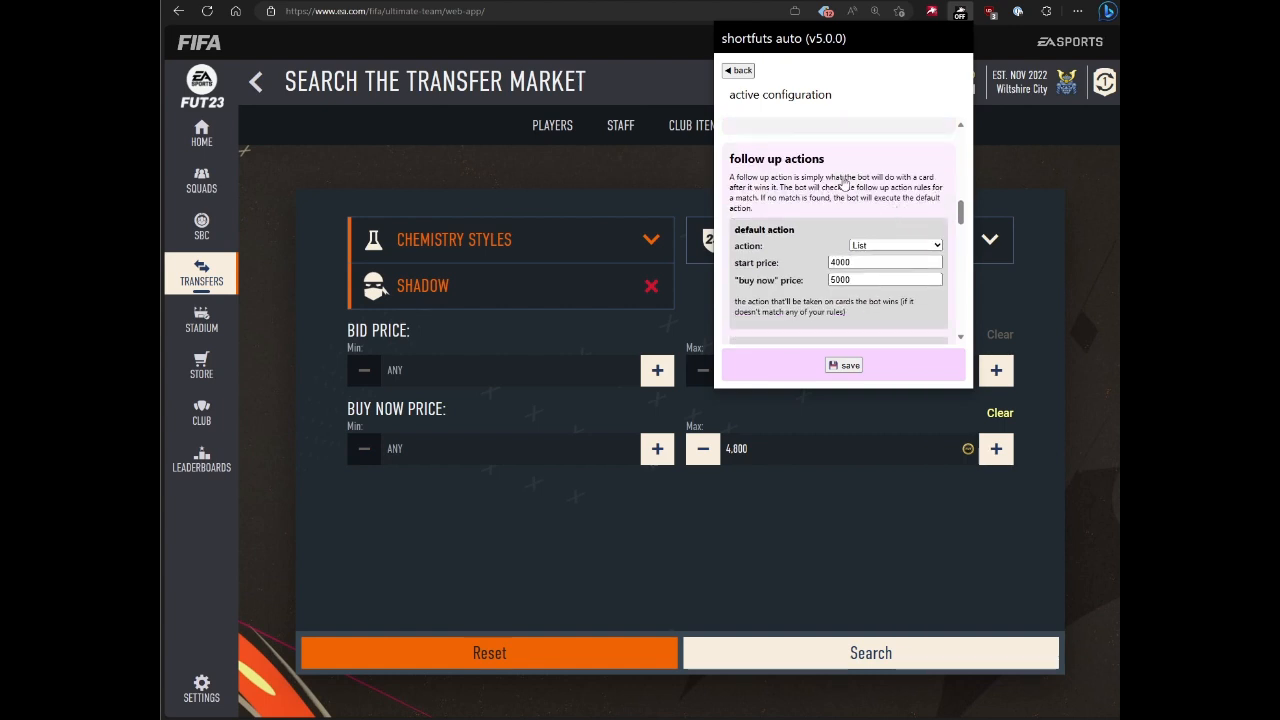
scroll("down", 3)
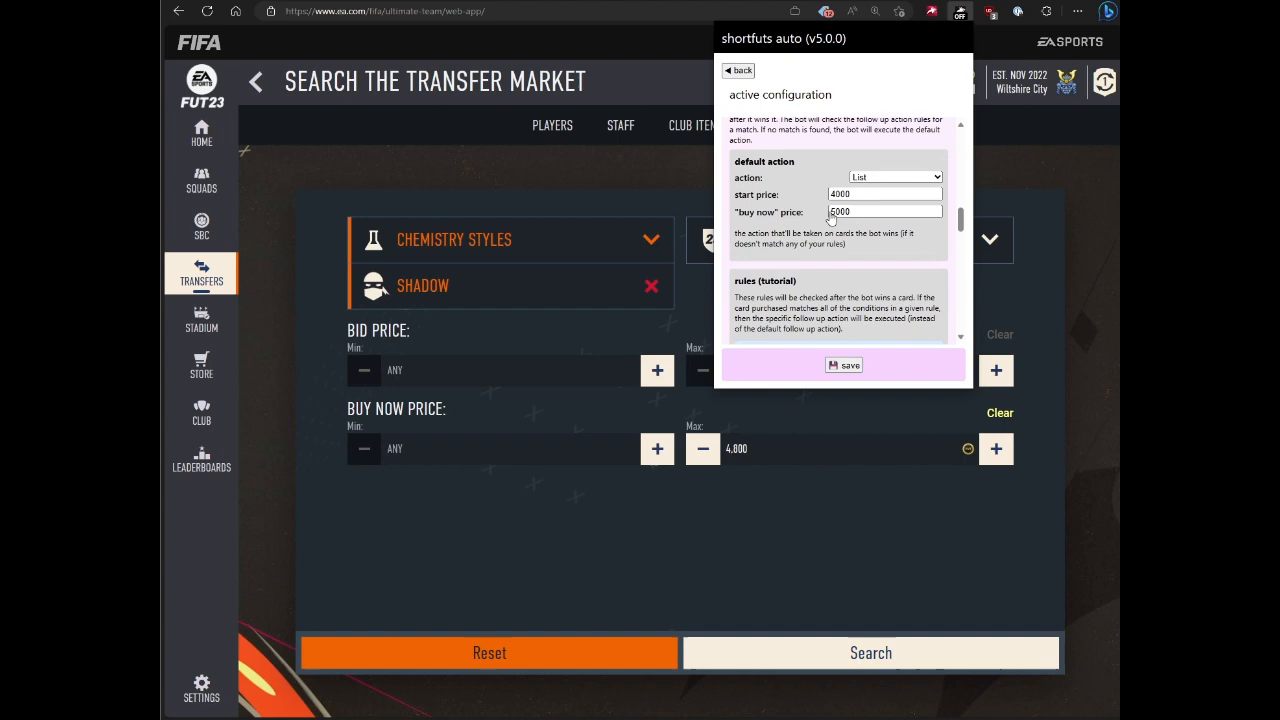
scroll("down", 3)
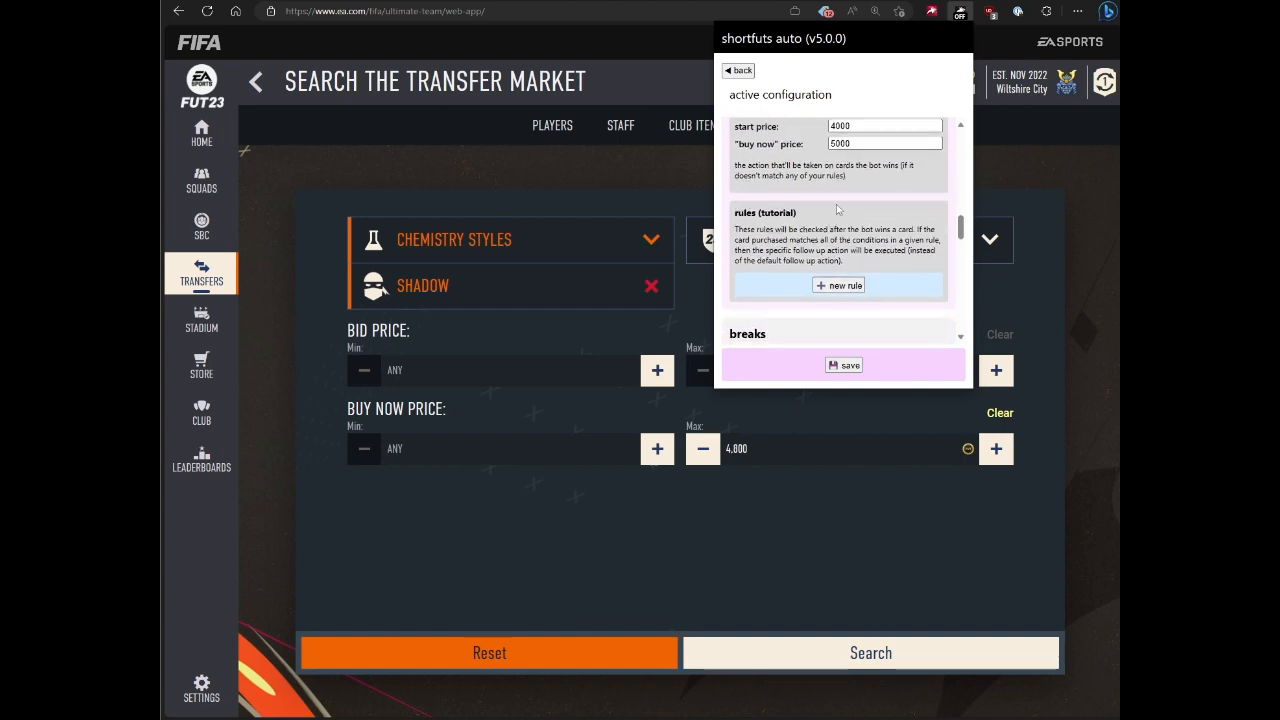
mouse_move(853, 208)
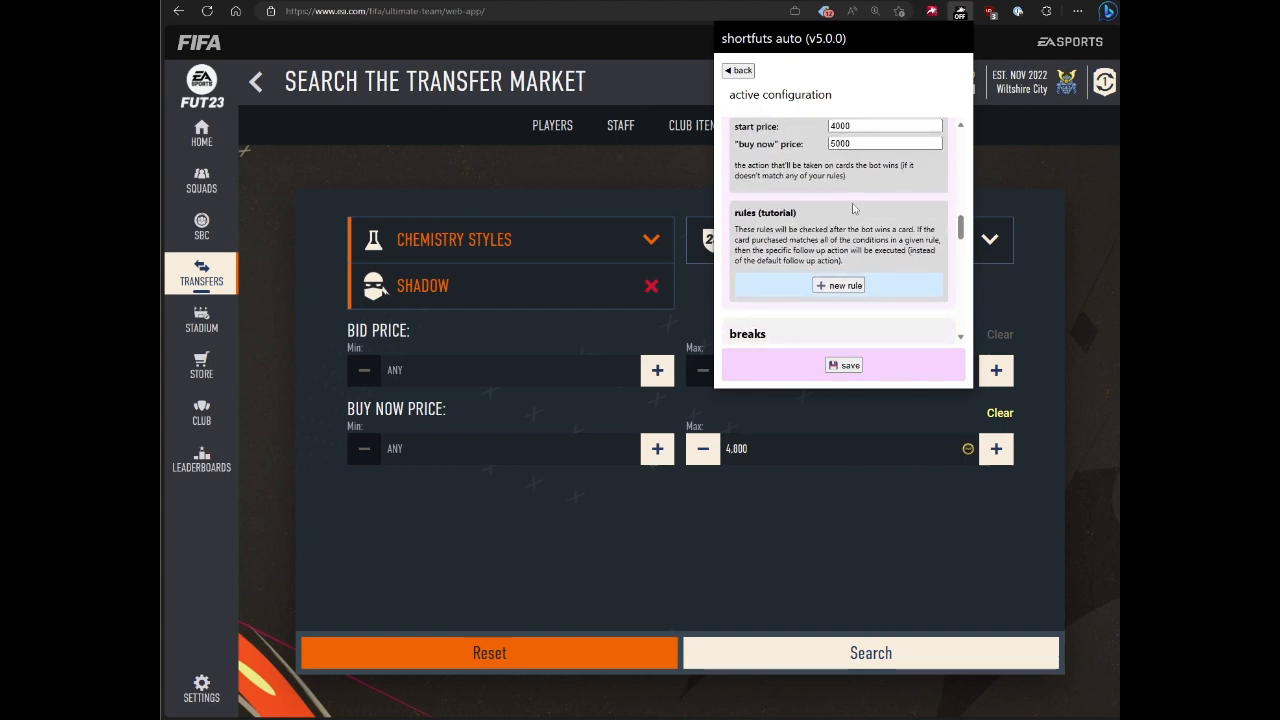
scroll("down", 3)
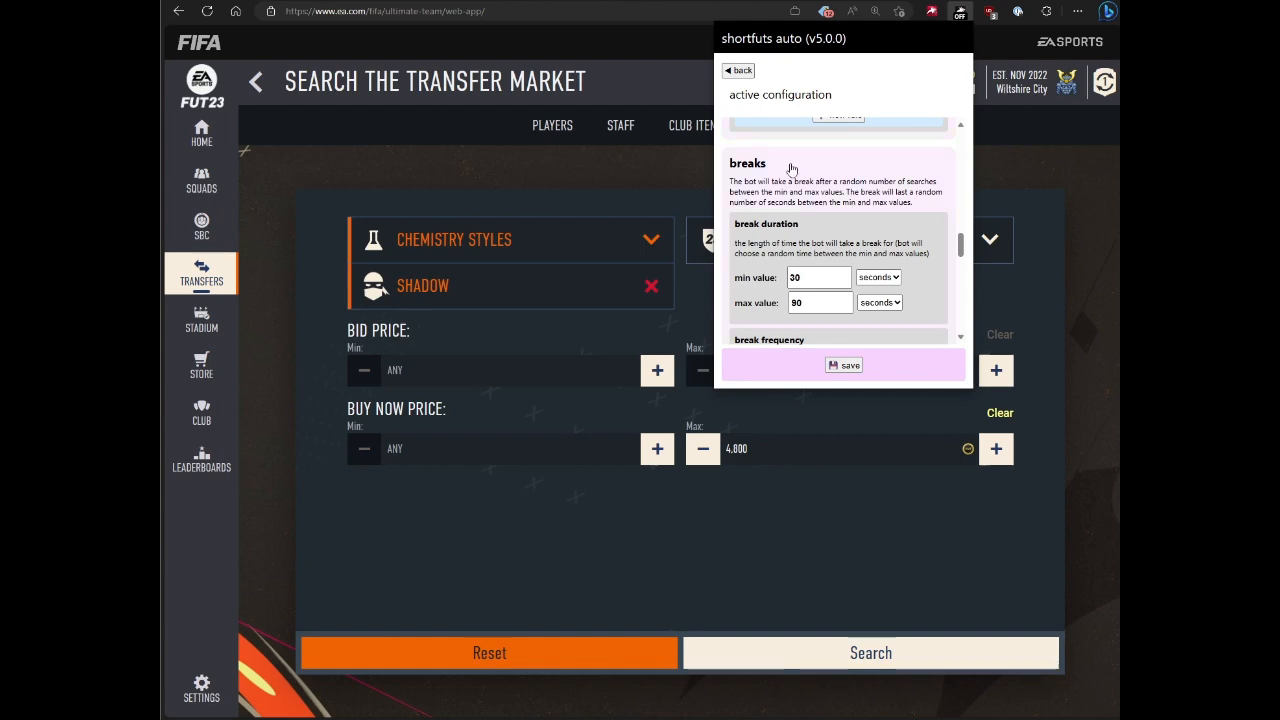
mouse_move(808, 204)
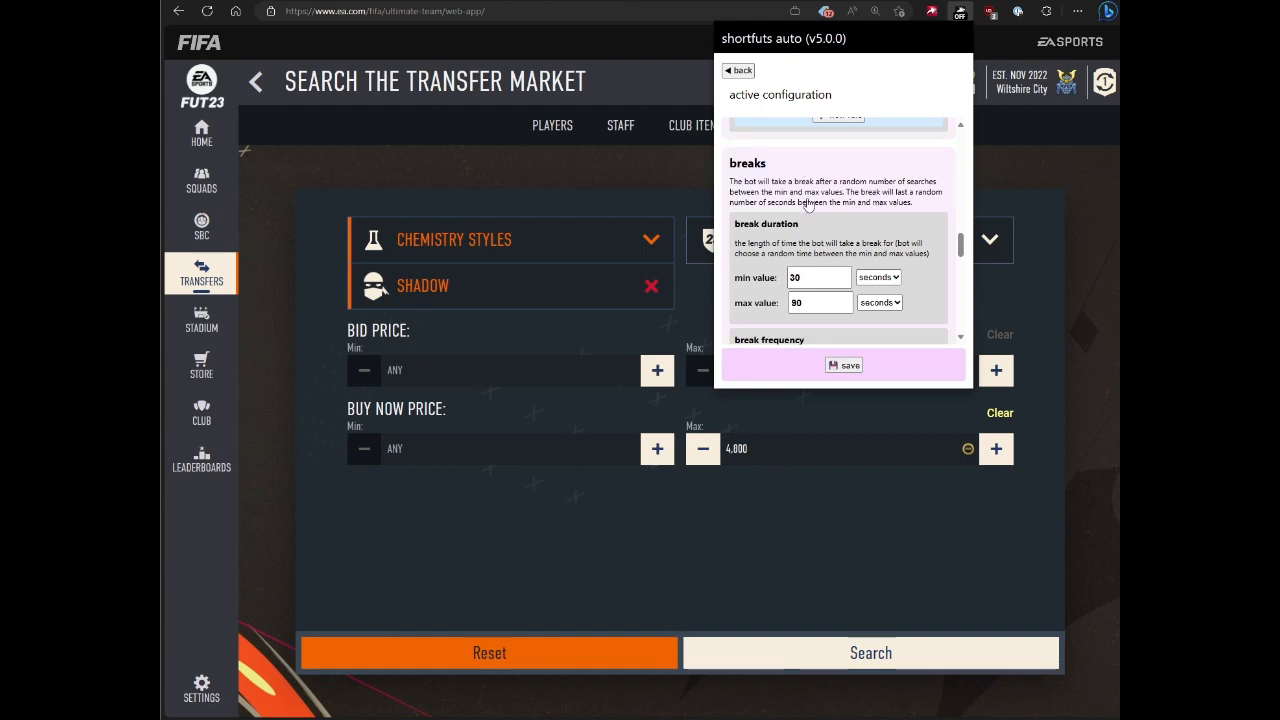
scroll("up", 3)
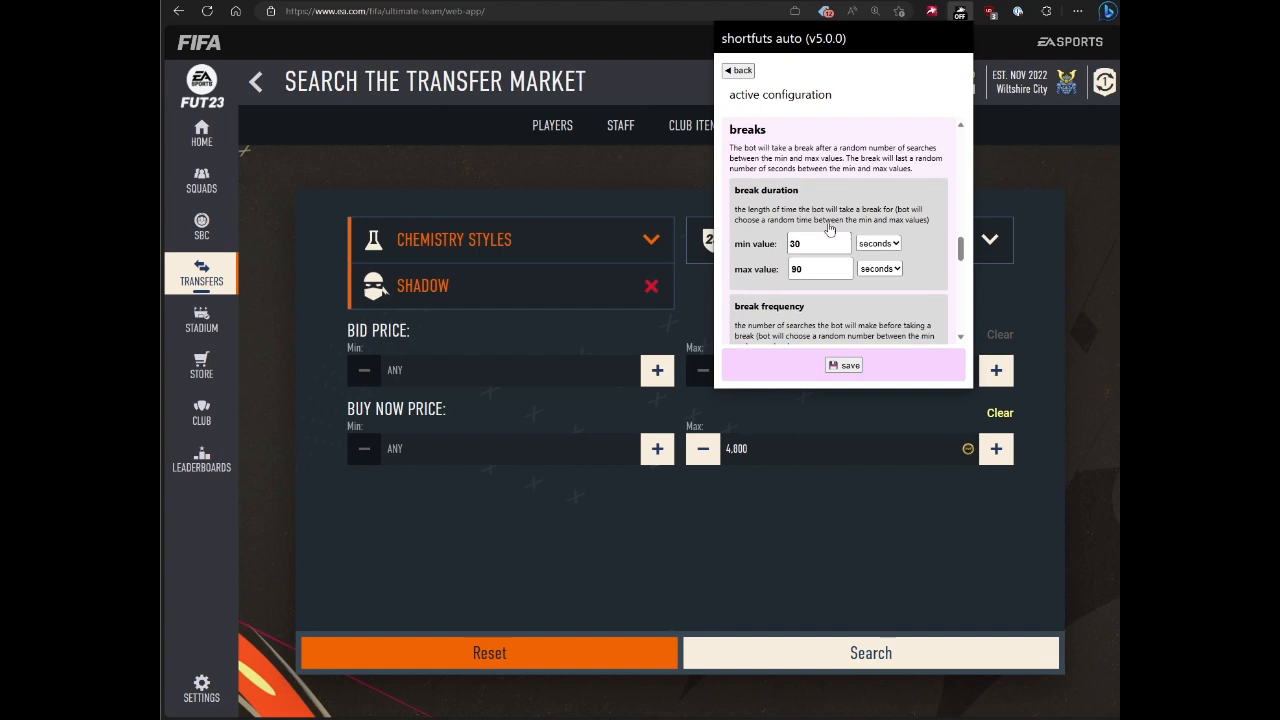
left_click(878, 243)
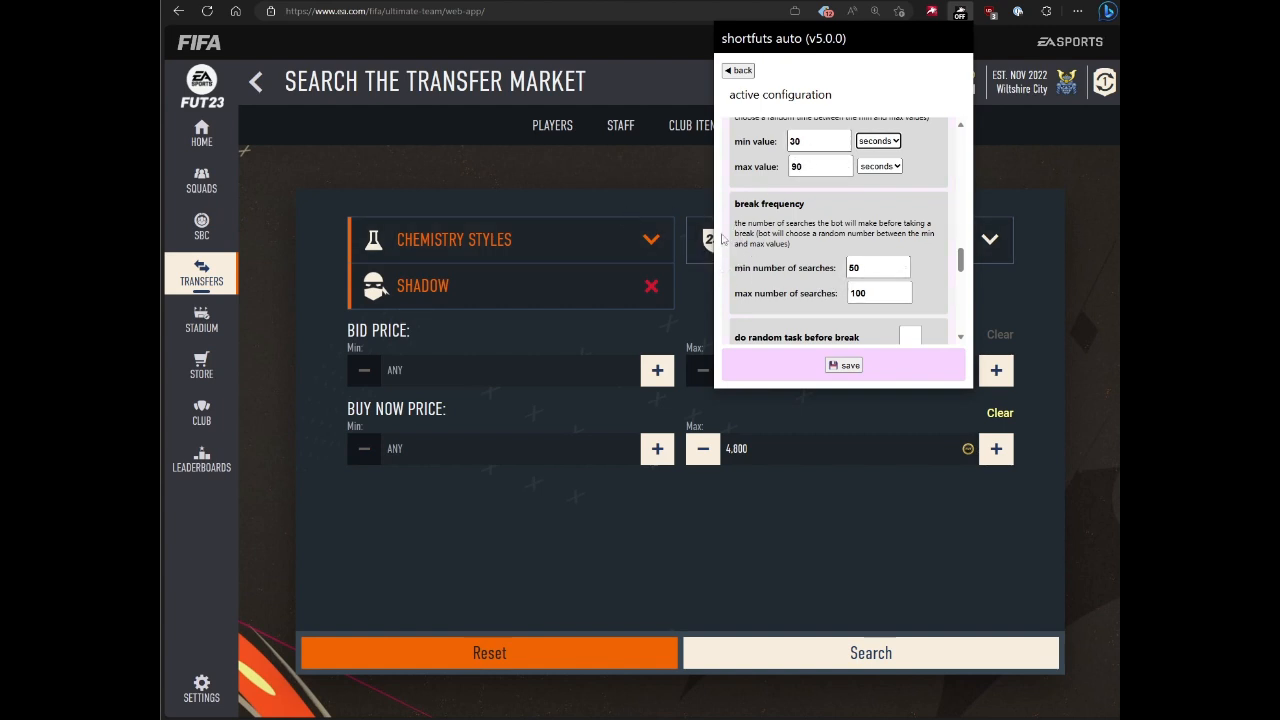
scroll("down", 3)
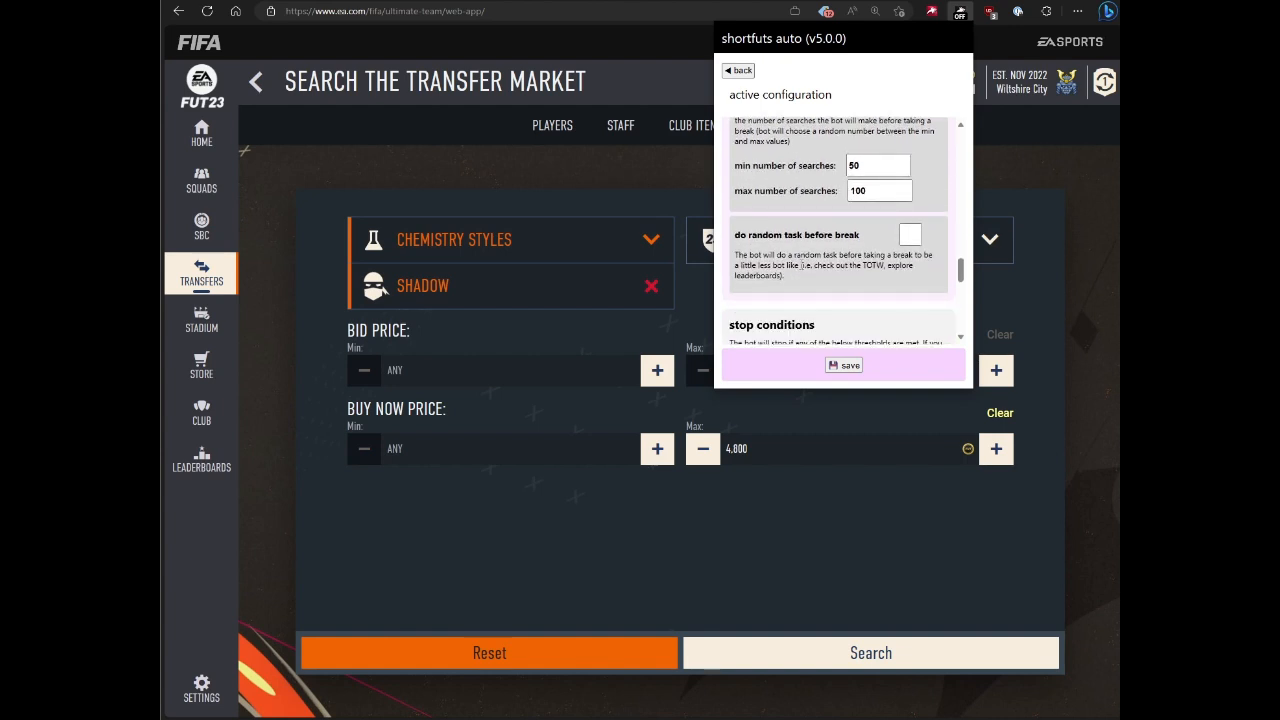
mouse_move(868, 247)
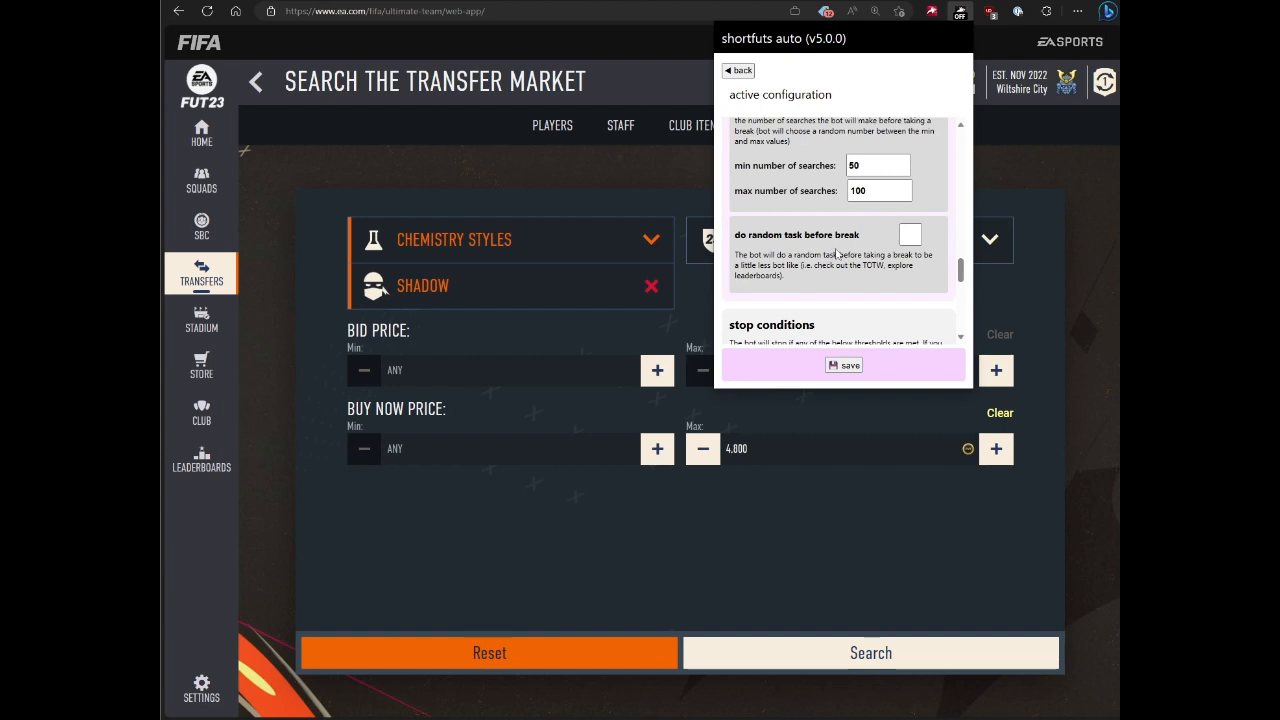
scroll("down", 3)
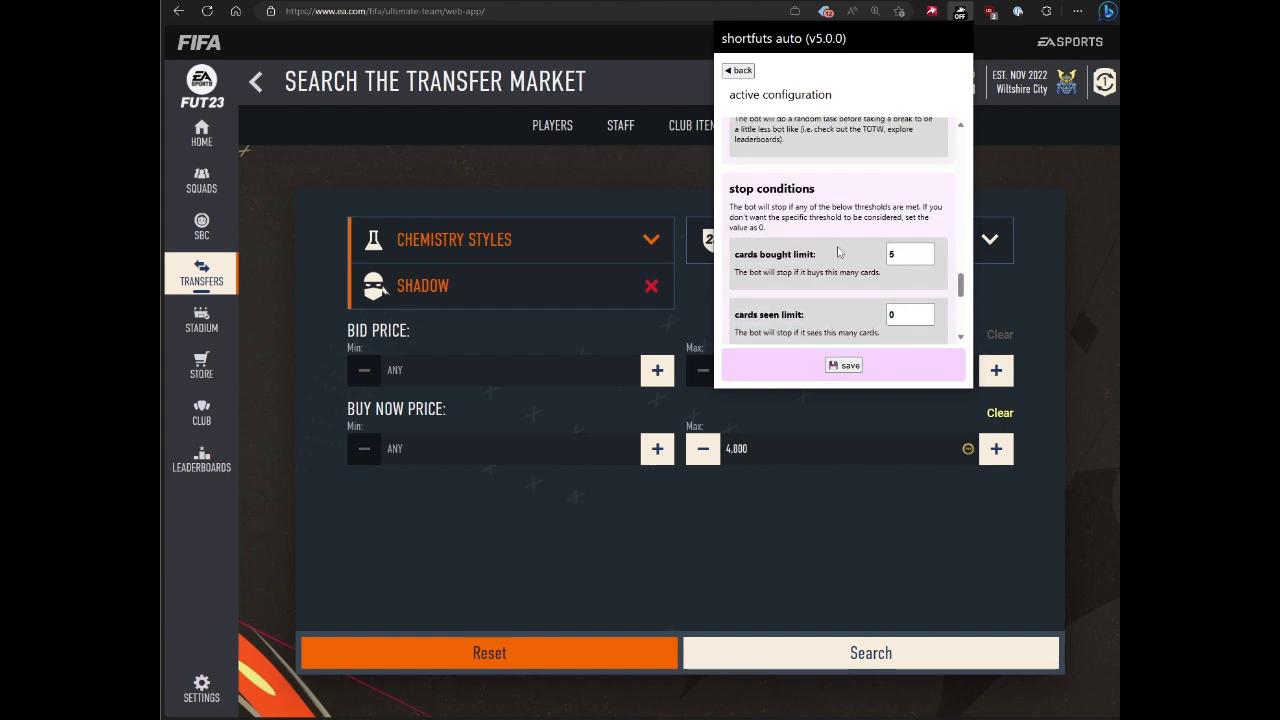
scroll("down", 3)
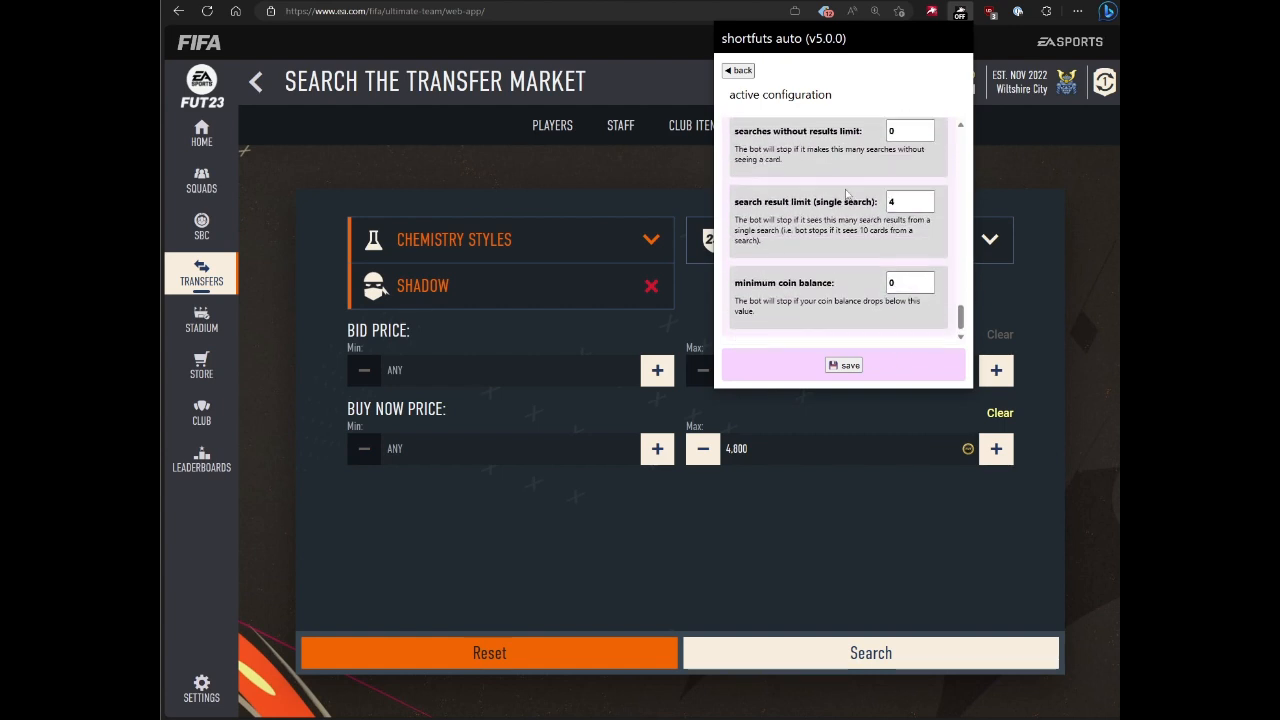
scroll("down", 3)
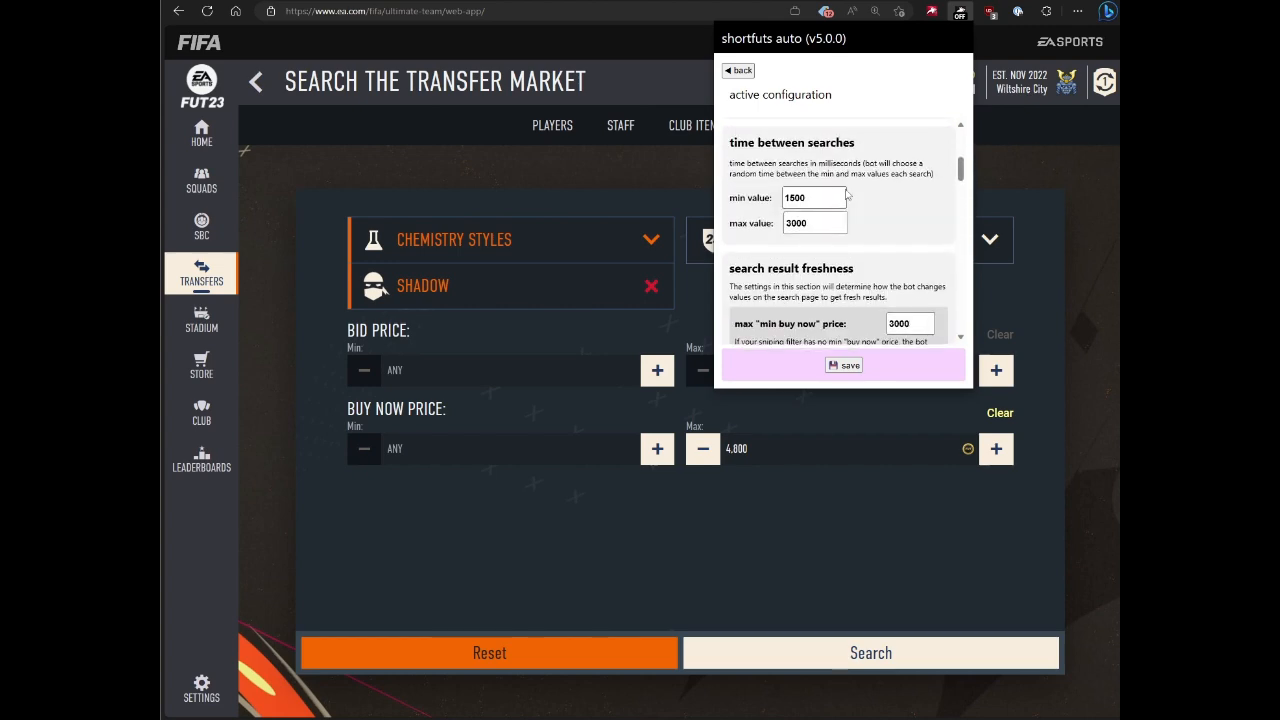
- Import the Chemistry Styles: Shadow search (max BIN 4800) as the sniping filter and apply it
scroll("down", 3)
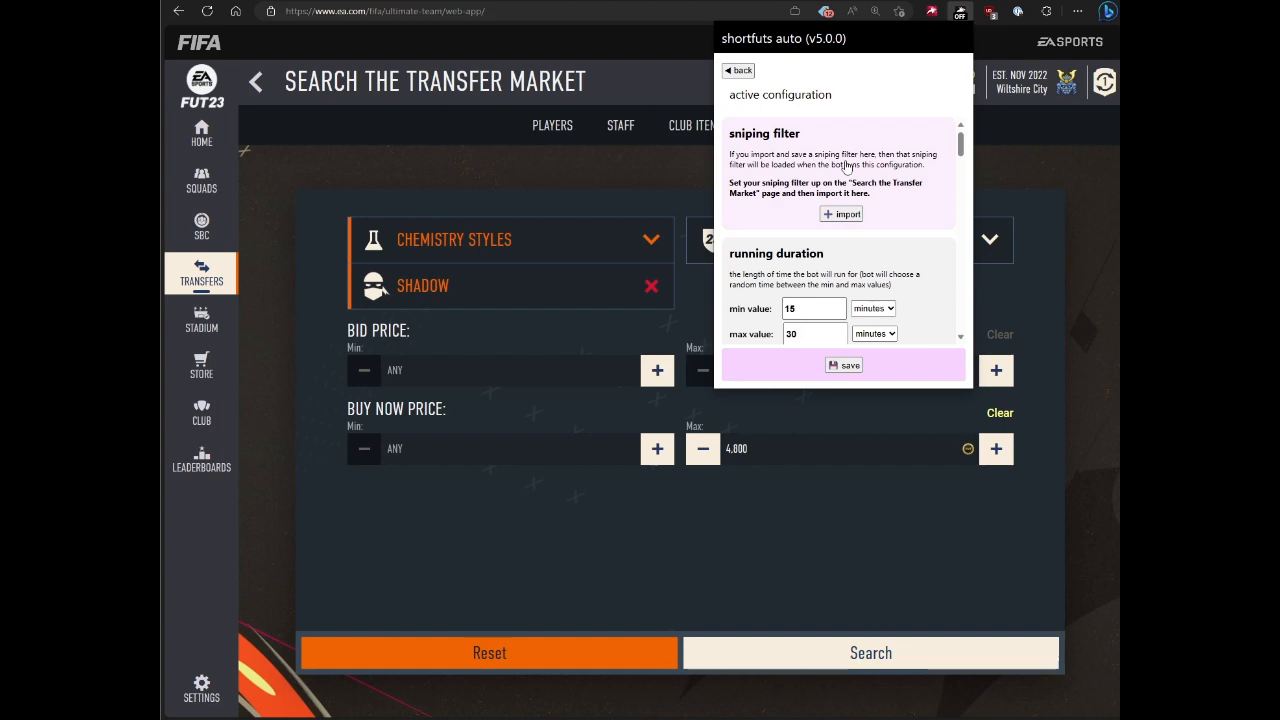
mouse_move(753, 165)
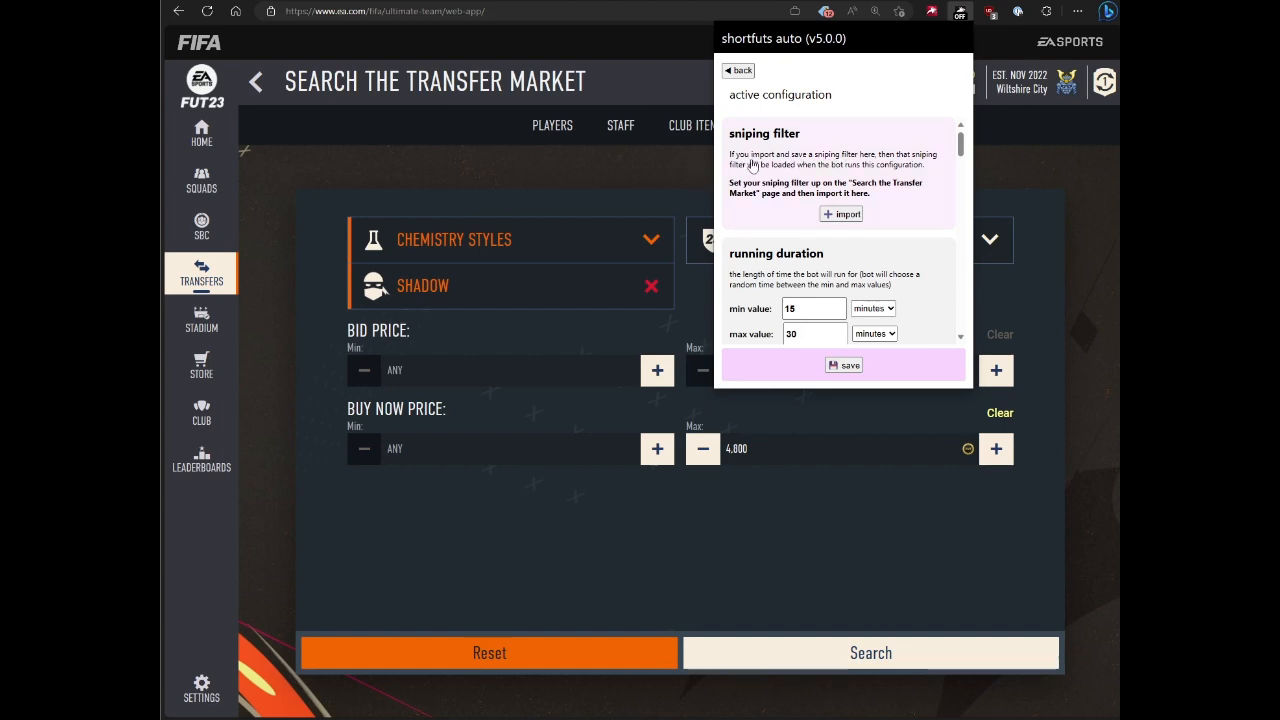
mouse_move(863, 249)
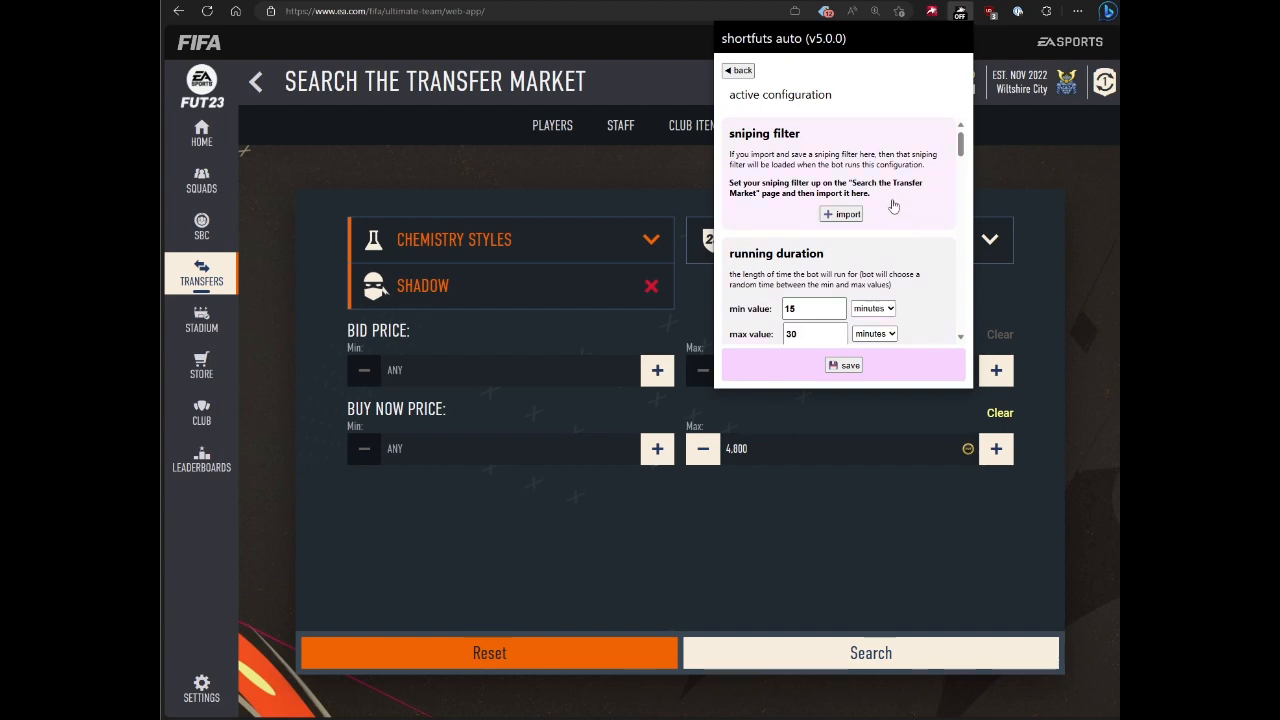
mouse_move(773, 203)
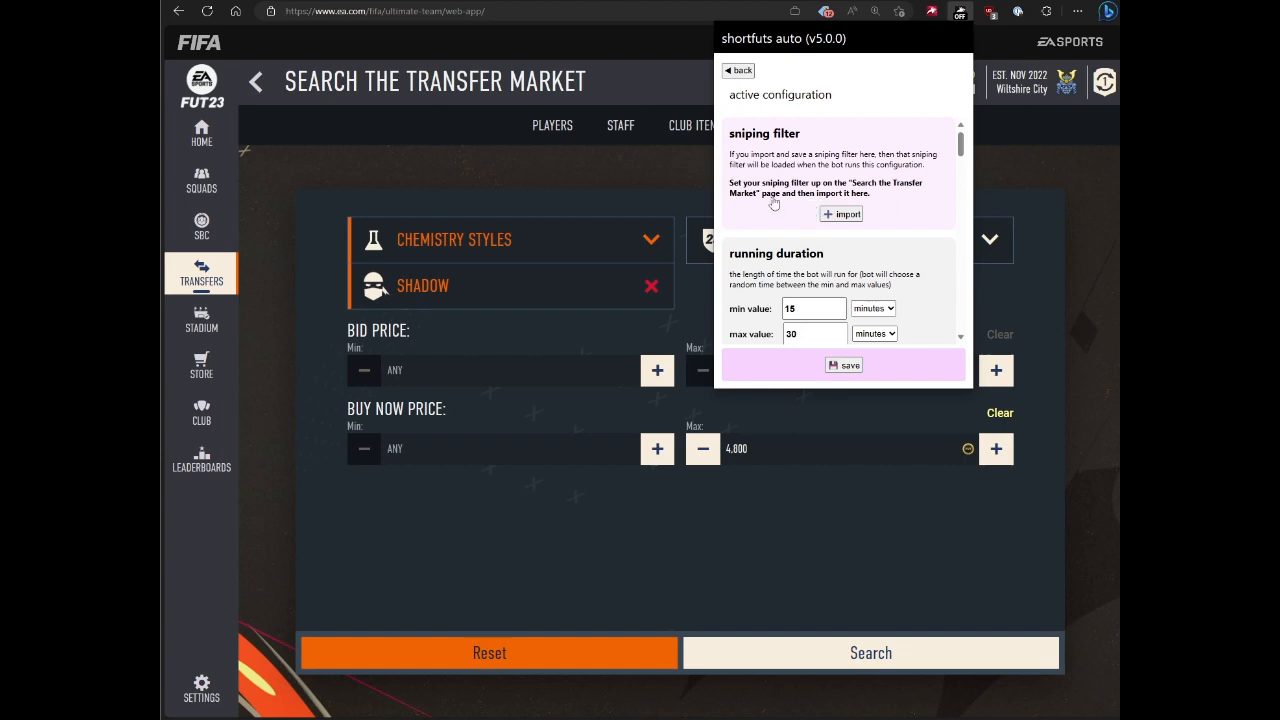
left_click(841, 214)
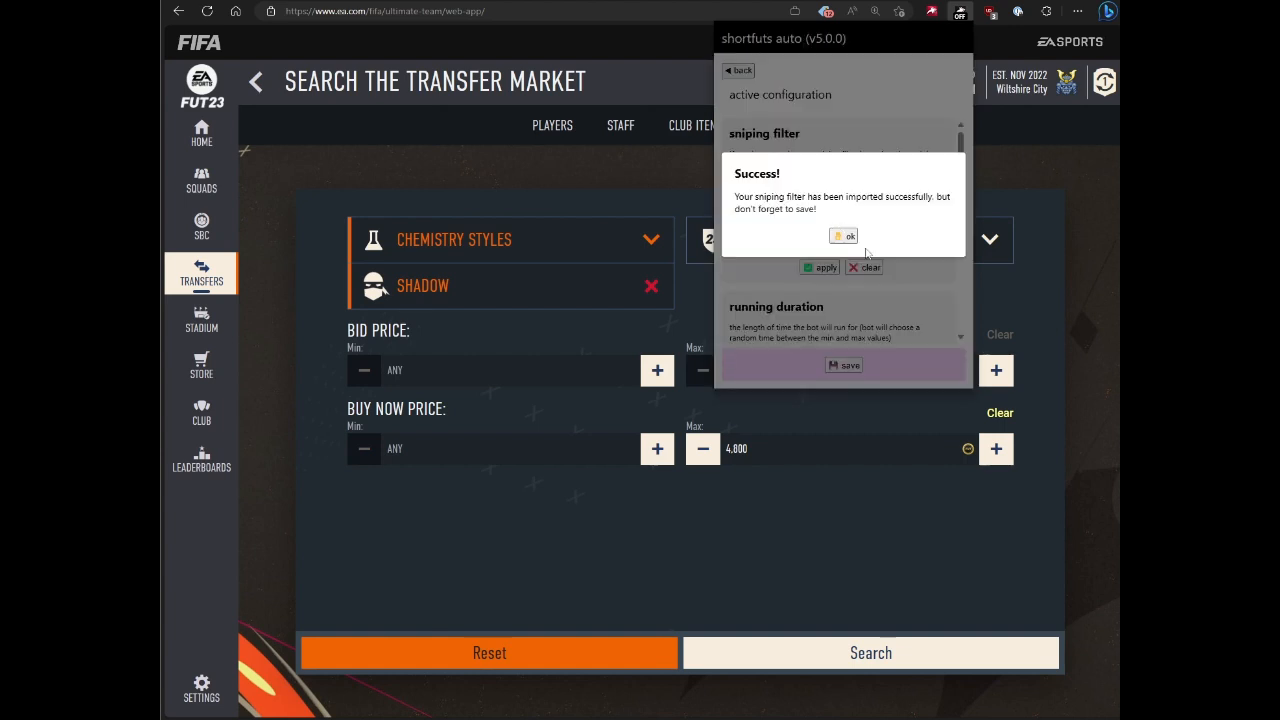
mouse_move(685, 310)
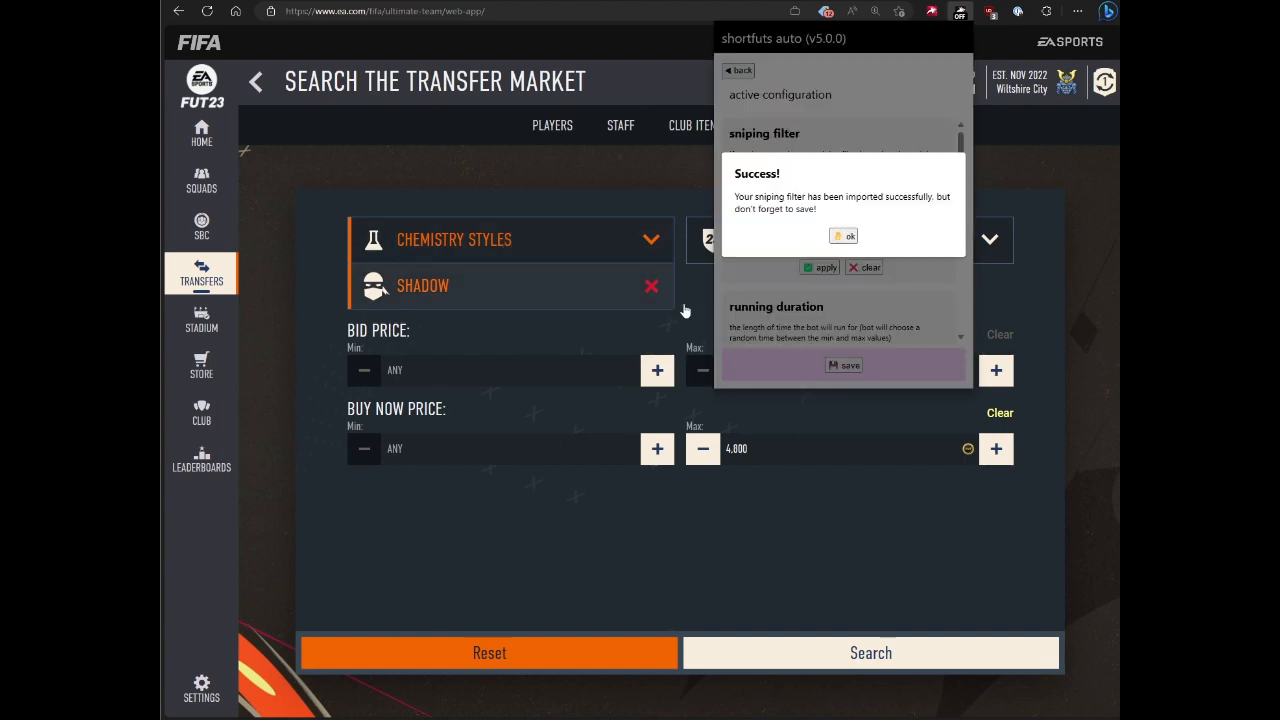
left_click(849, 236)
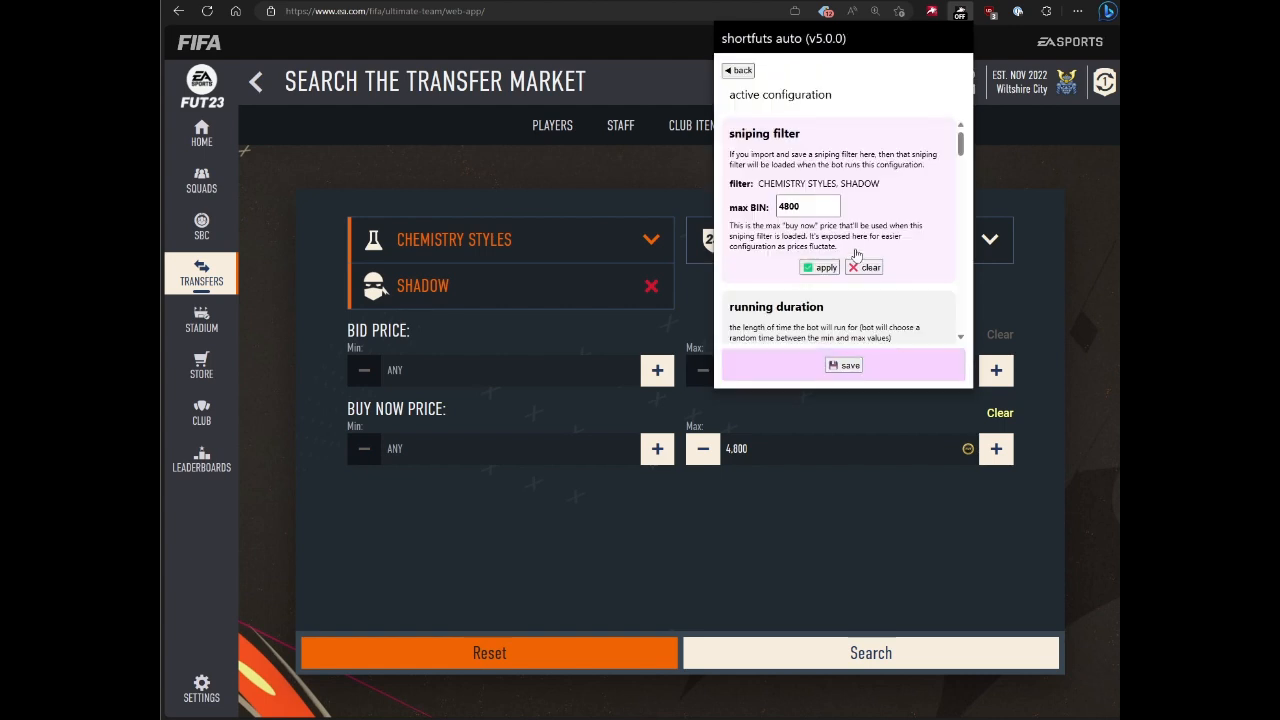
mouse_move(873, 195)
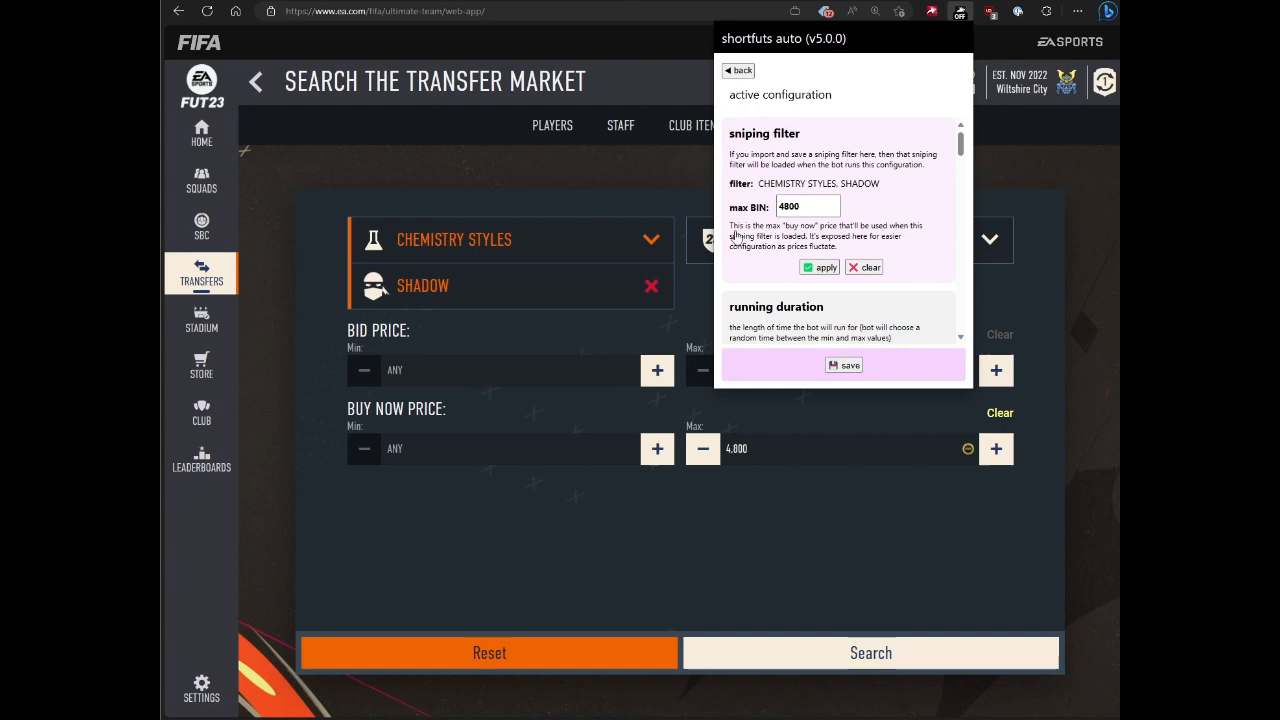
mouse_move(758, 218)
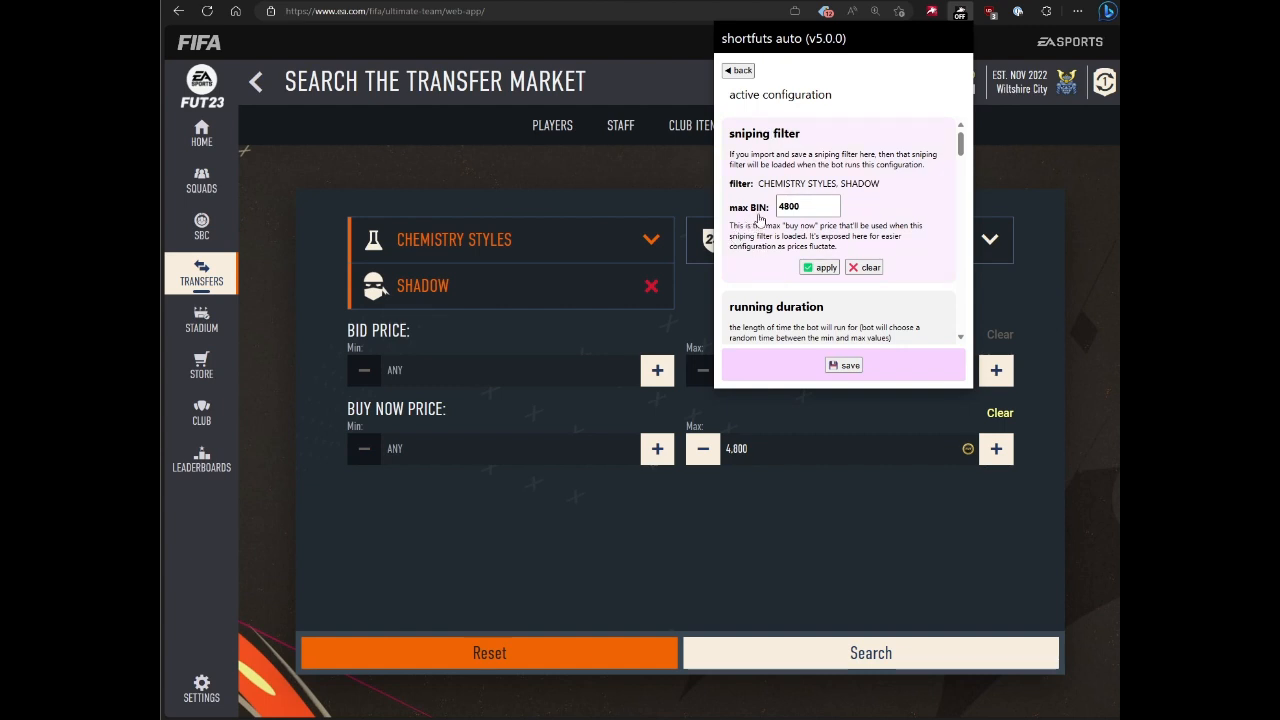
mouse_move(781, 453)
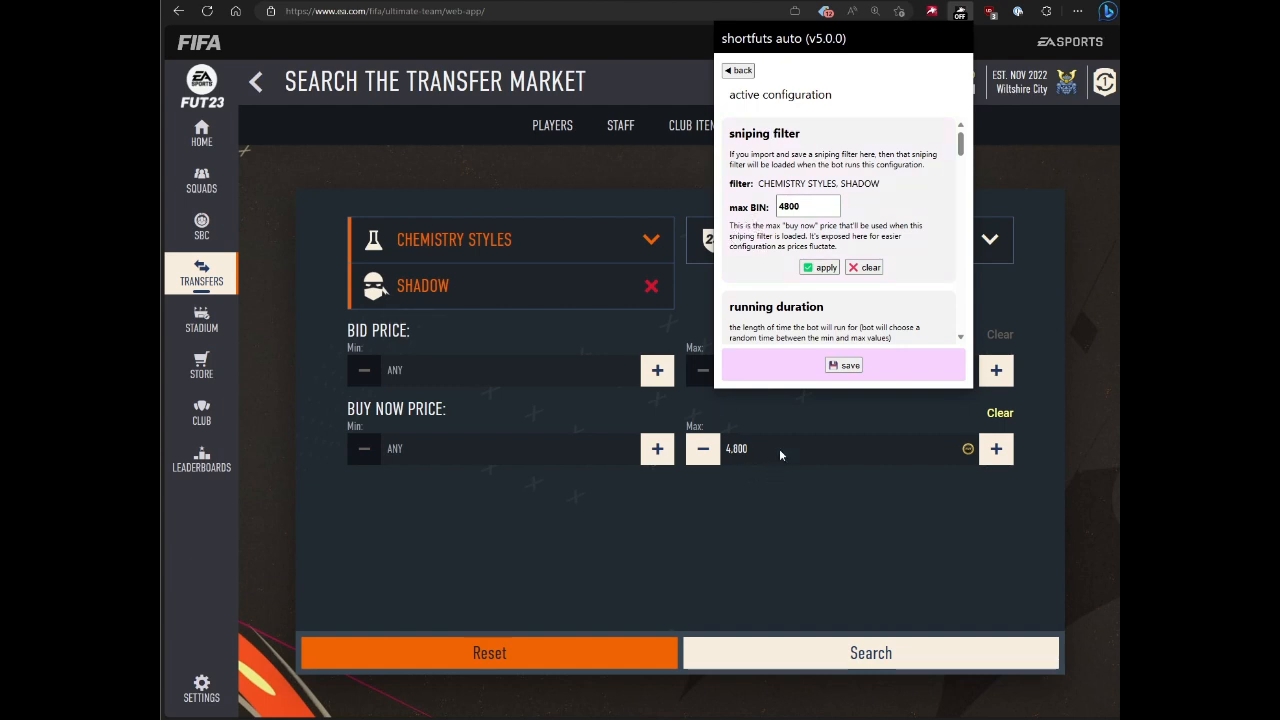
left_click(808, 206)
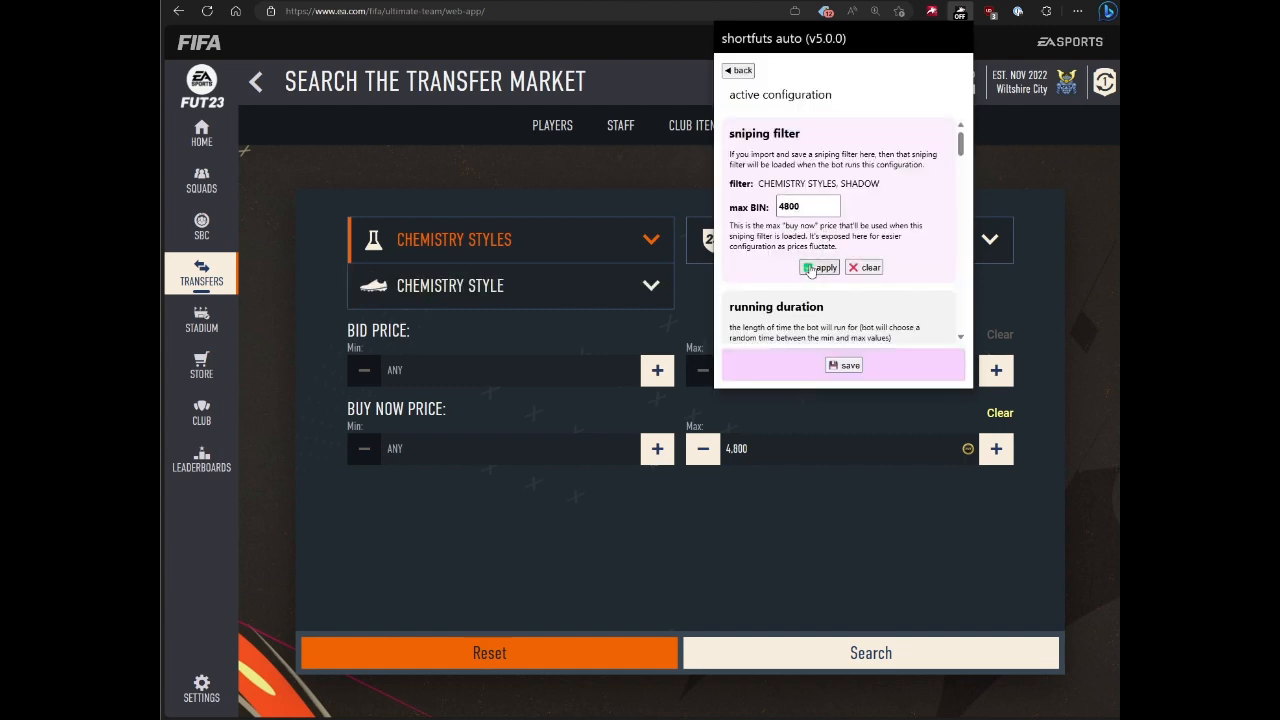
left_click(820, 267)
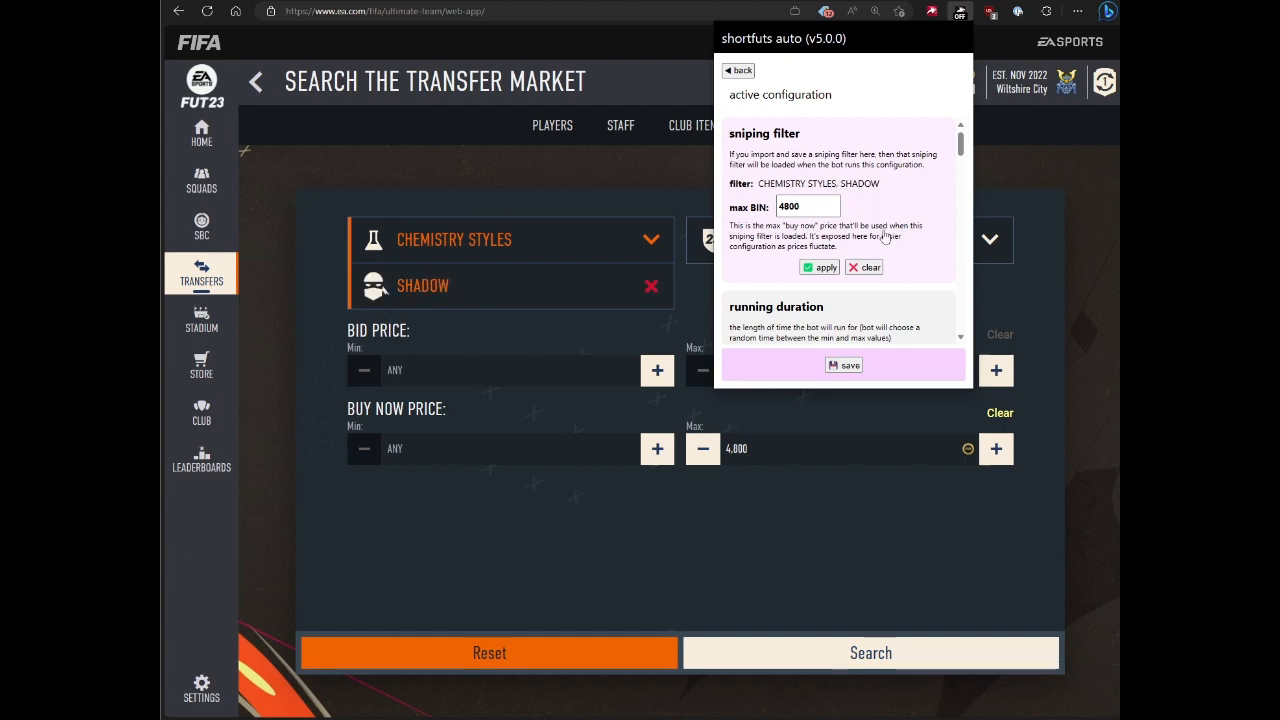
left_click(843, 365)
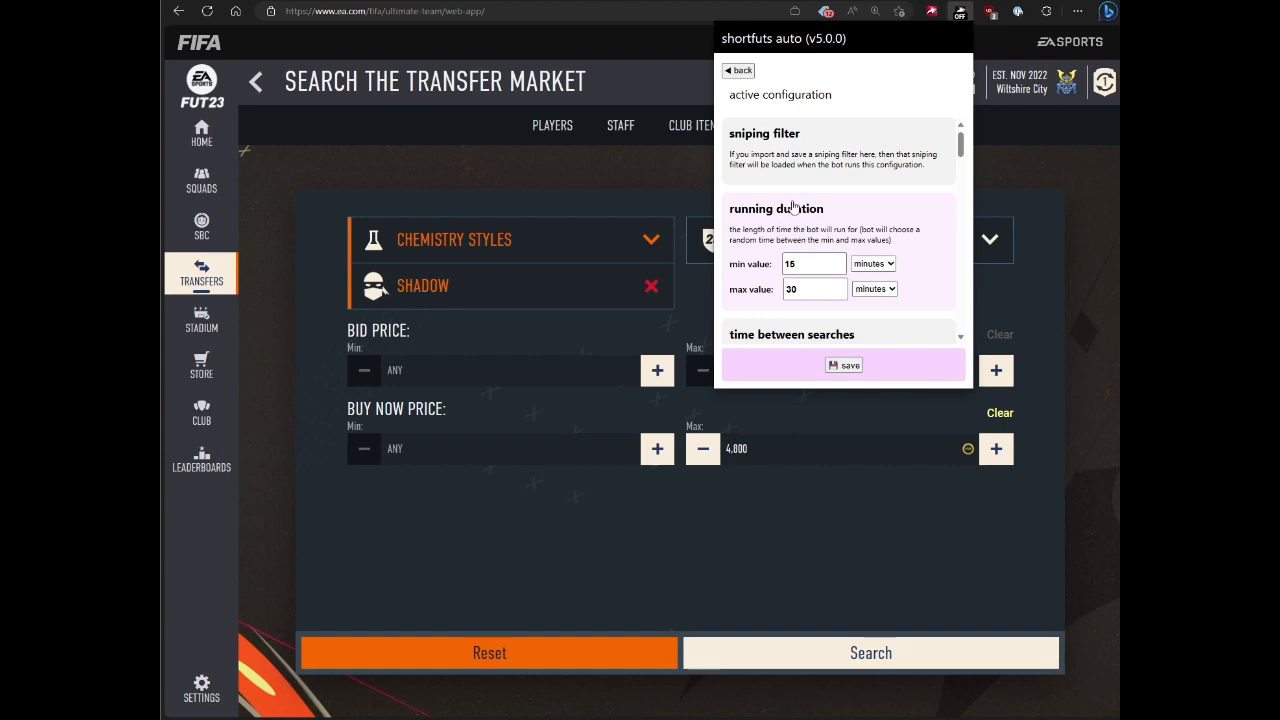
scroll("down", 3)
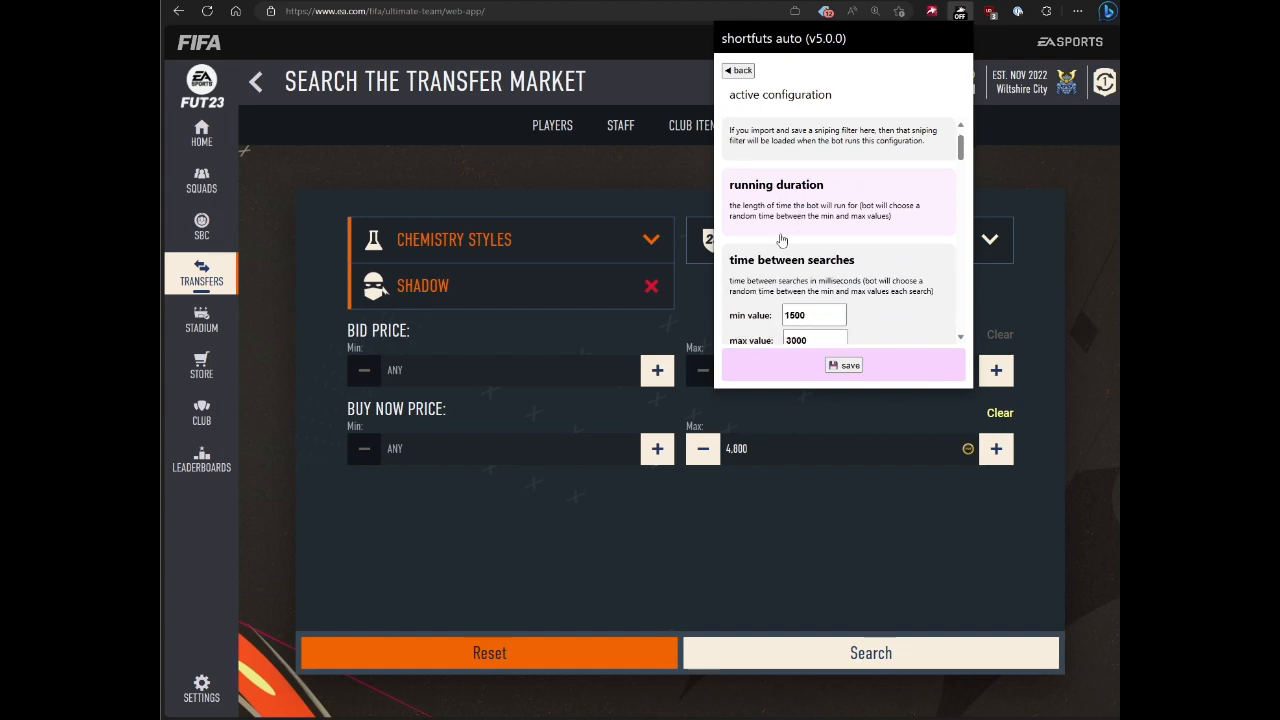
scroll("down", 3)
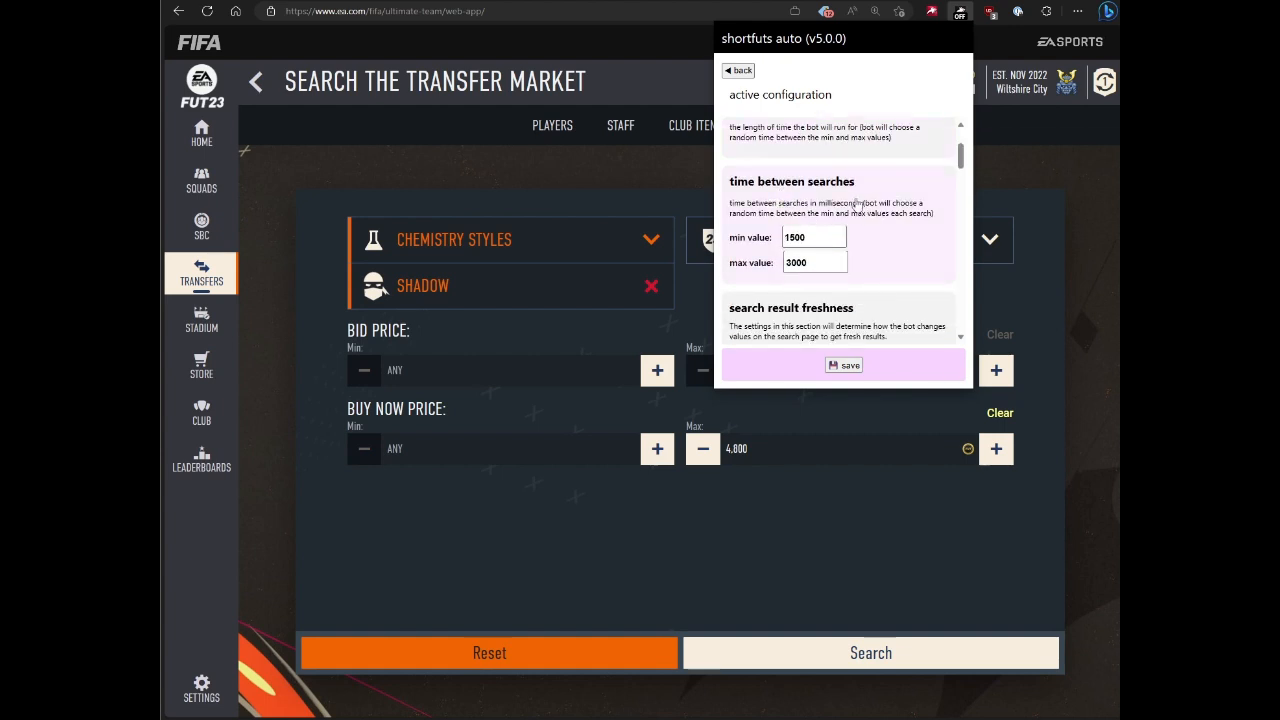
mouse_move(883, 217)
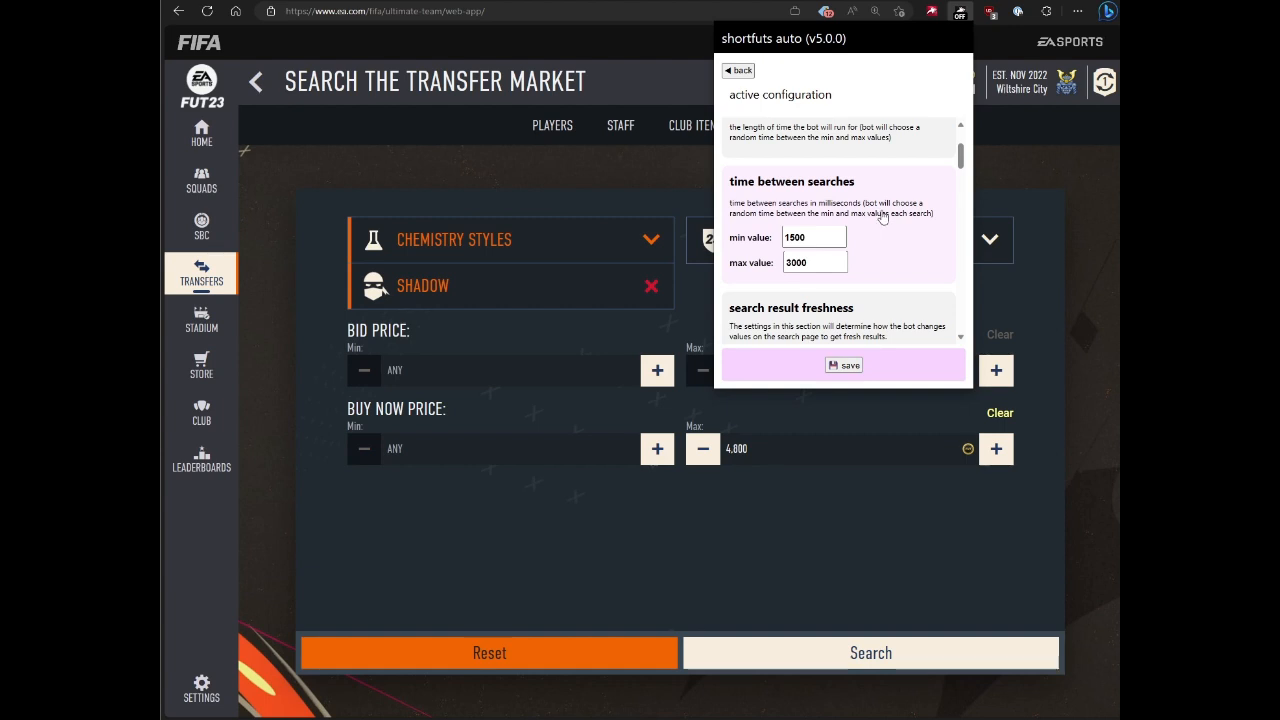
left_click(813, 237)
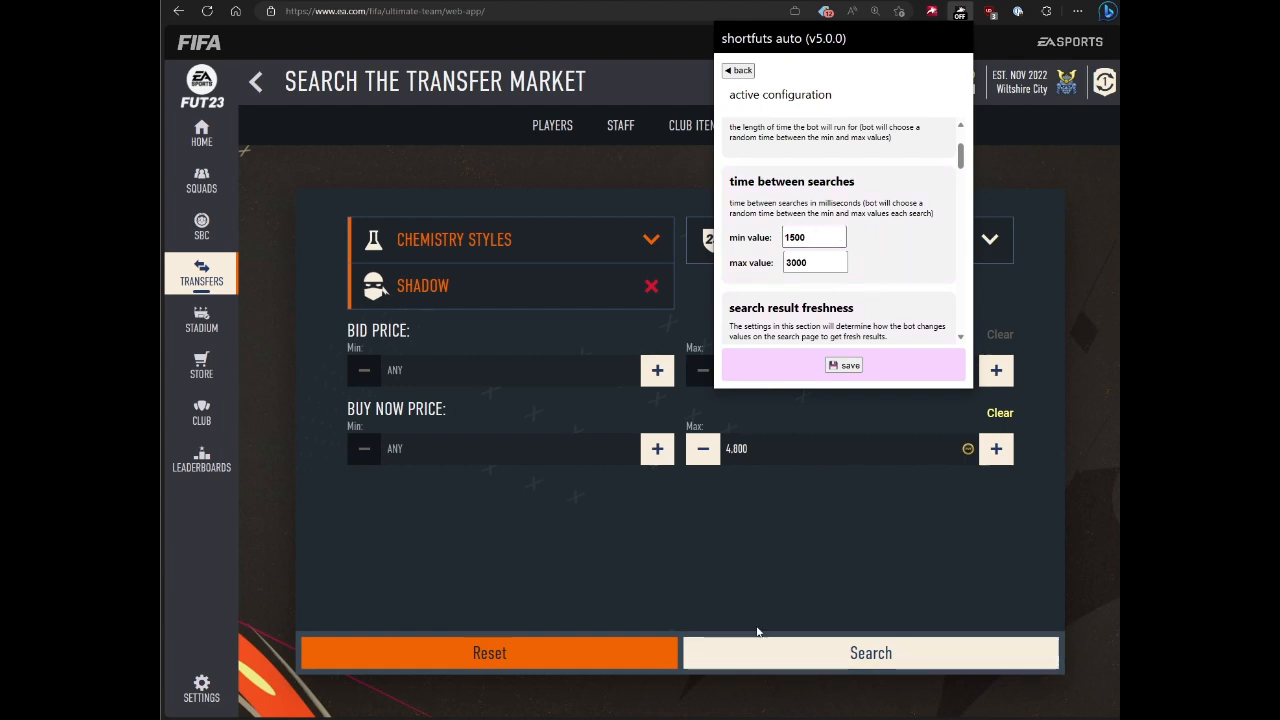
left_click(813, 237)
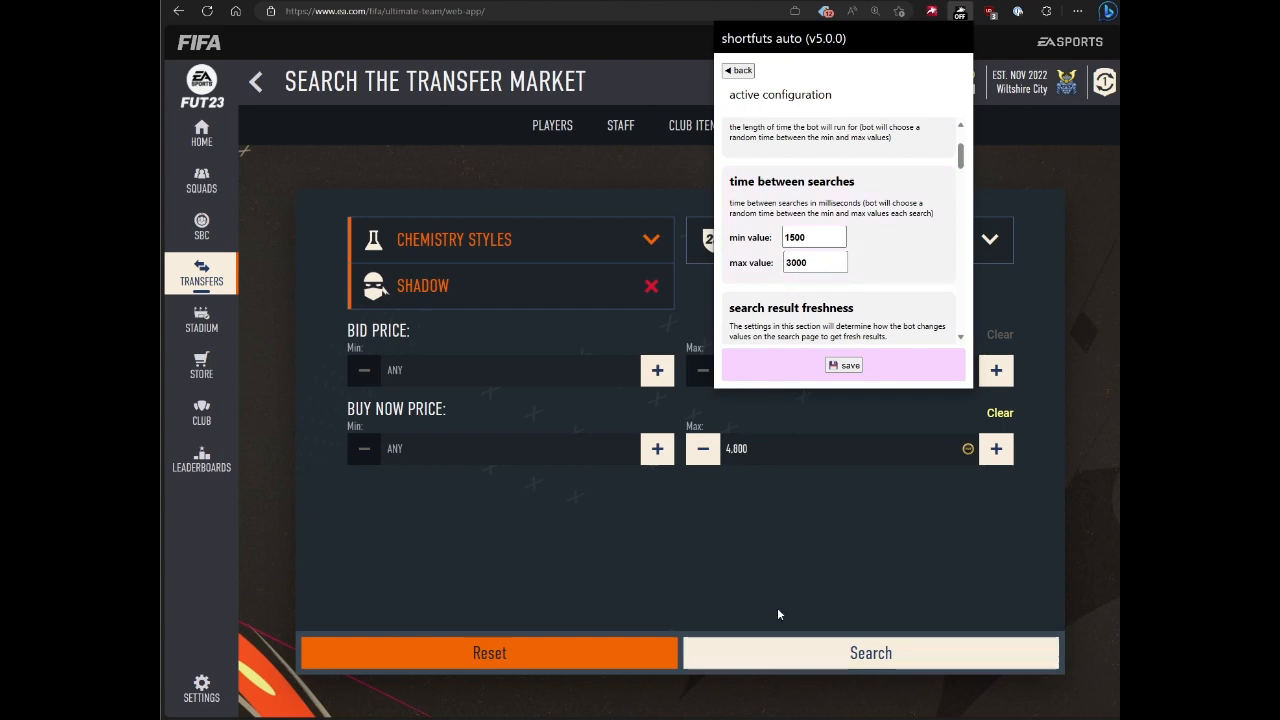
mouse_move(770, 323)
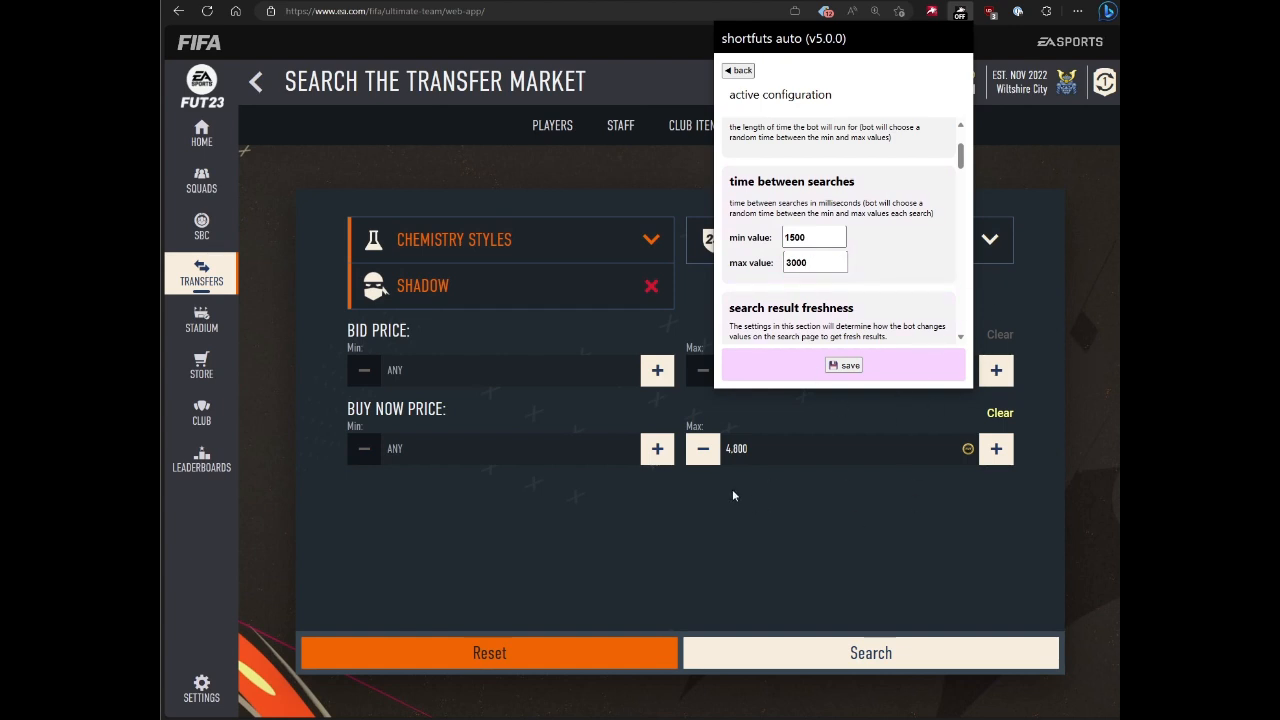
mouse_move(677, 340)
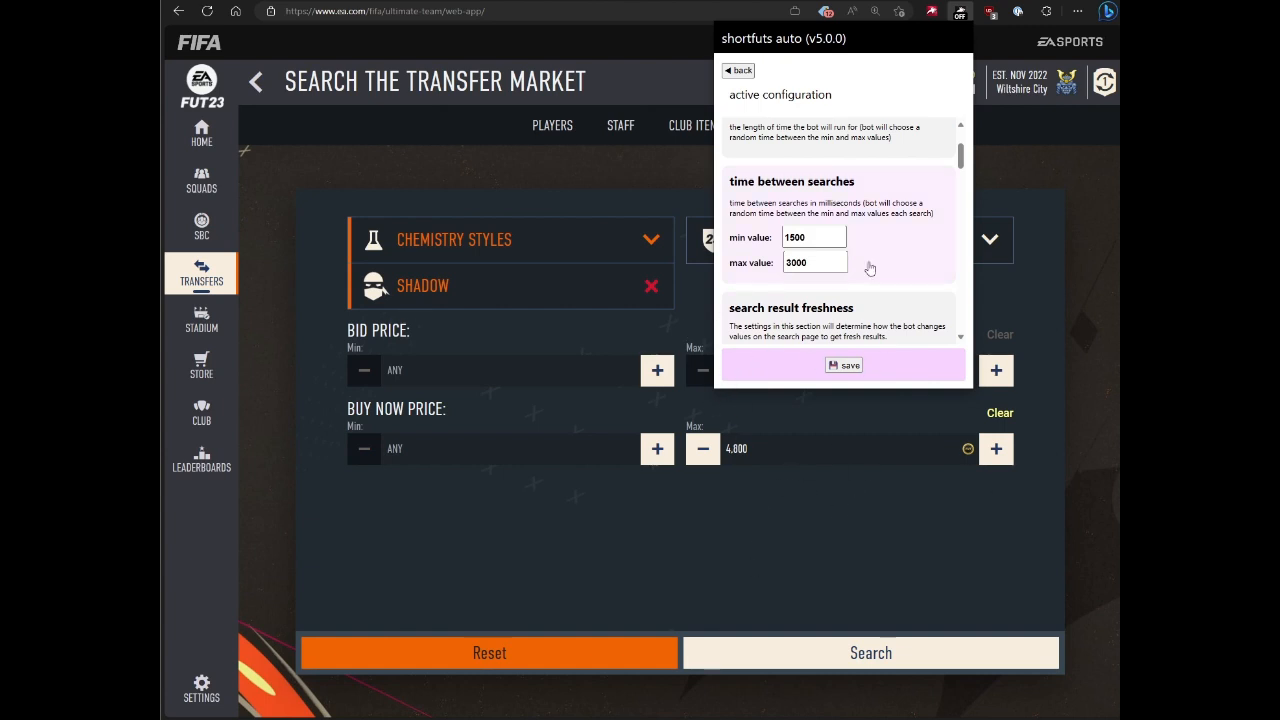
mouse_move(903, 243)
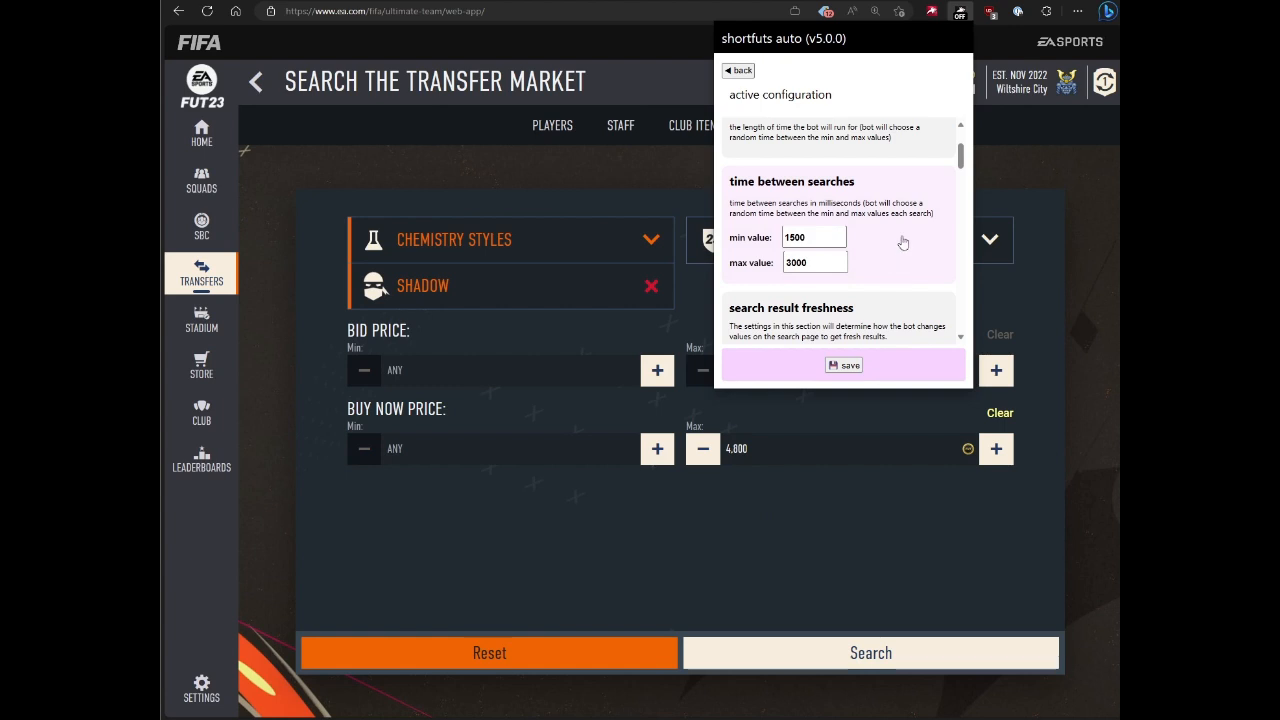
left_click(814, 237)
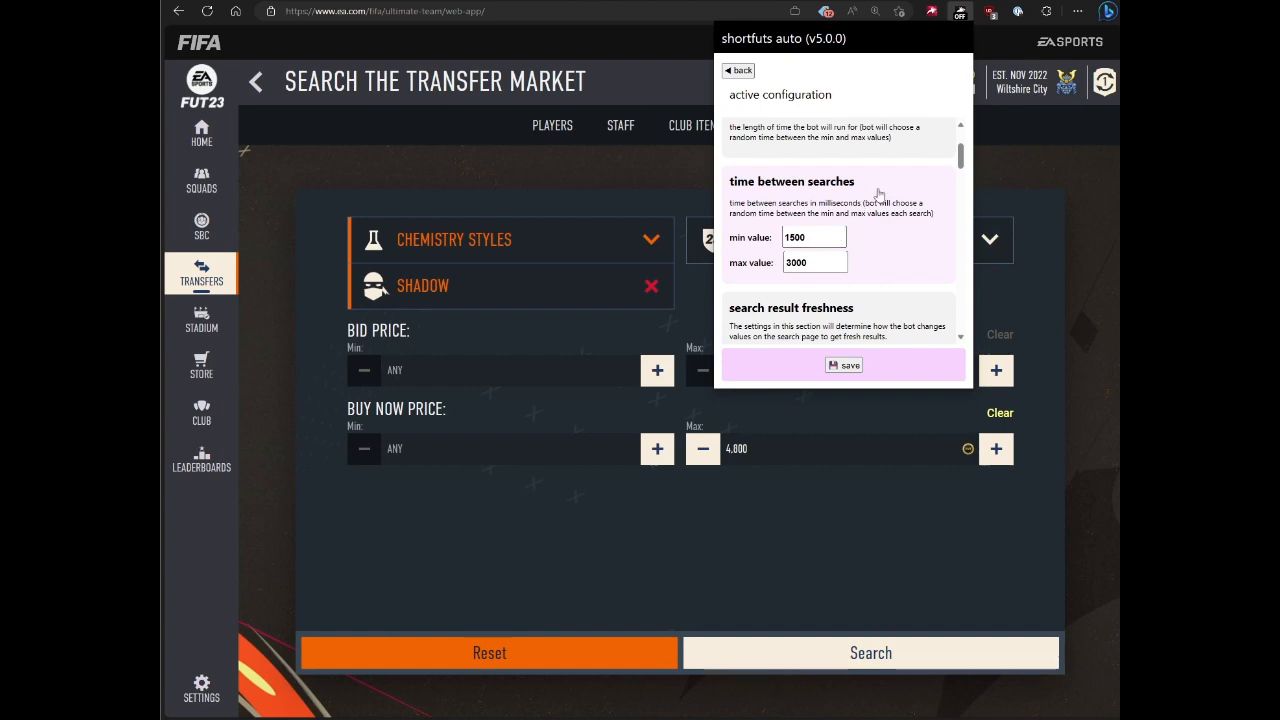
scroll("down", 3)
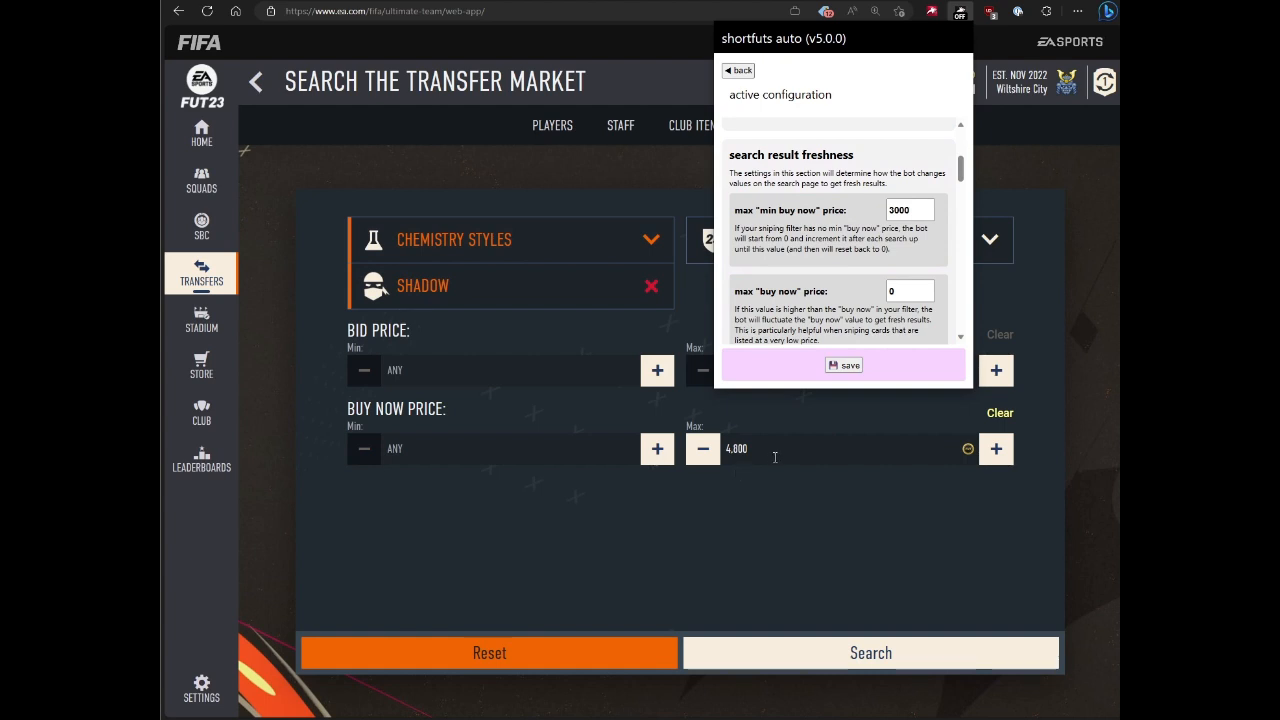
mouse_move(383, 438)
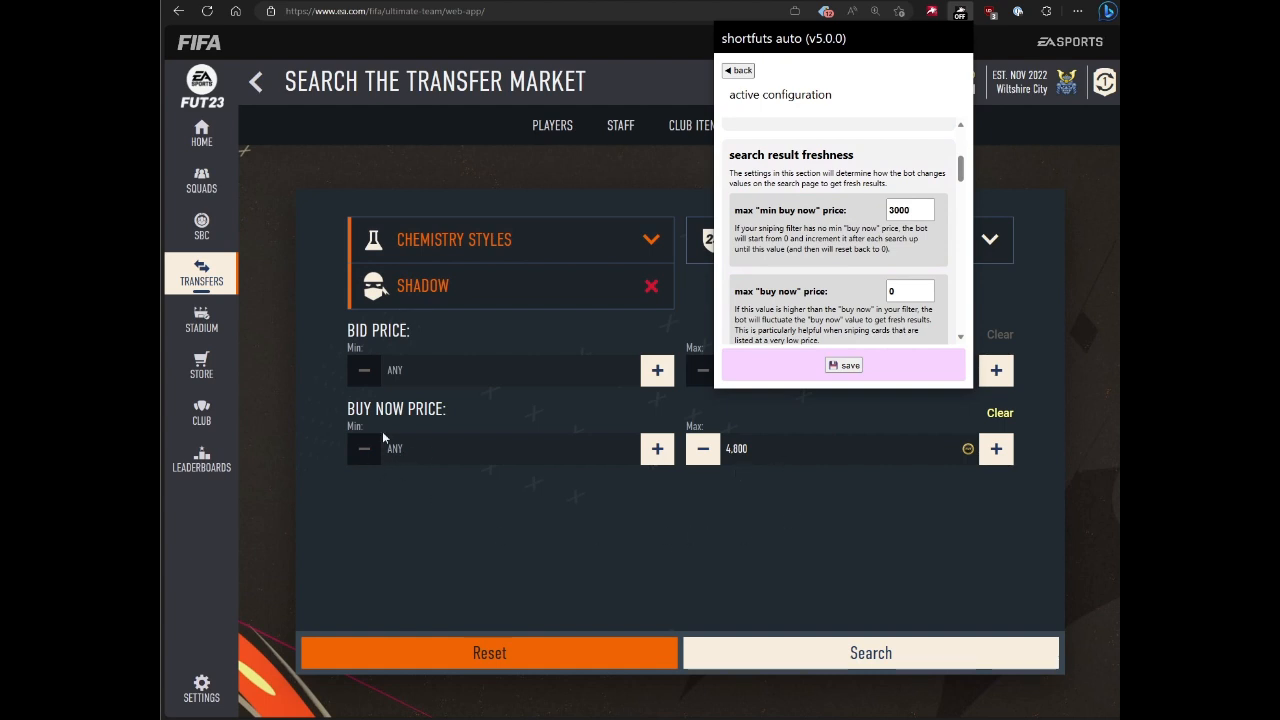
mouse_move(657, 448)
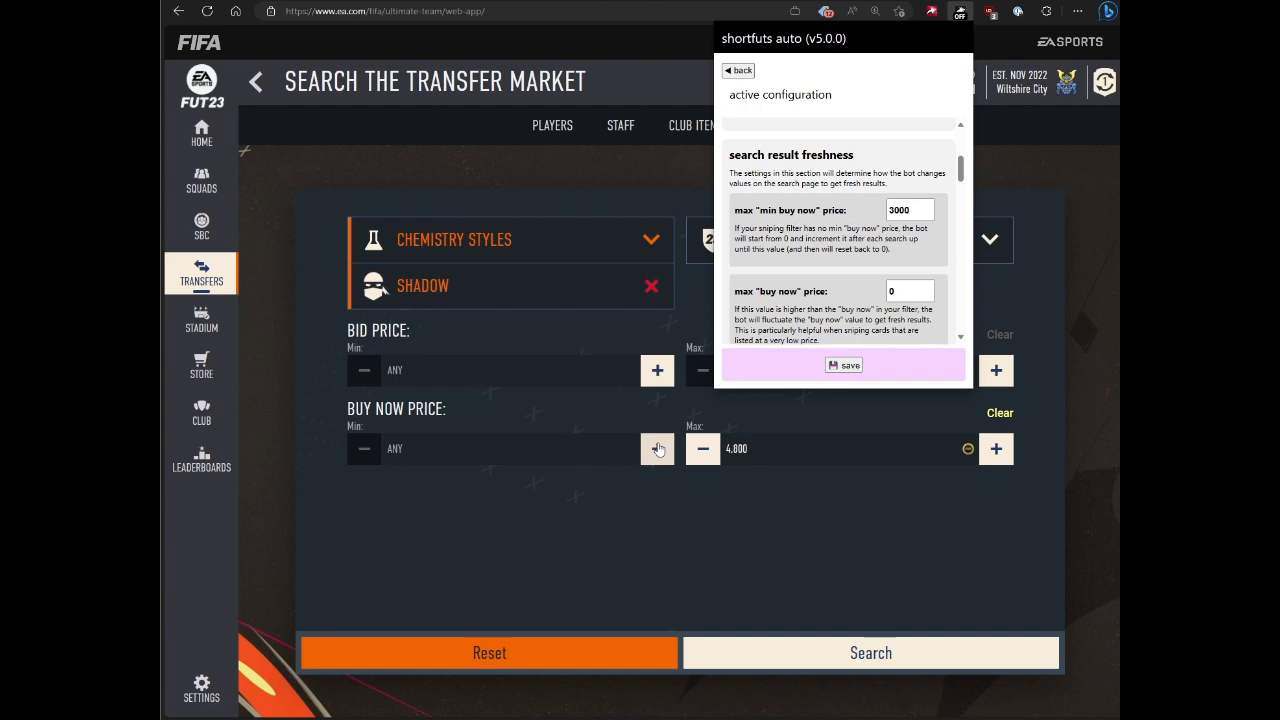
mouse_move(815, 551)
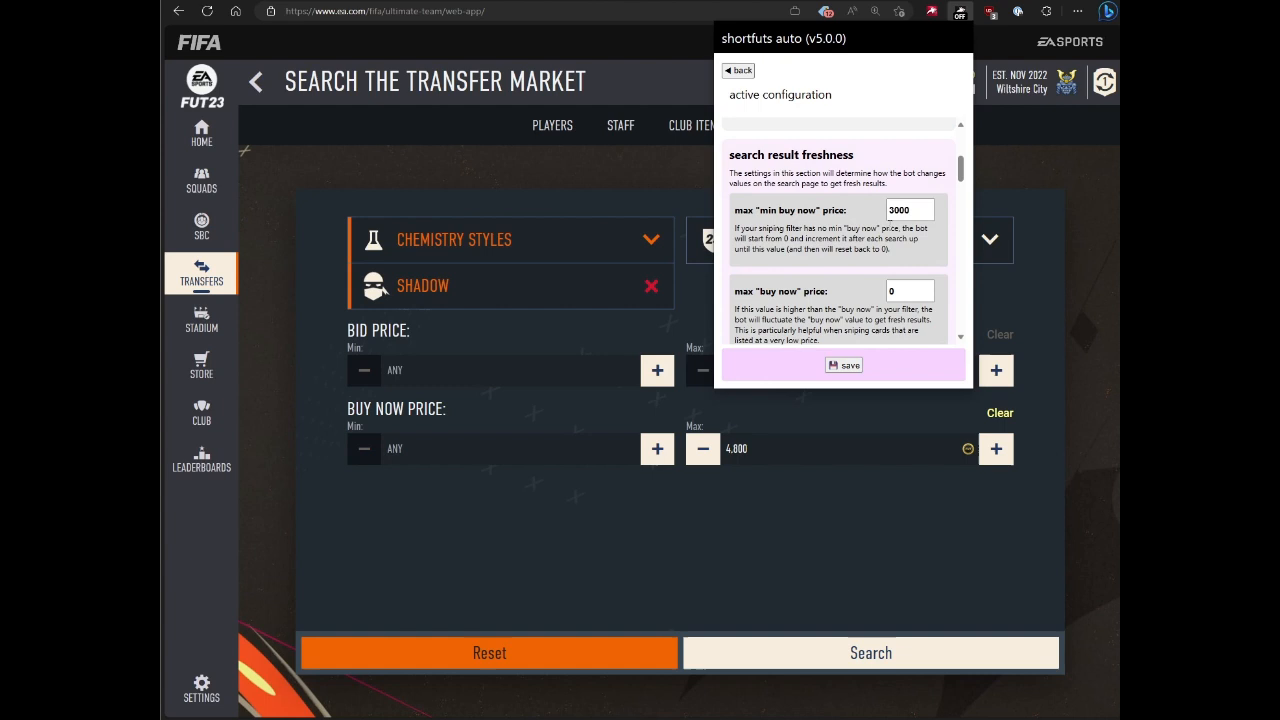
mouse_move(707, 489)
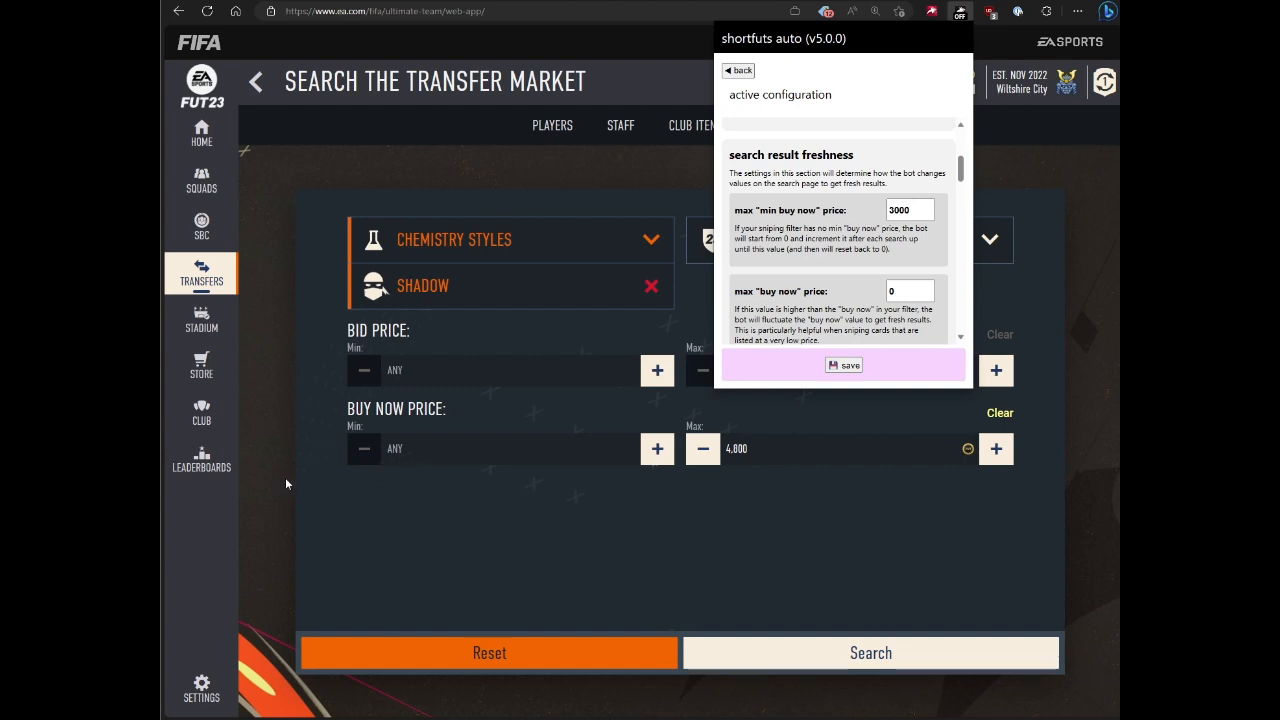
mouse_move(697, 308)
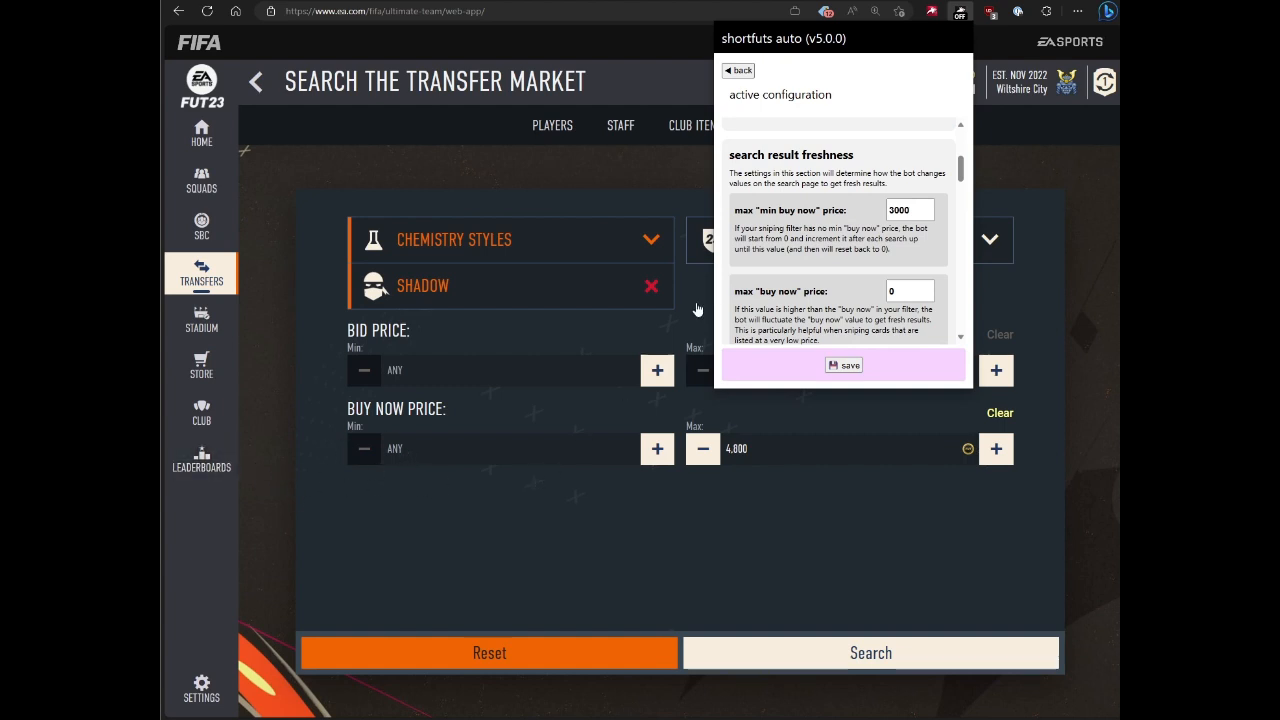
scroll("up", 3)
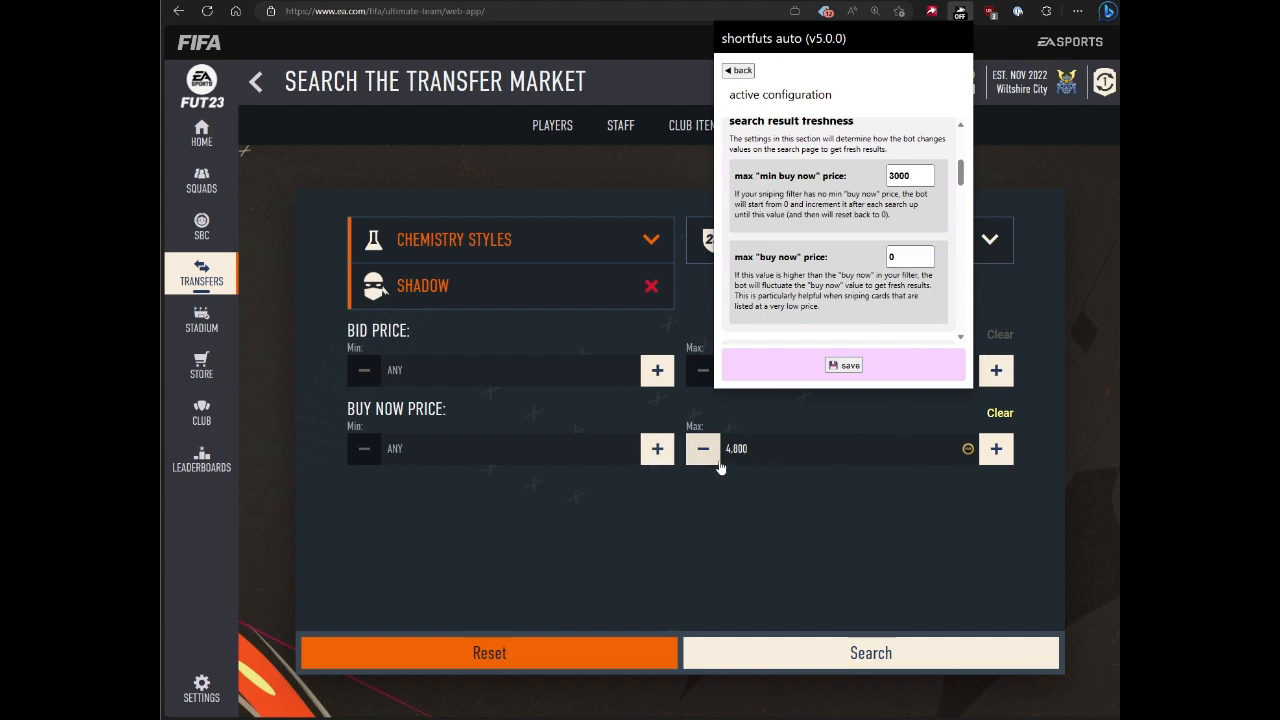
mouse_move(840, 407)
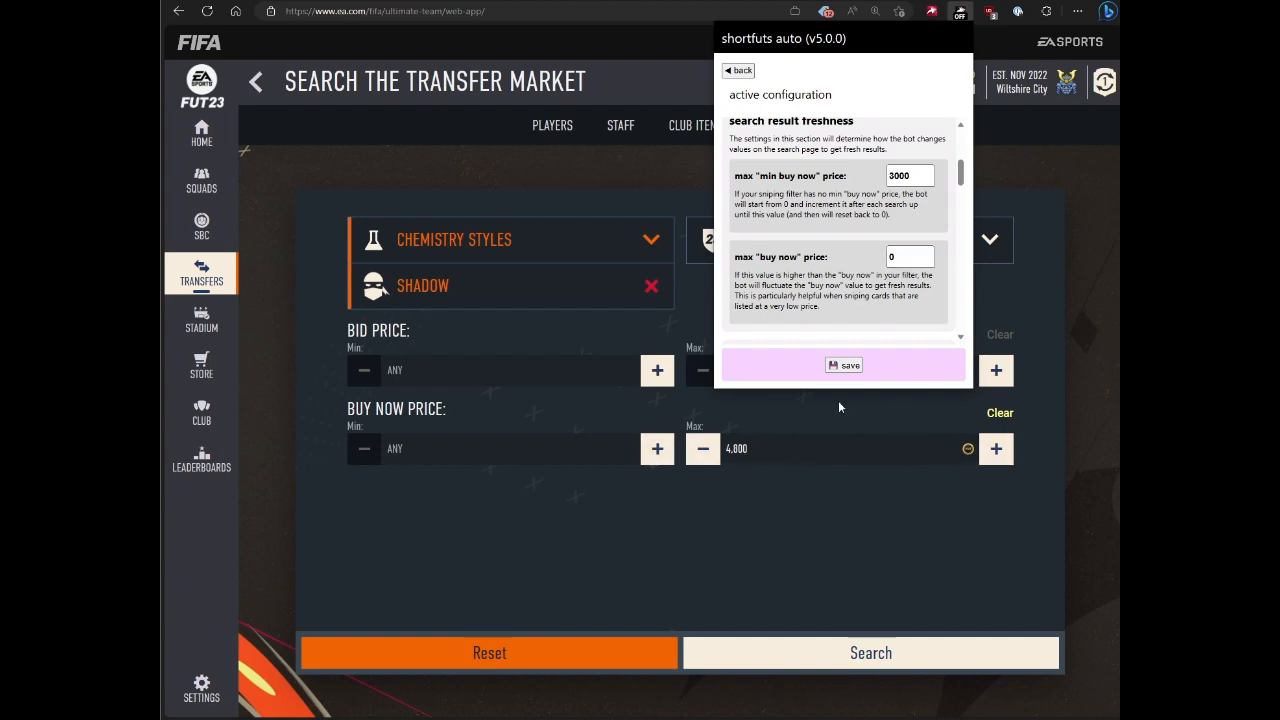
mouse_move(741, 500)
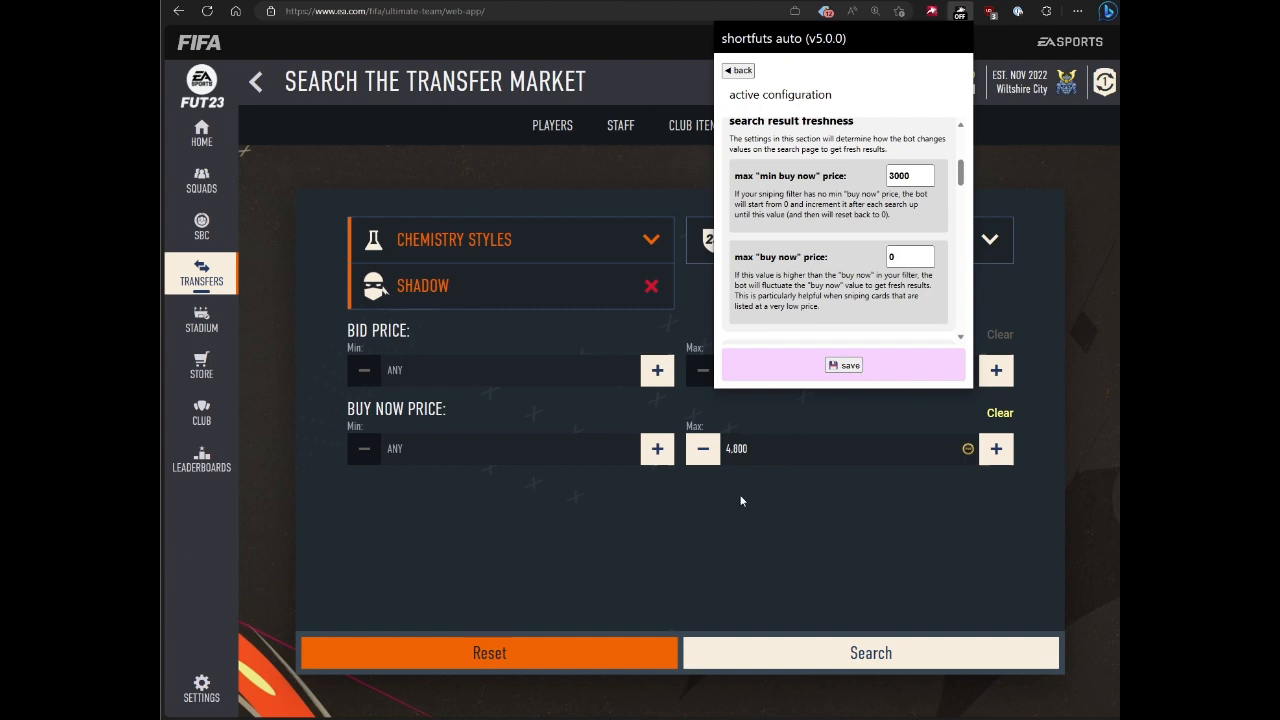
mouse_move(591, 431)
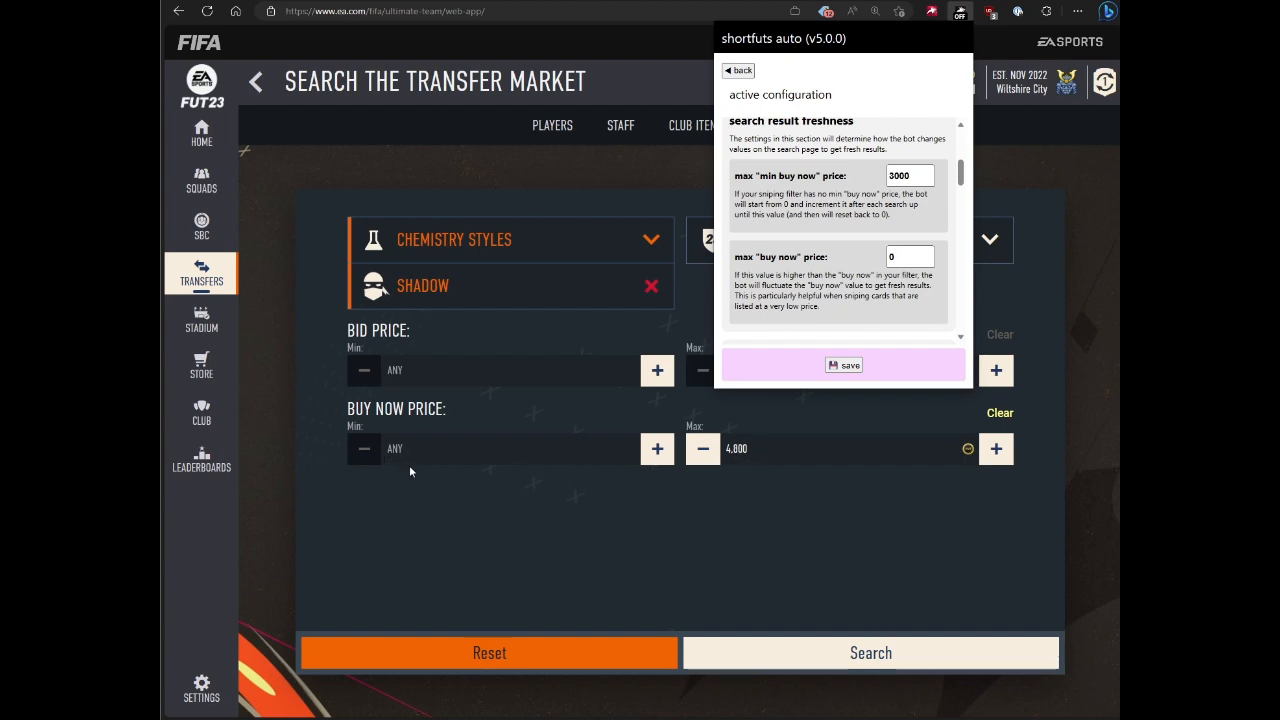
mouse_move(648, 525)
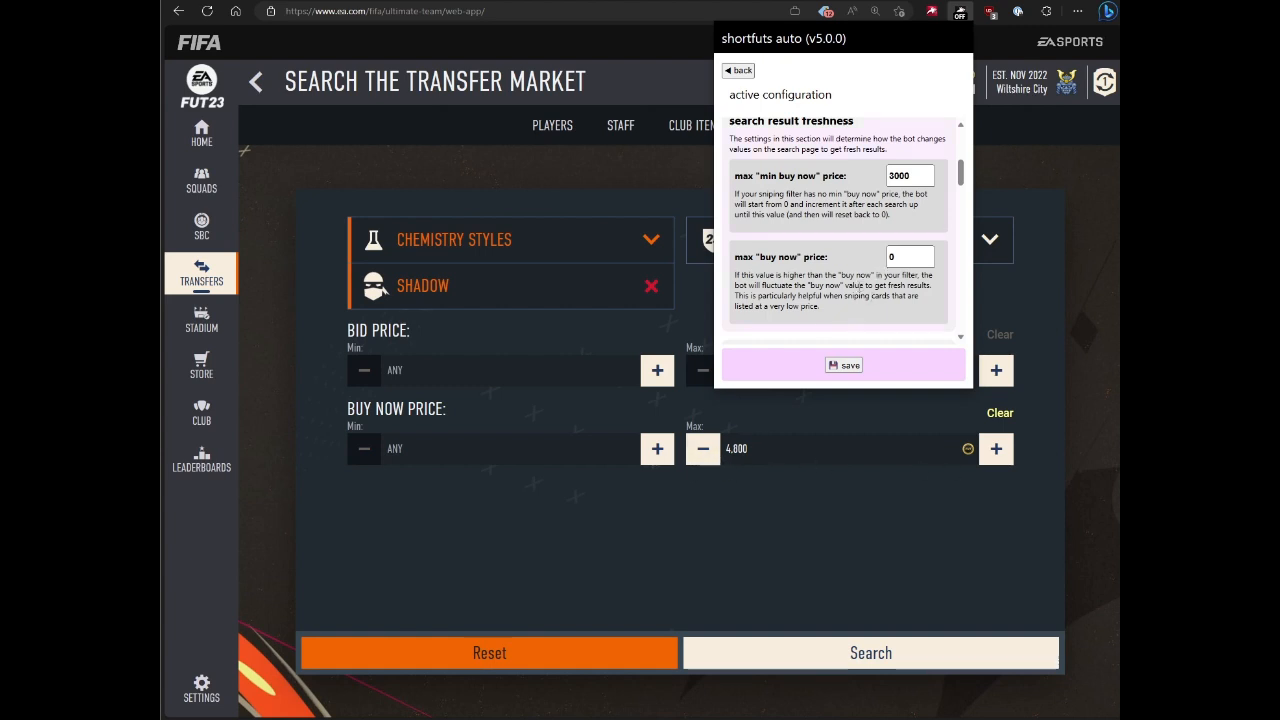
mouse_move(845, 235)
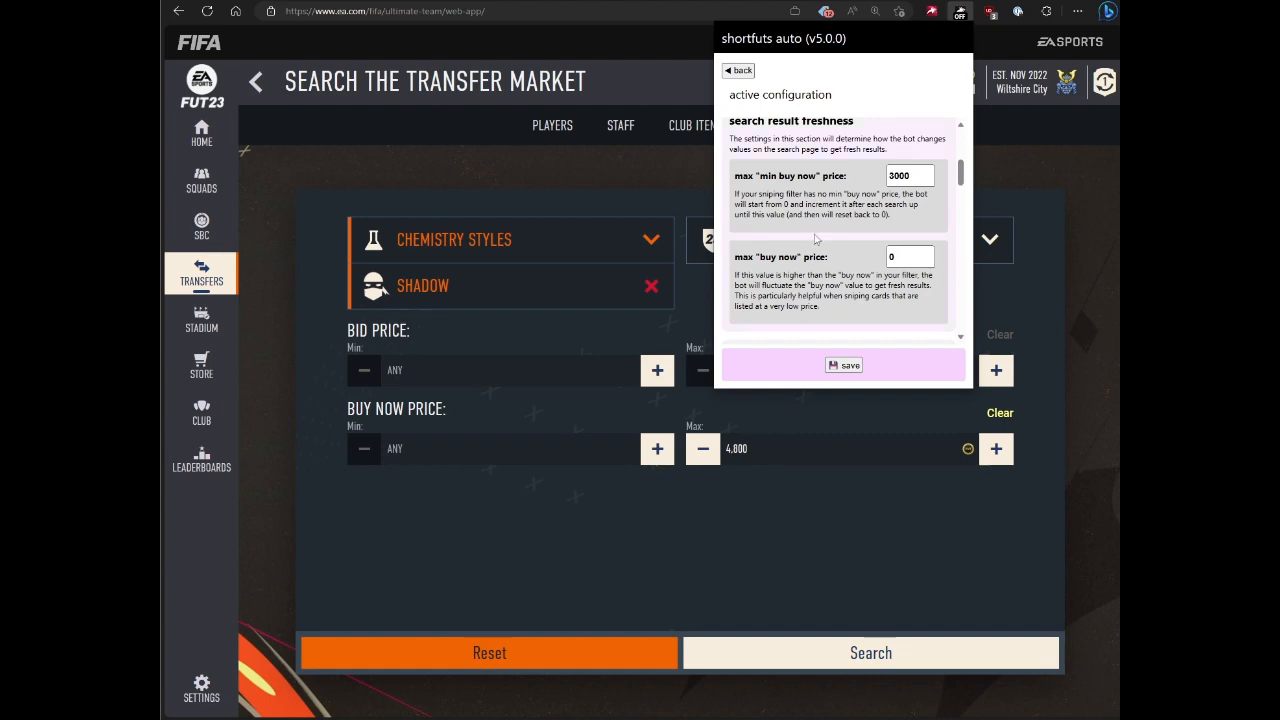
scroll("down", 3)
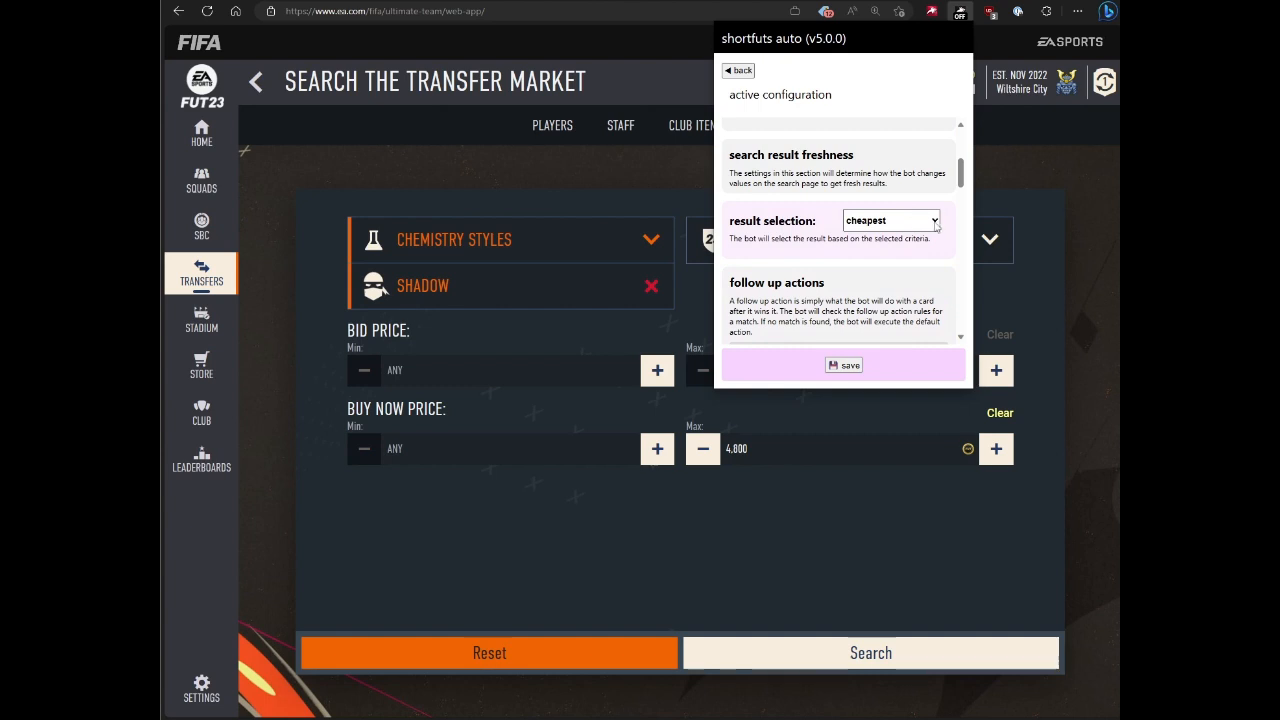
left_click(890, 220)
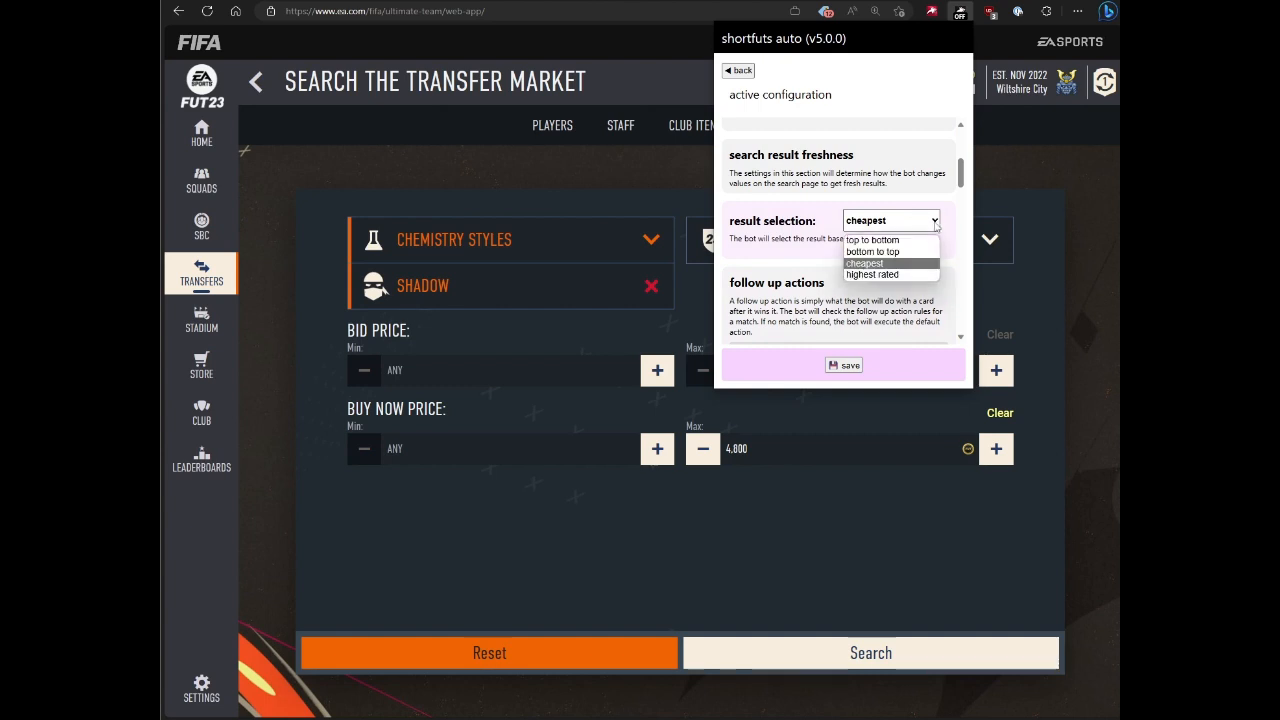
mouse_move(890, 275)
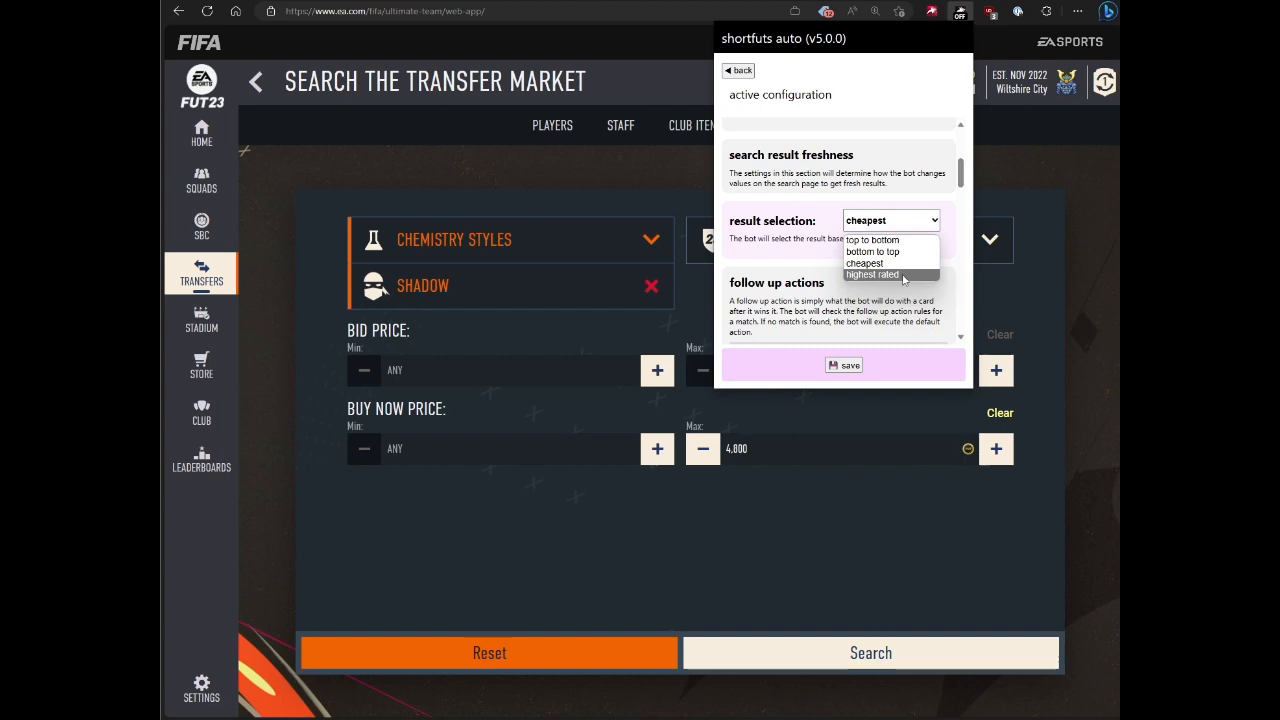
mouse_move(890, 263)
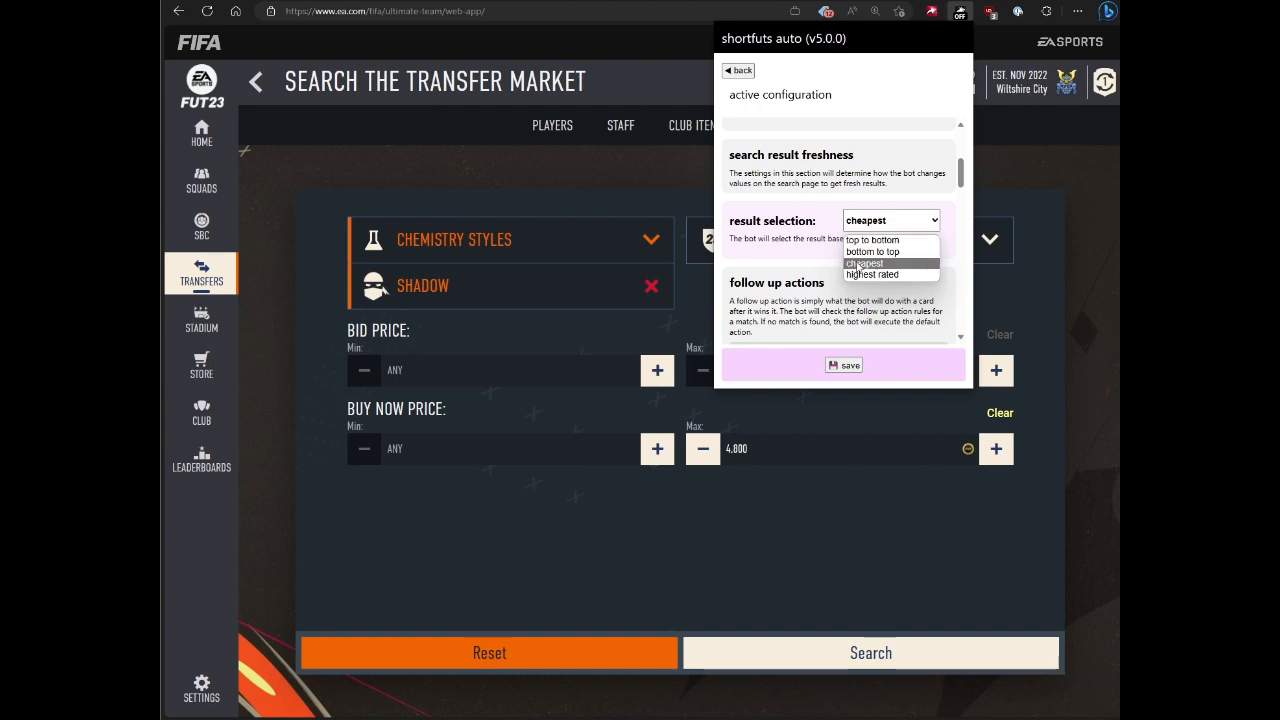
mouse_move(872, 251)
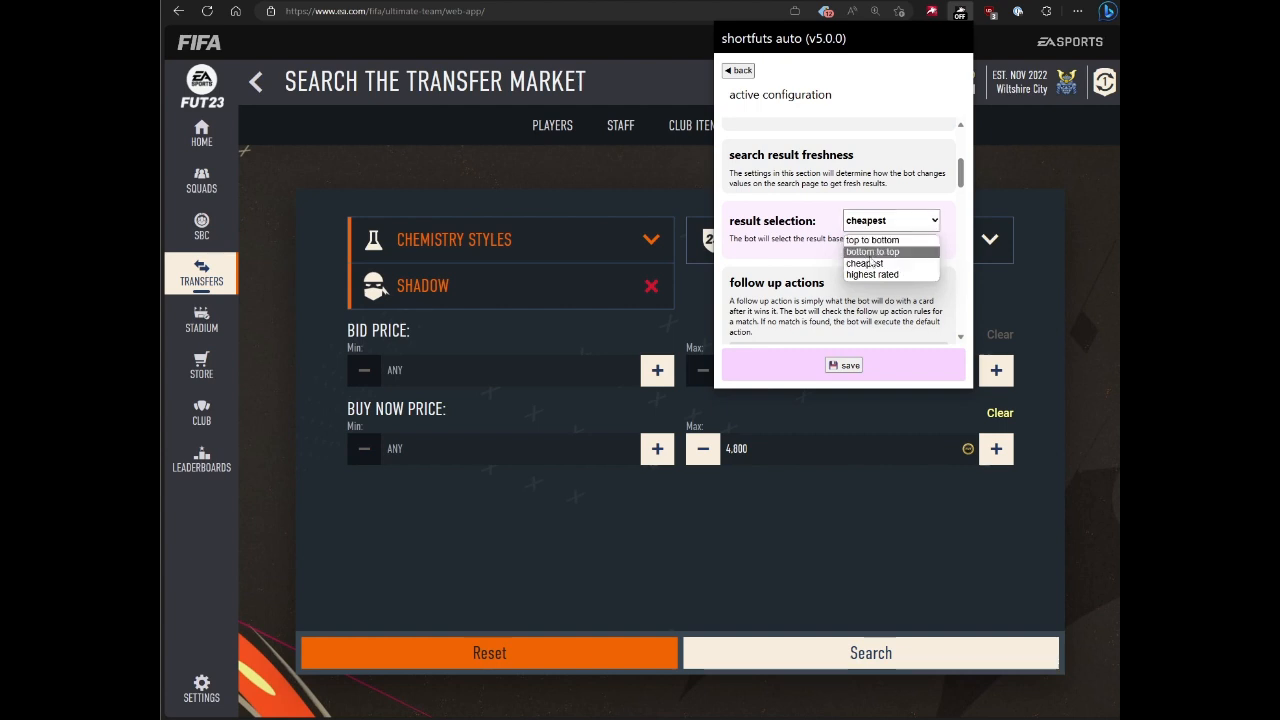
mouse_move(865, 263)
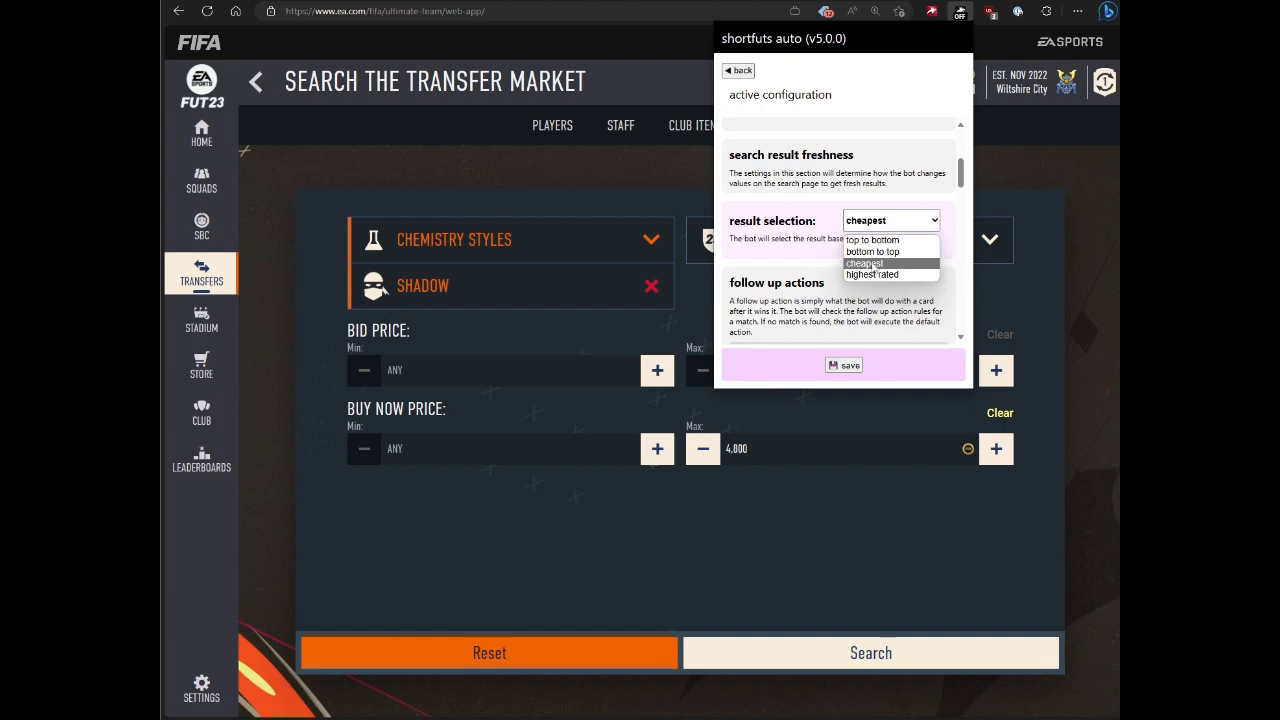
left_click(864, 262)
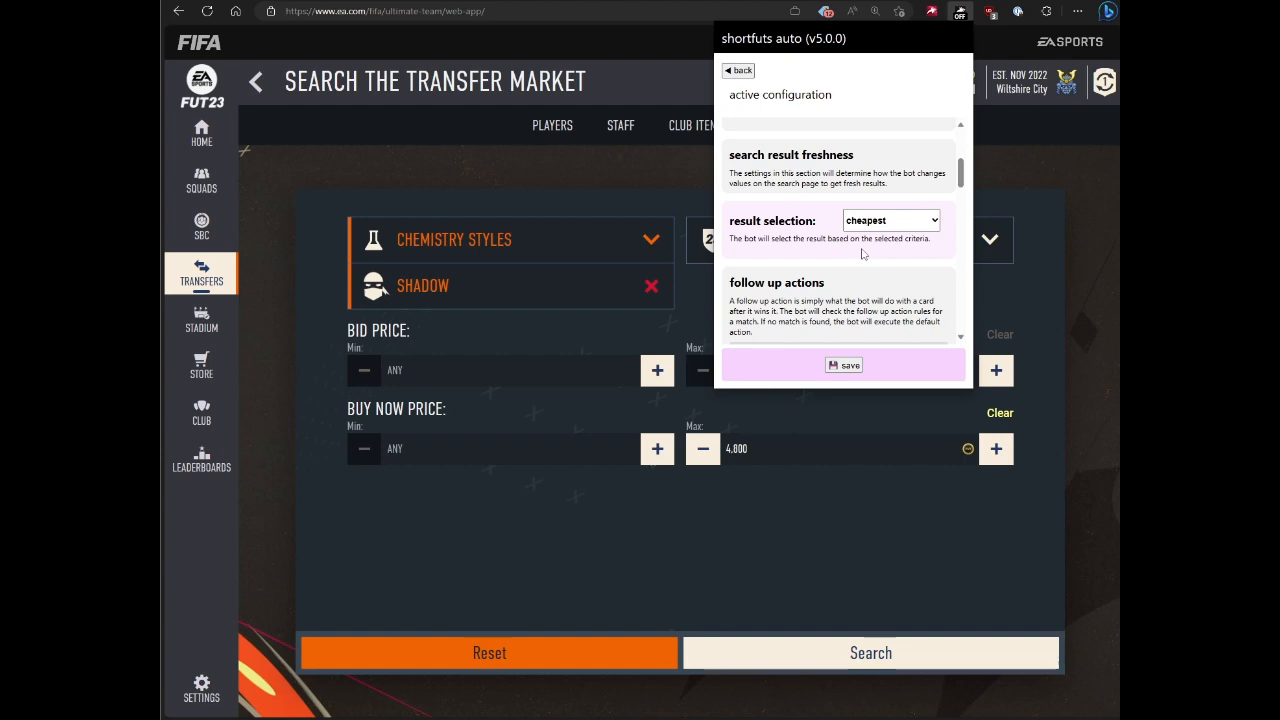
mouse_move(849, 261)
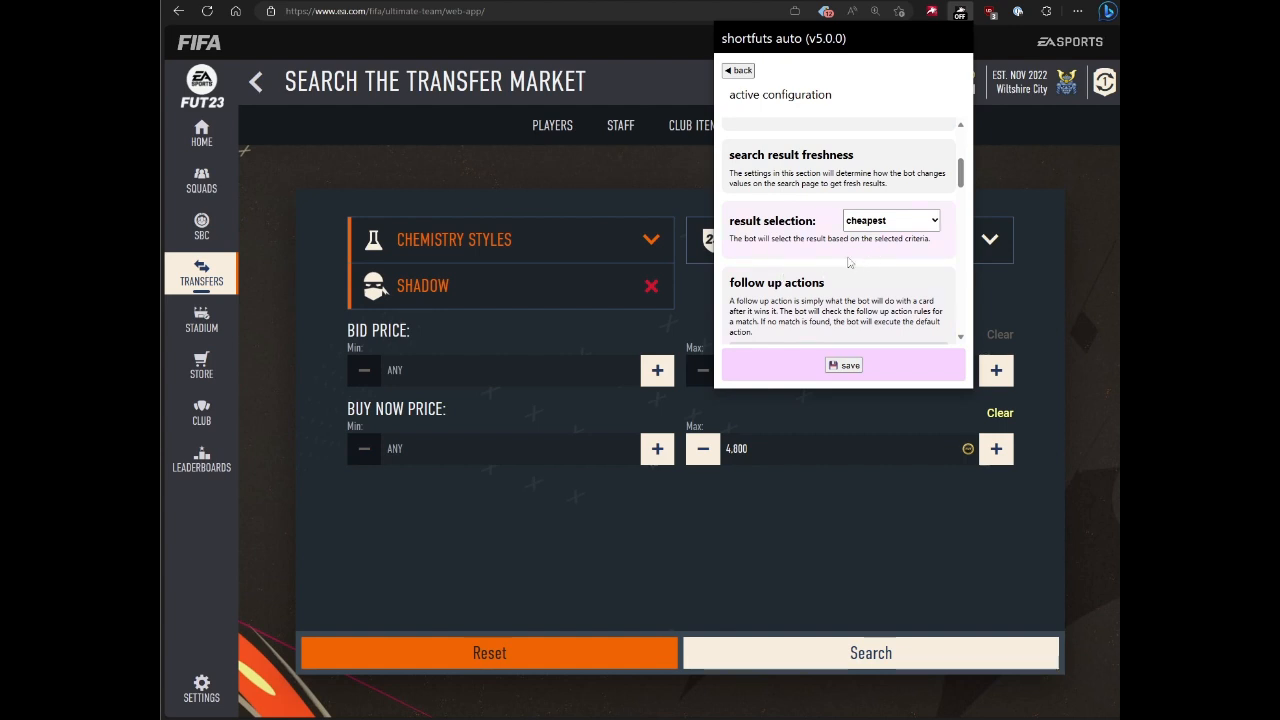
scroll("down", 3)
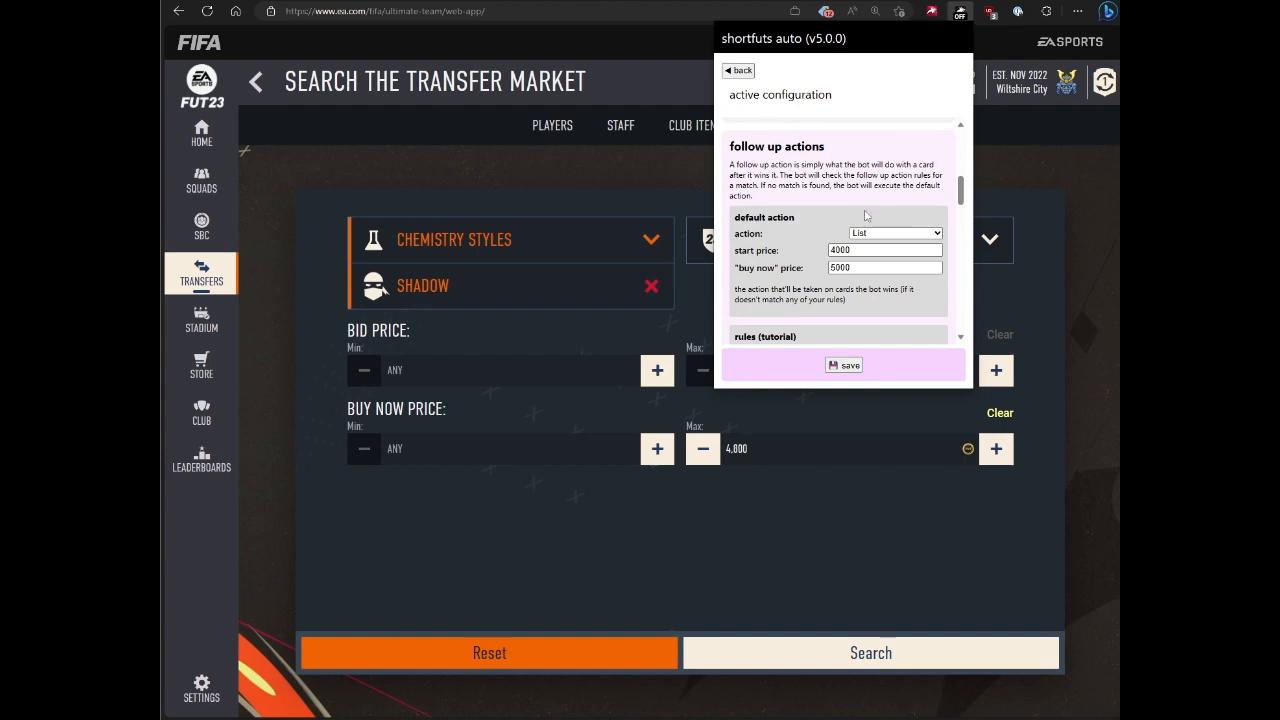
left_click(884, 250)
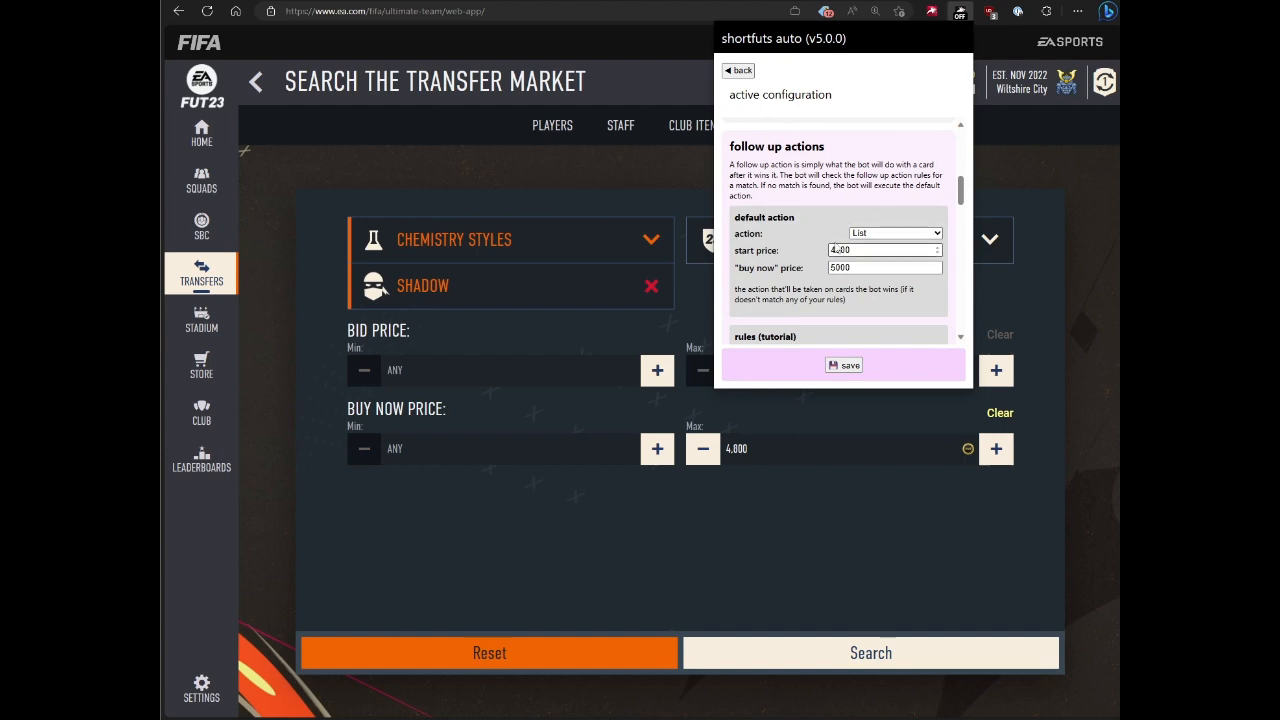
left_click(895, 233)
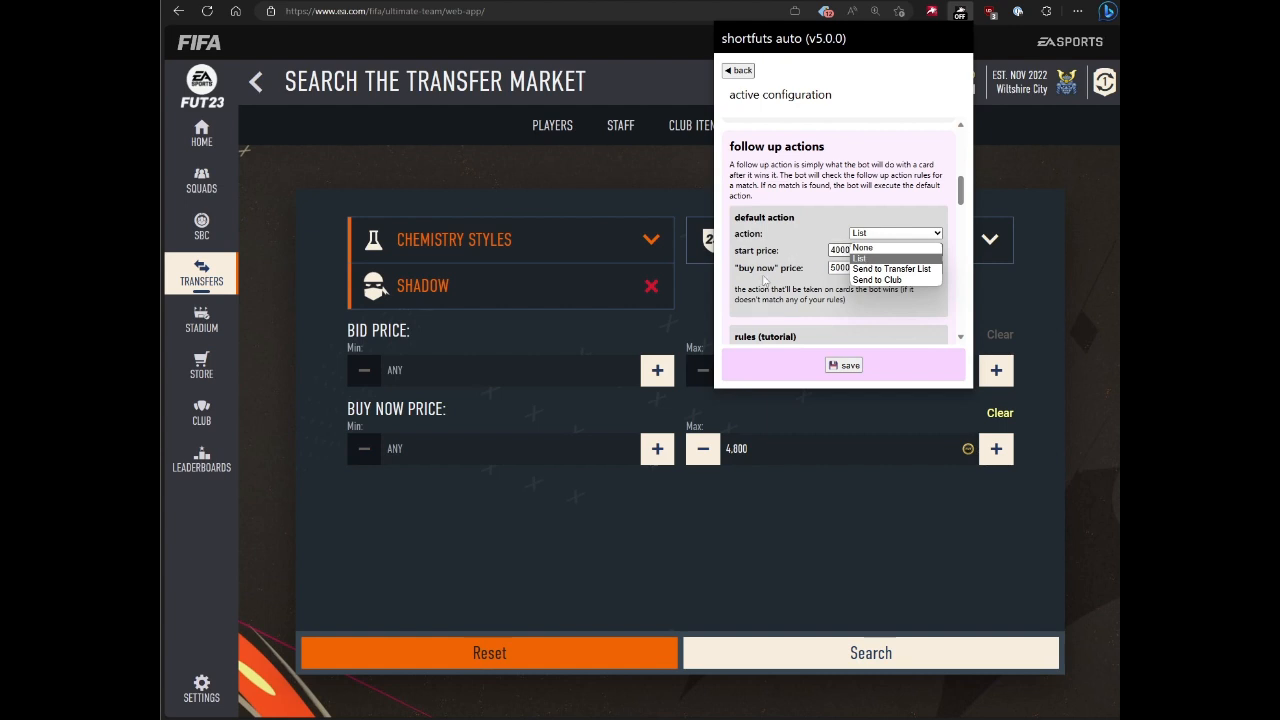
left_click(858, 258)
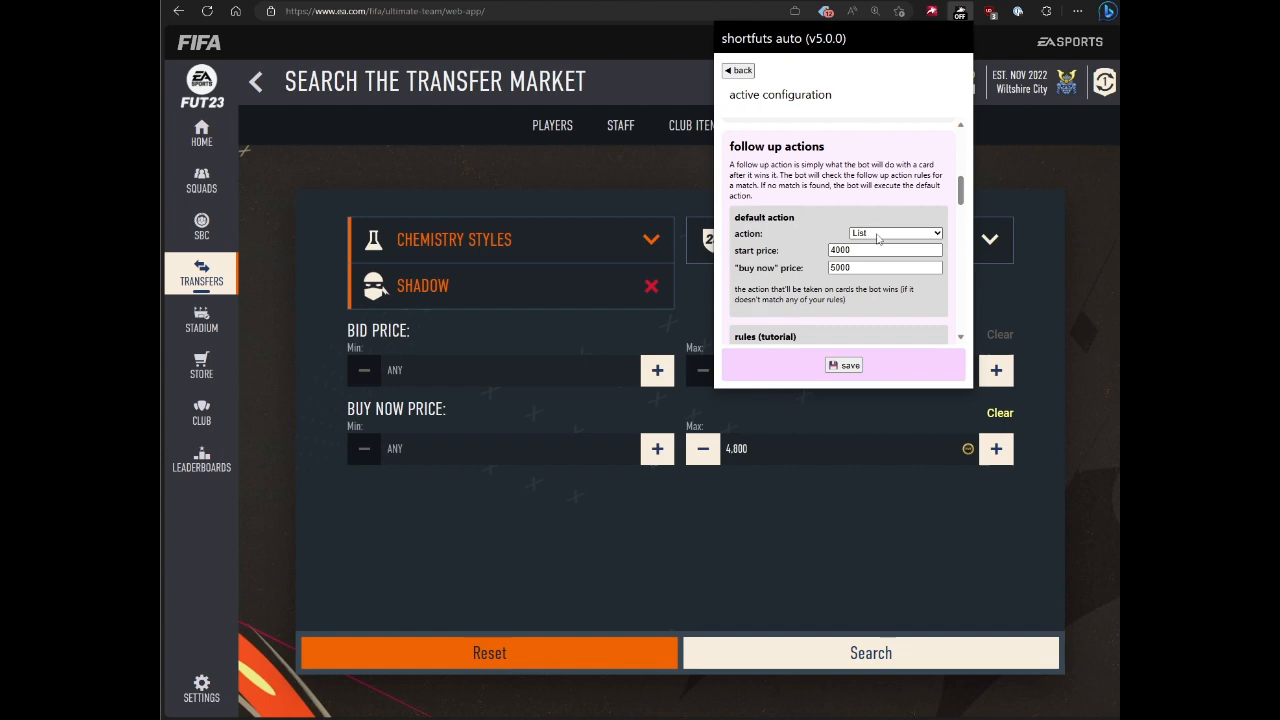
left_click(893, 232)
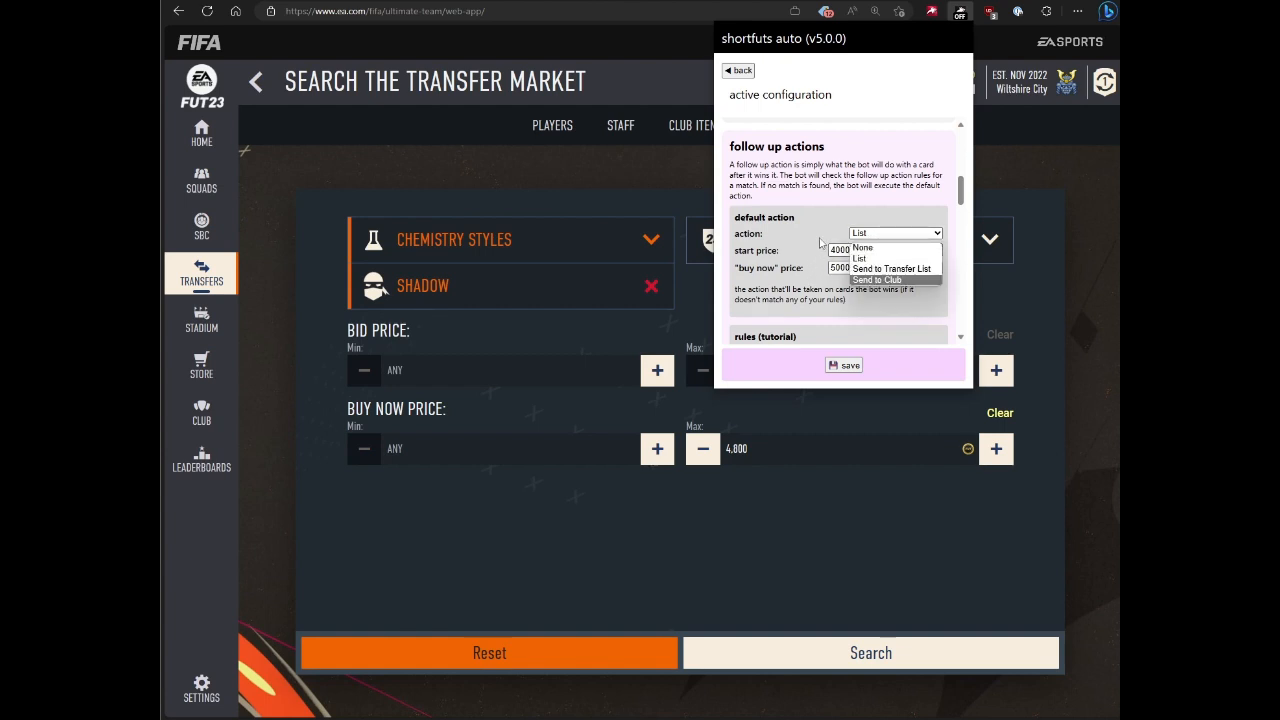
left_click(895, 258)
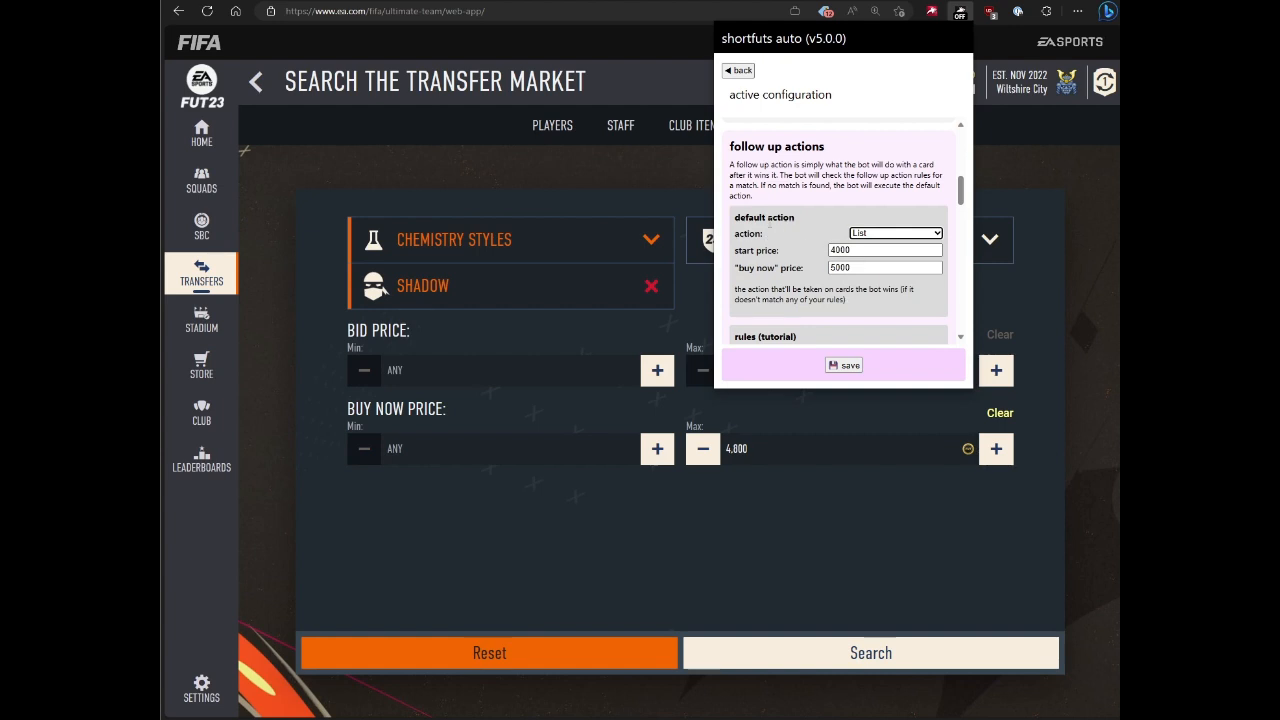
scroll("down", 3)
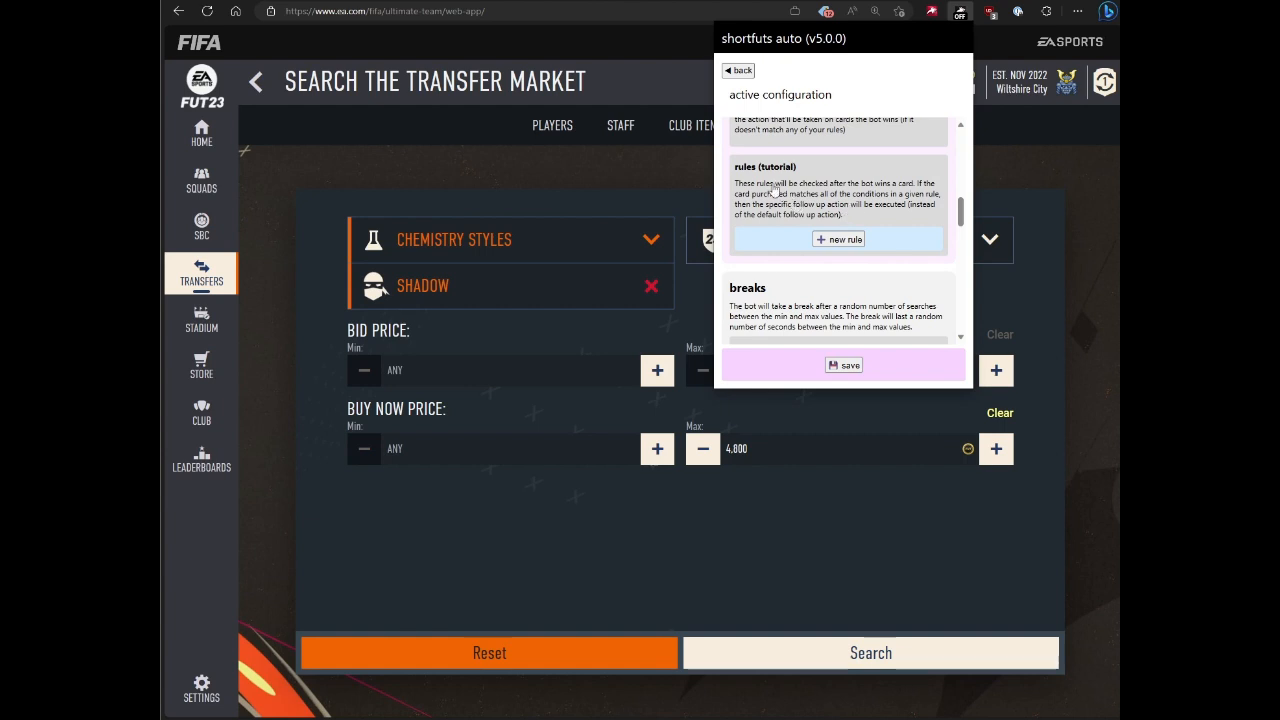
- Add a follow-up rule listing Pulisic cards with Hunter chemistry at 2,000 coins buy-now
left_click(838, 239)
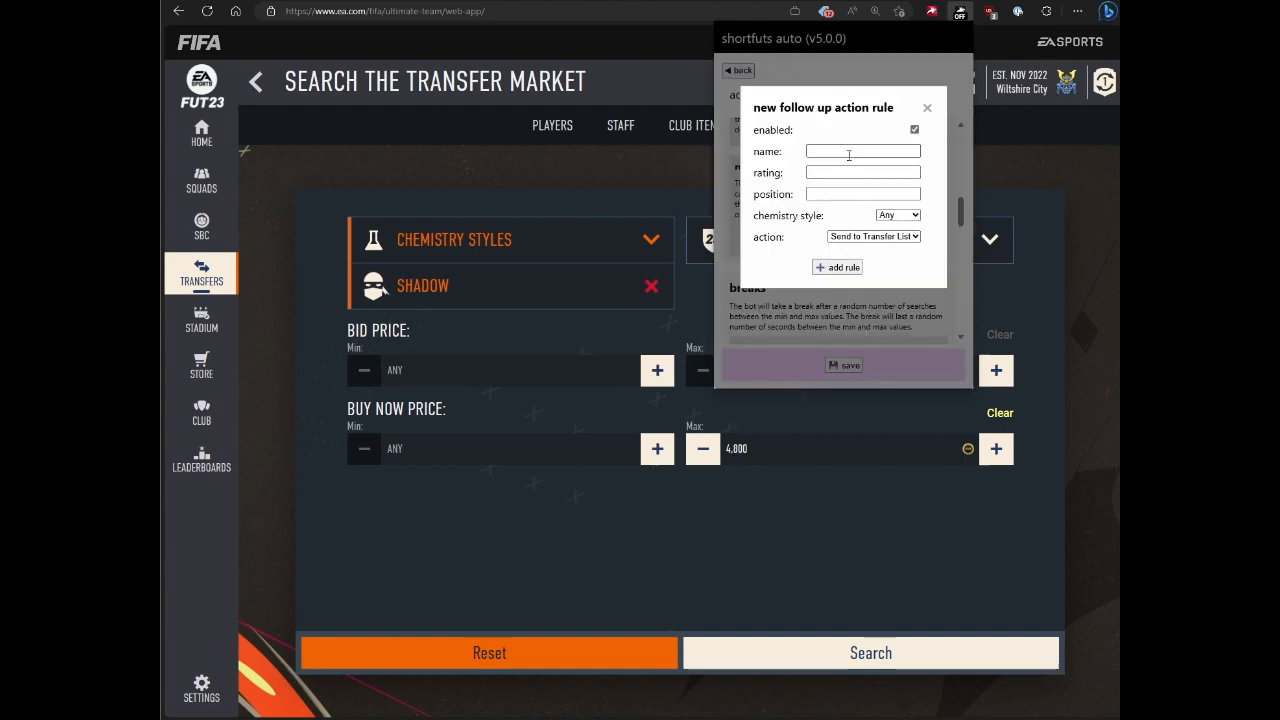
mouse_move(856, 214)
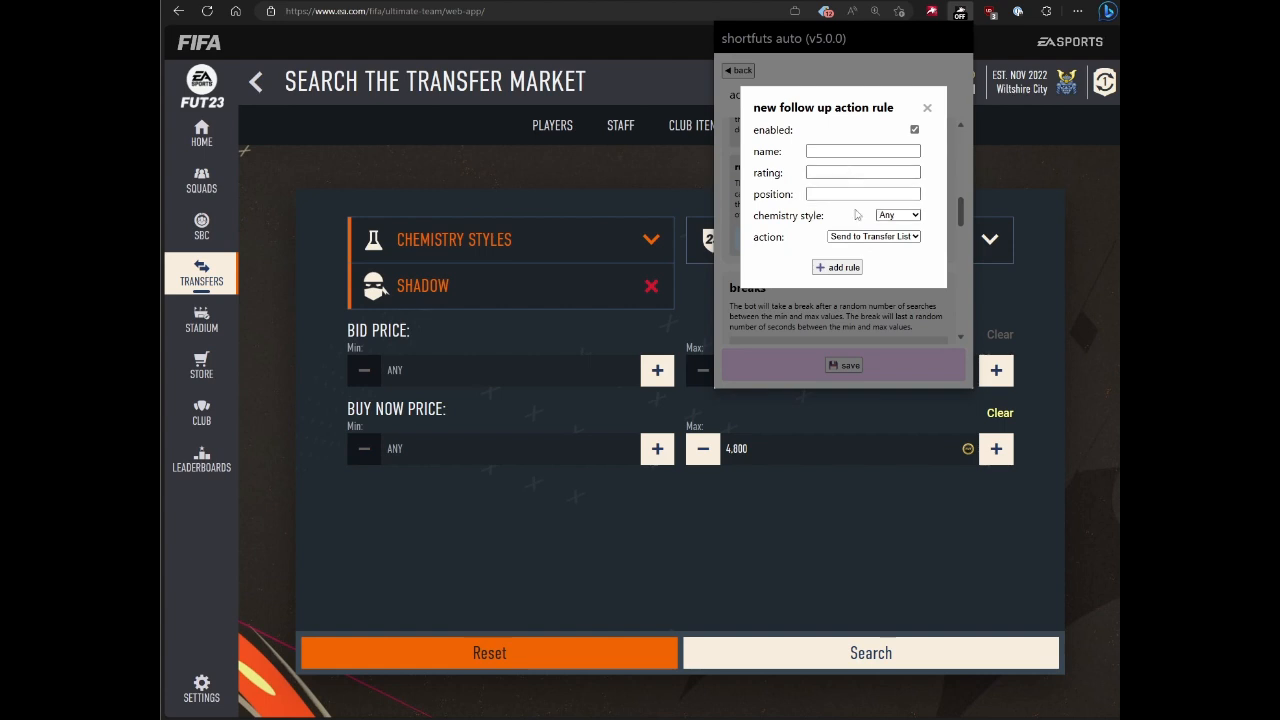
mouse_move(779, 240)
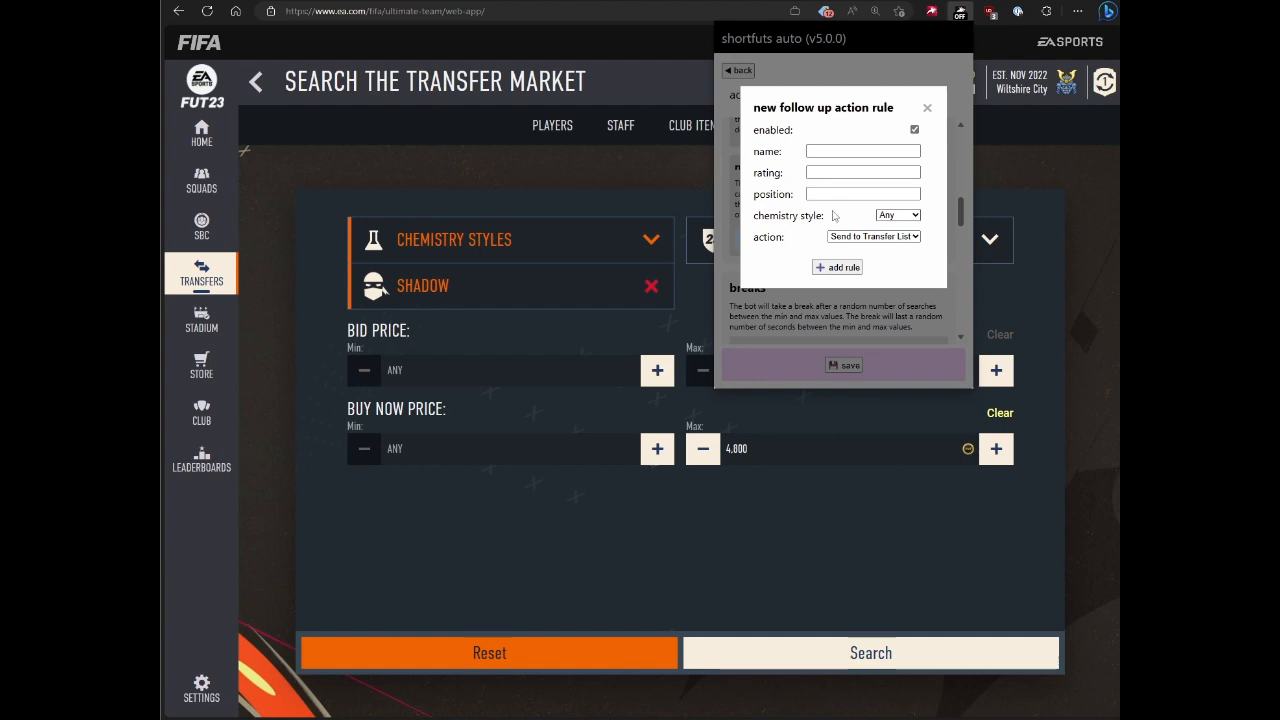
left_click(863, 151)
type("Pulisic")
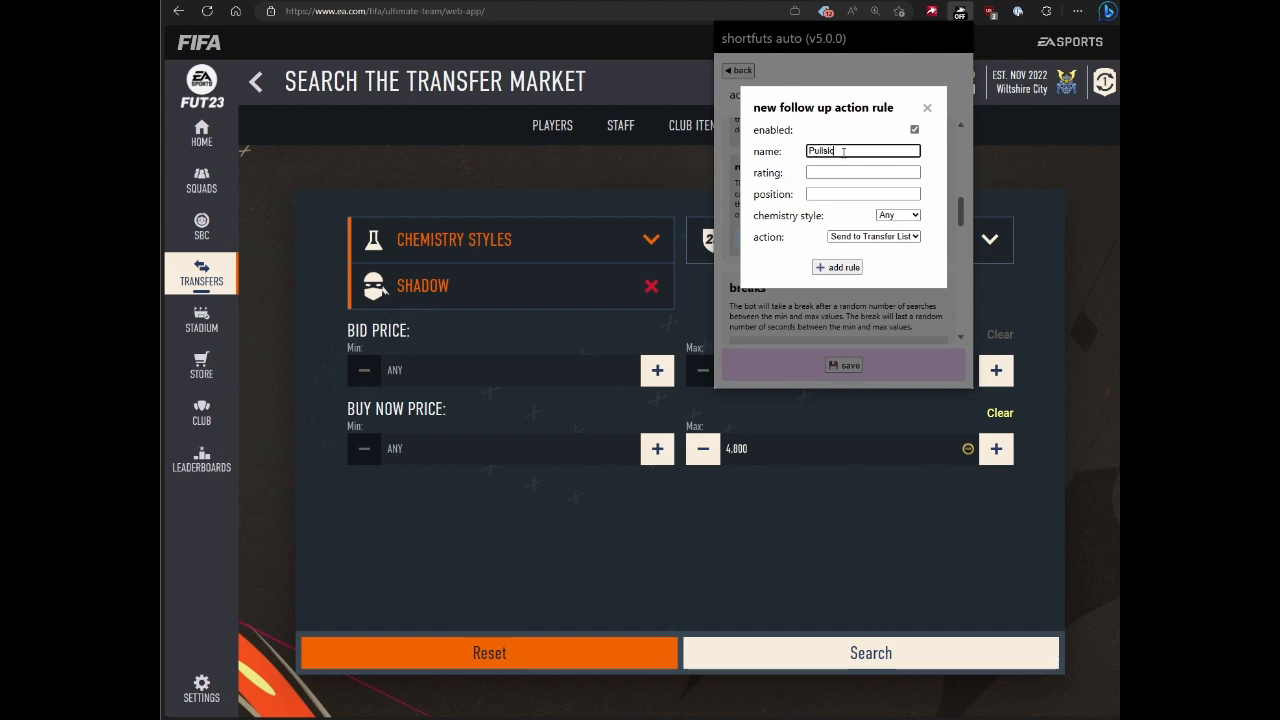
left_click(897, 215)
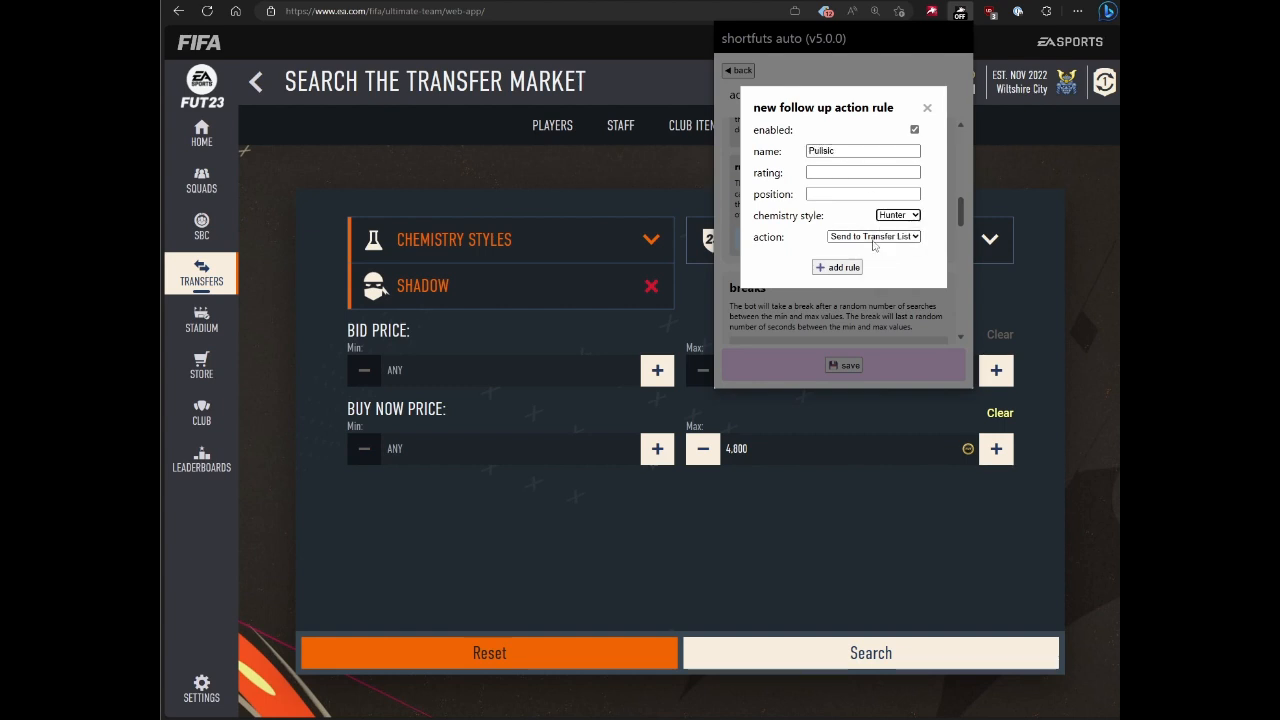
left_click(873, 236)
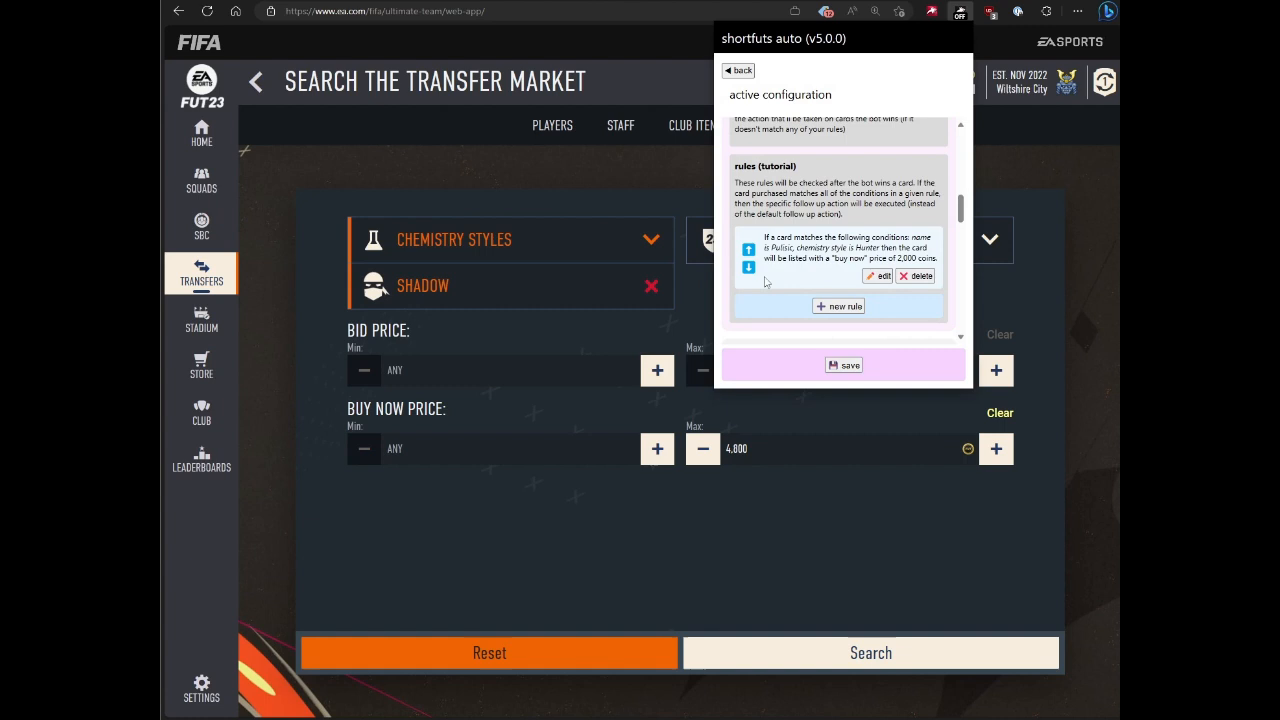
mouse_move(795, 178)
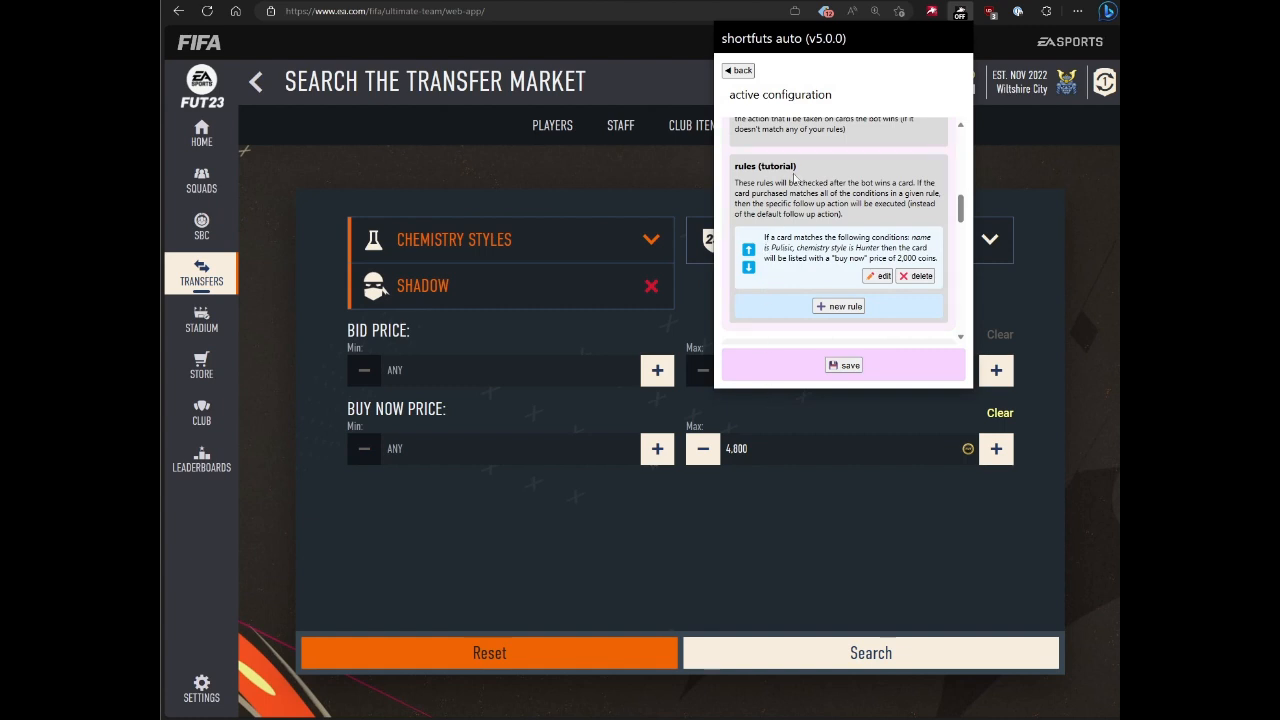
mouse_move(733, 233)
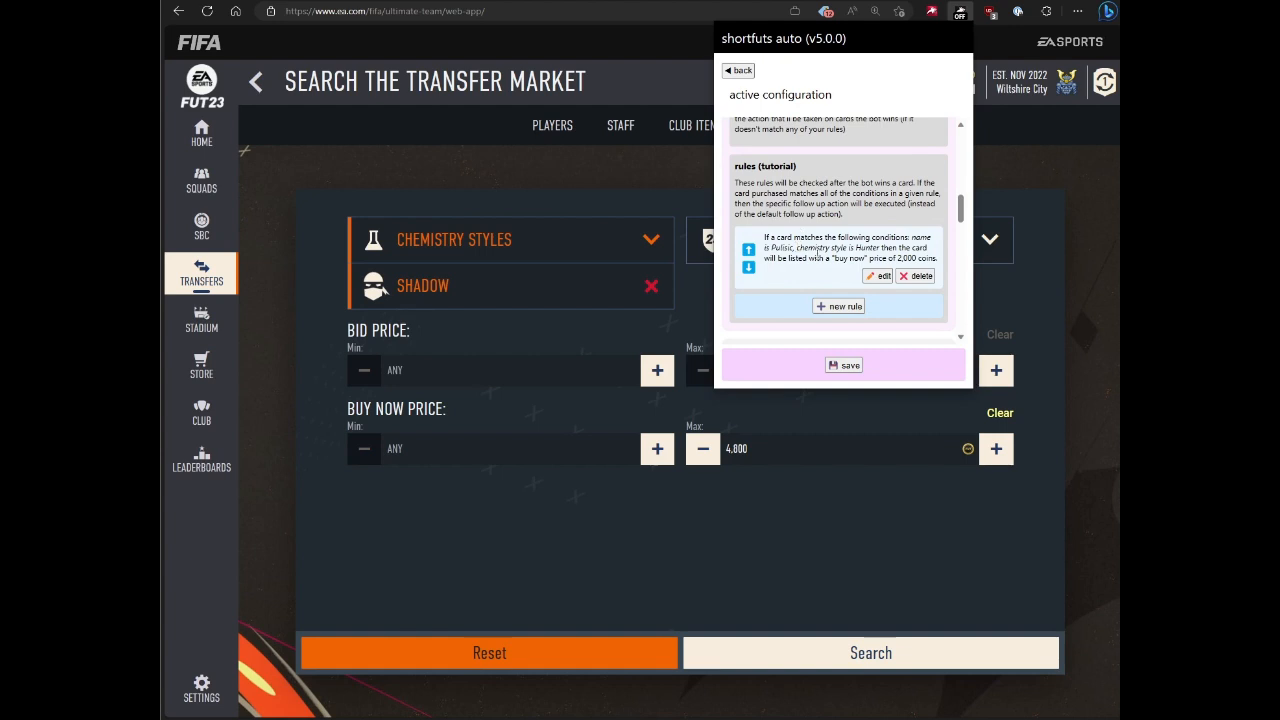
scroll("up", 3)
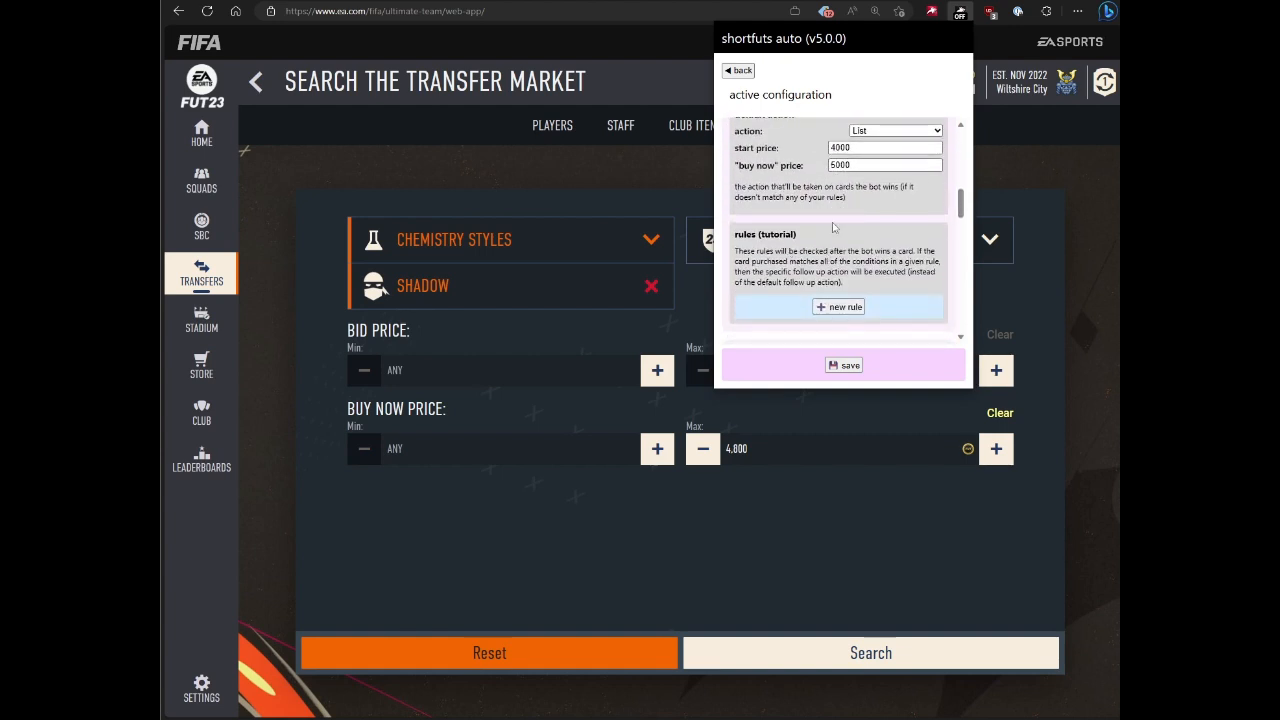
scroll("up", 3)
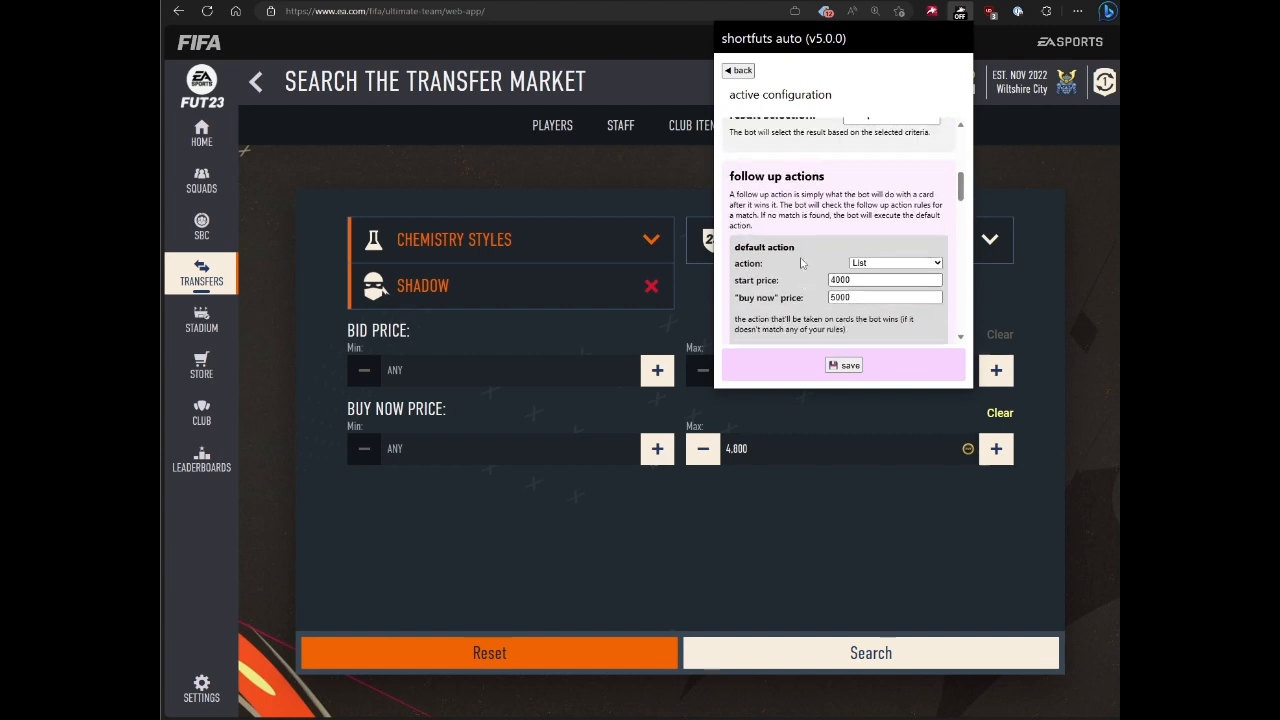
scroll("up", 3)
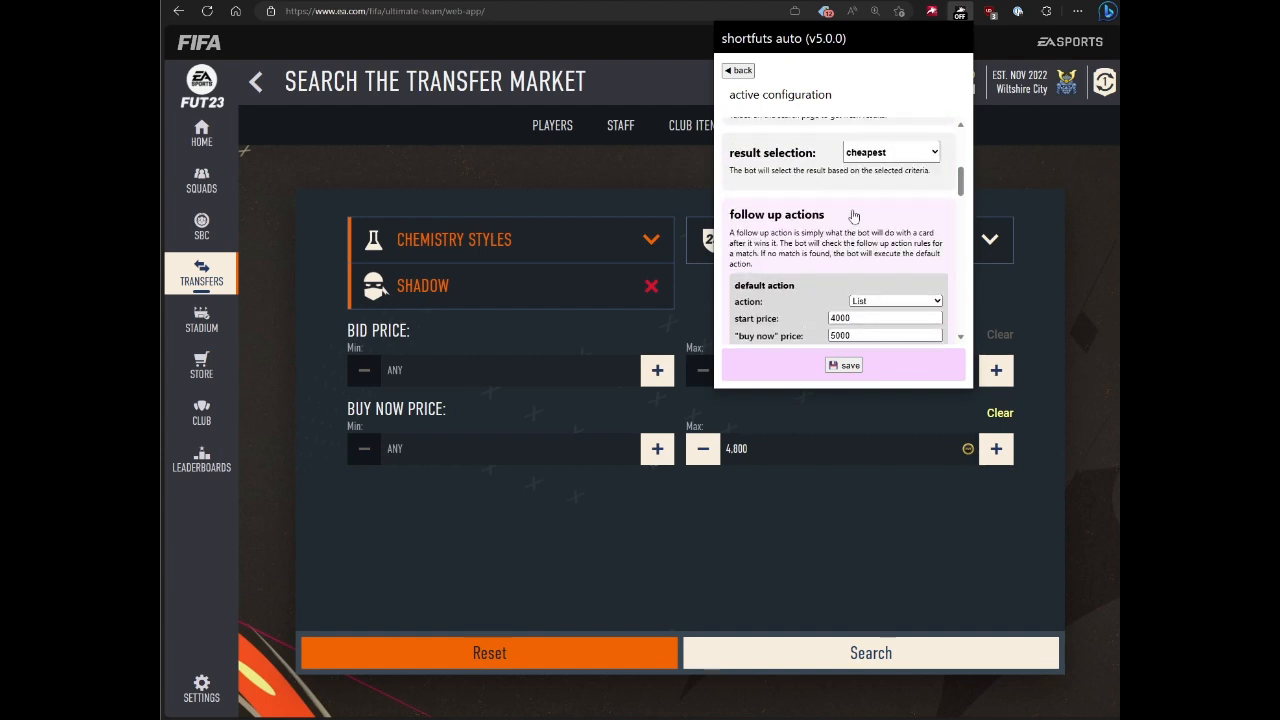
scroll("down", 3)
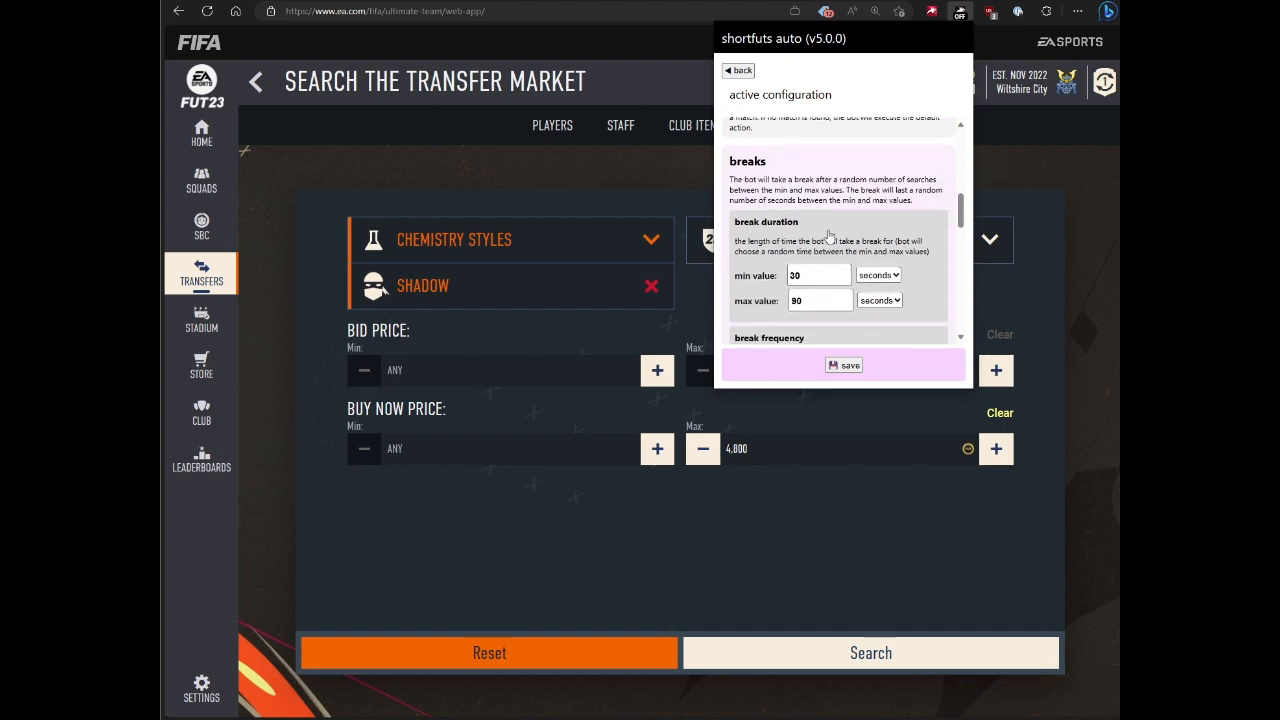
mouse_move(855, 239)
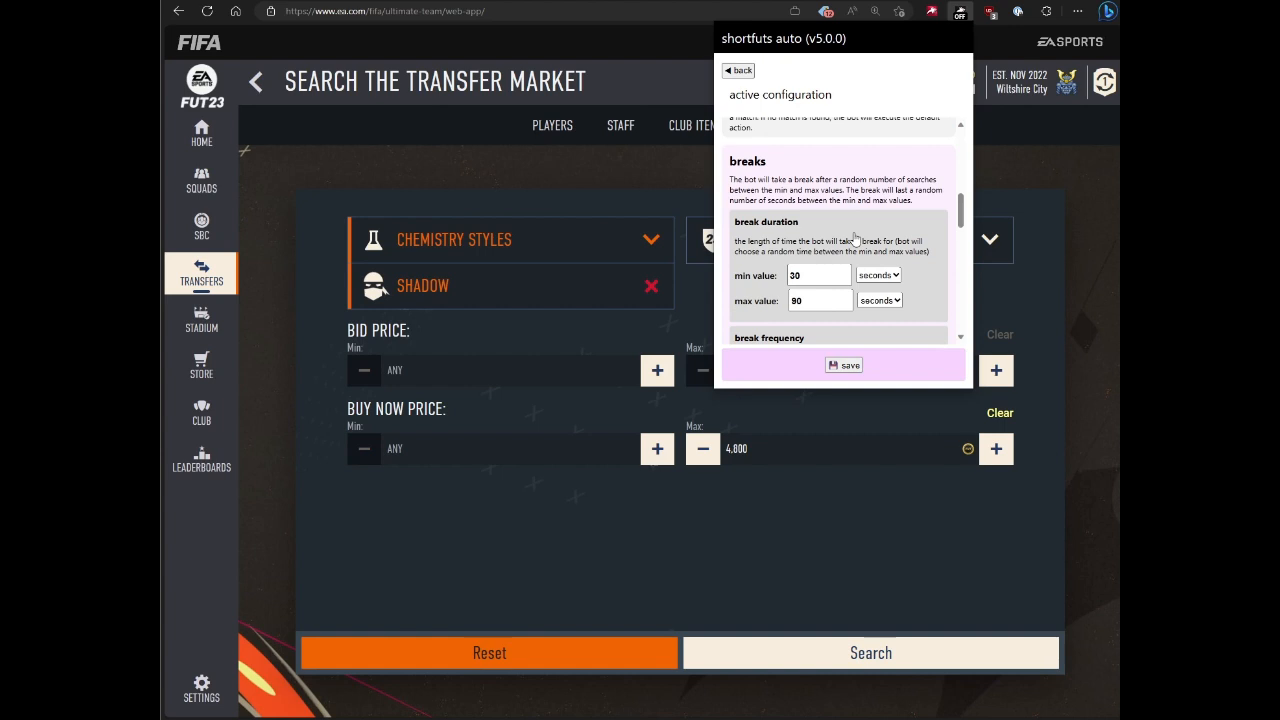
scroll("down", 3)
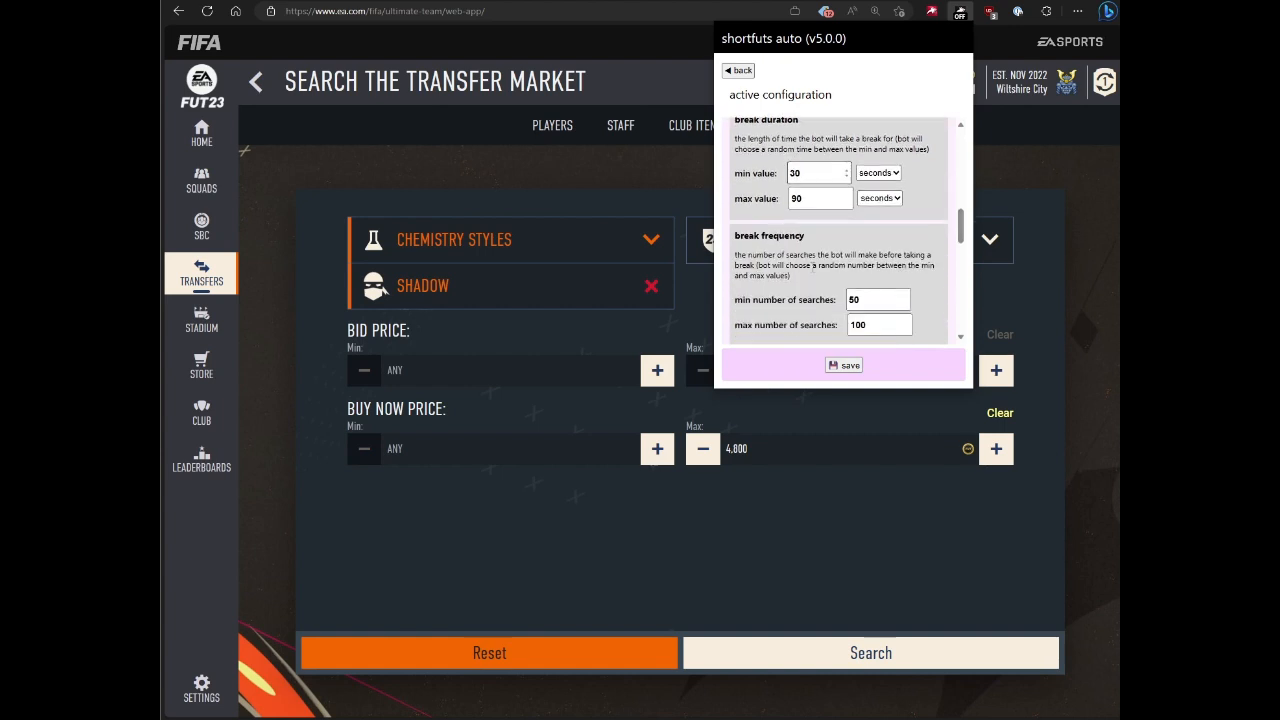
scroll("up", 3)
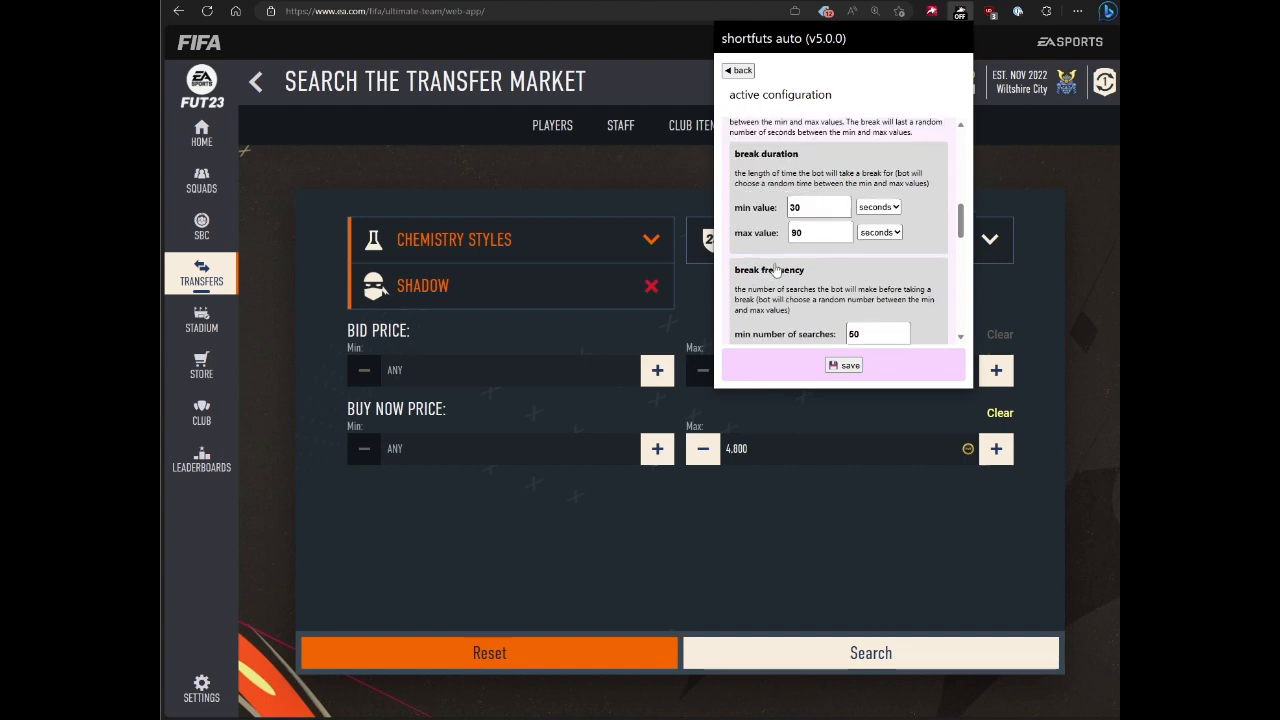
left_click(878, 232)
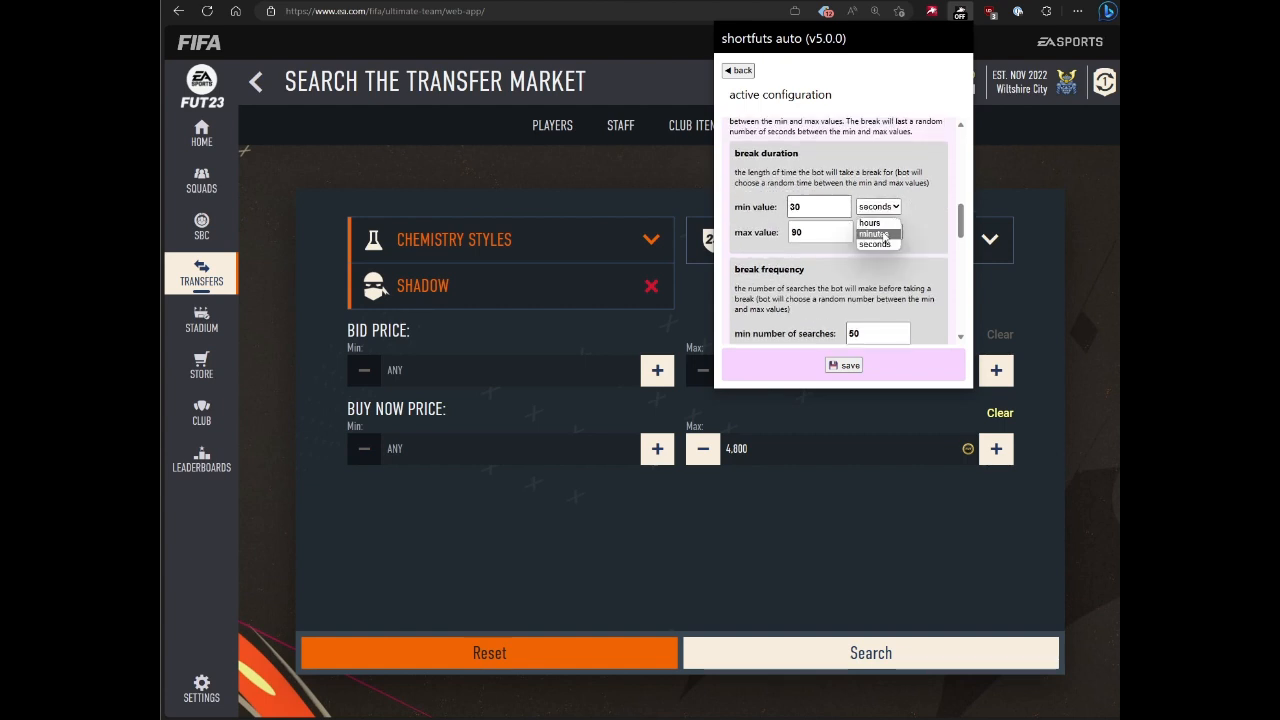
left_click(874, 243)
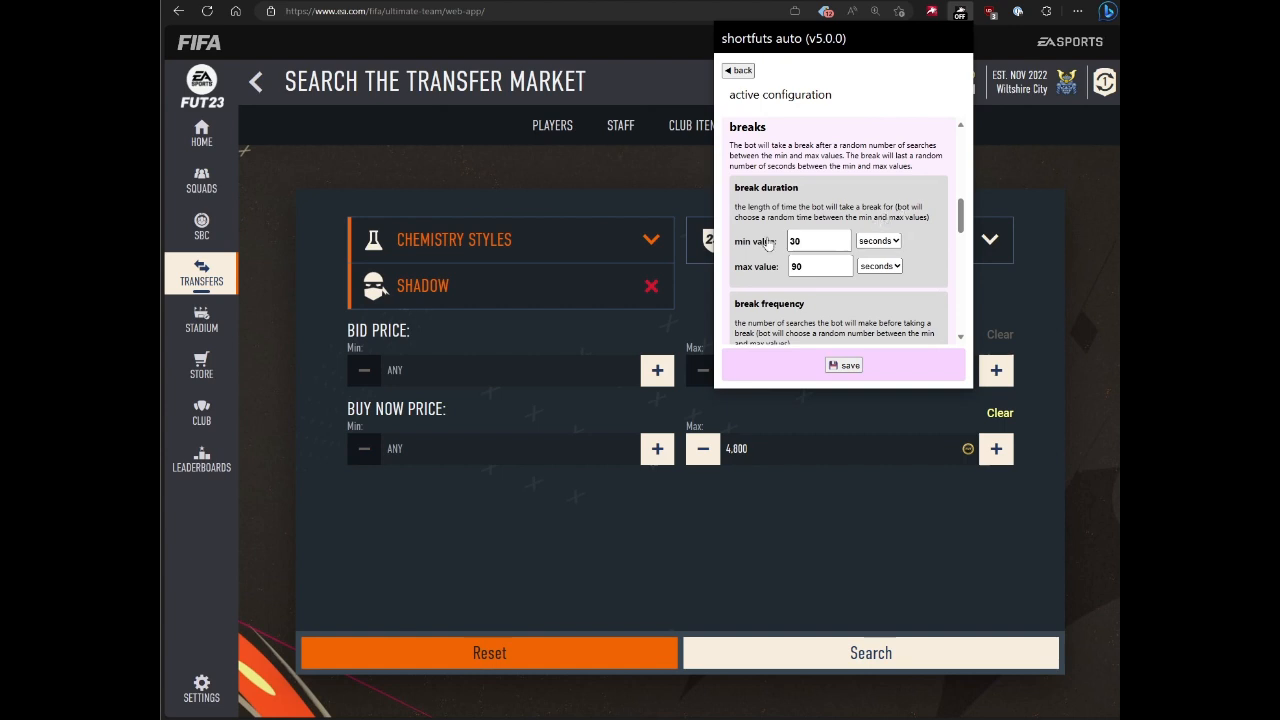
mouse_move(755, 218)
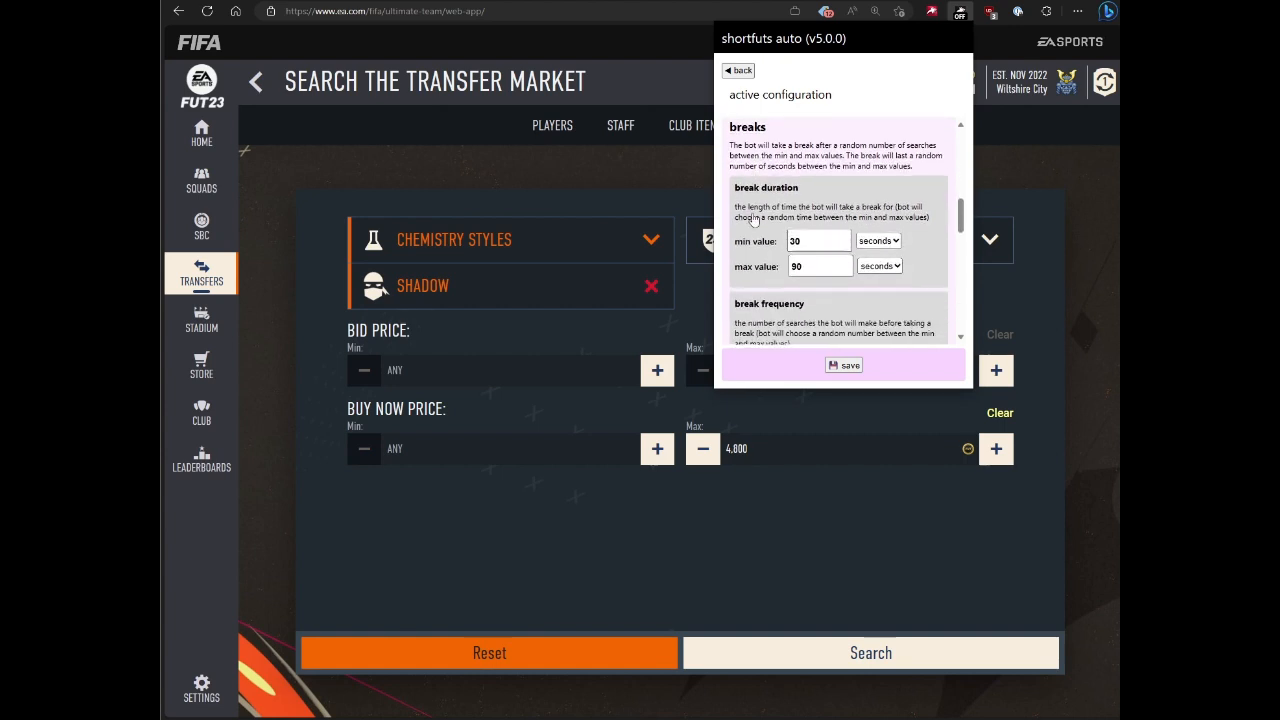
mouse_move(823, 219)
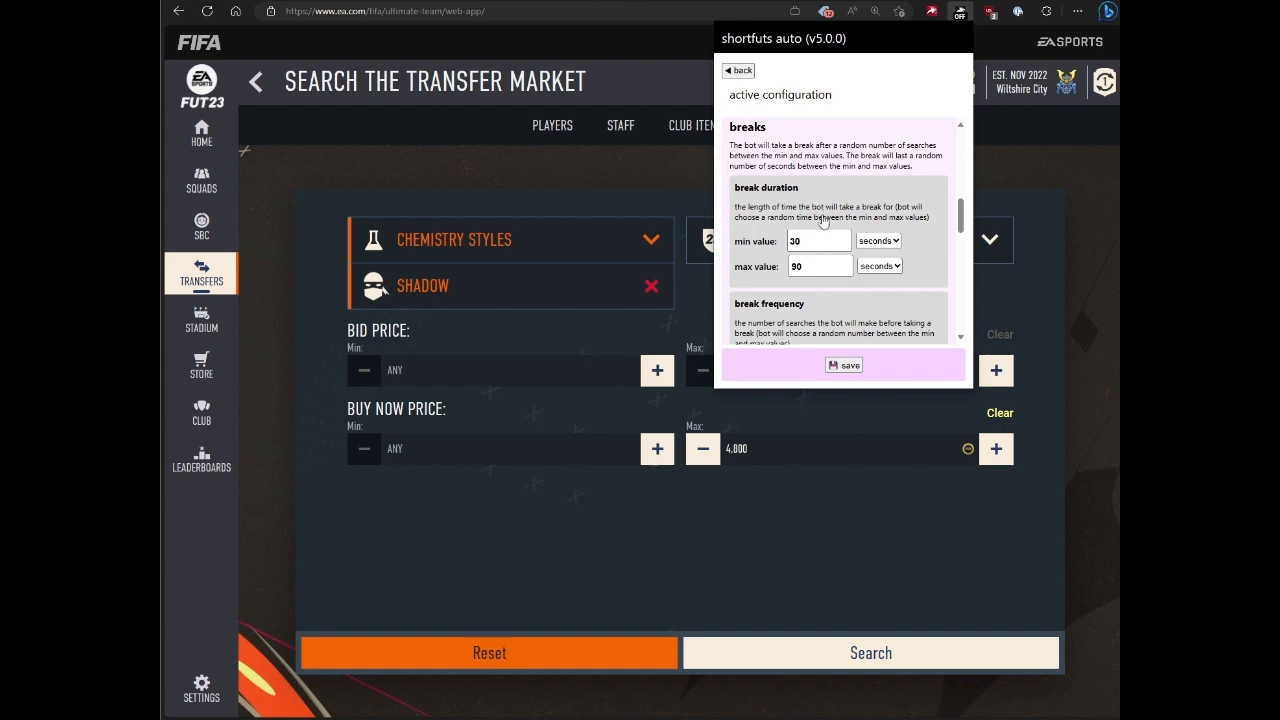
scroll("down", 3)
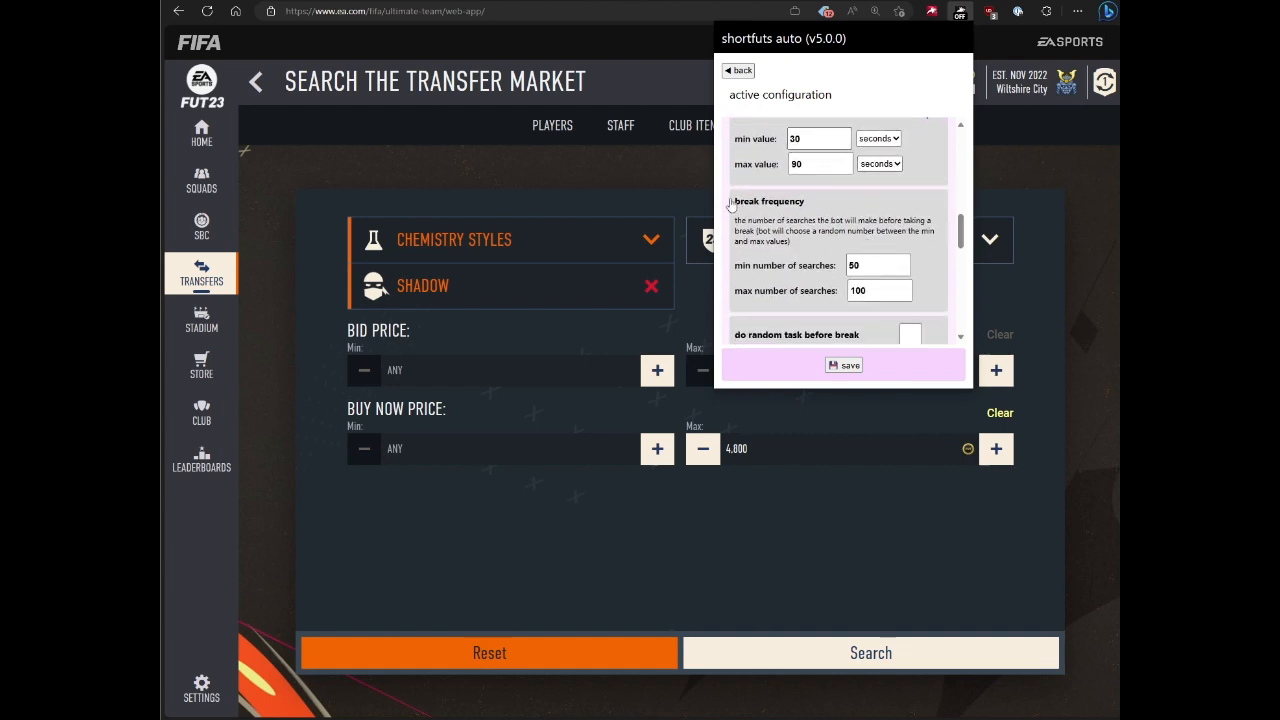
scroll("down", 3)
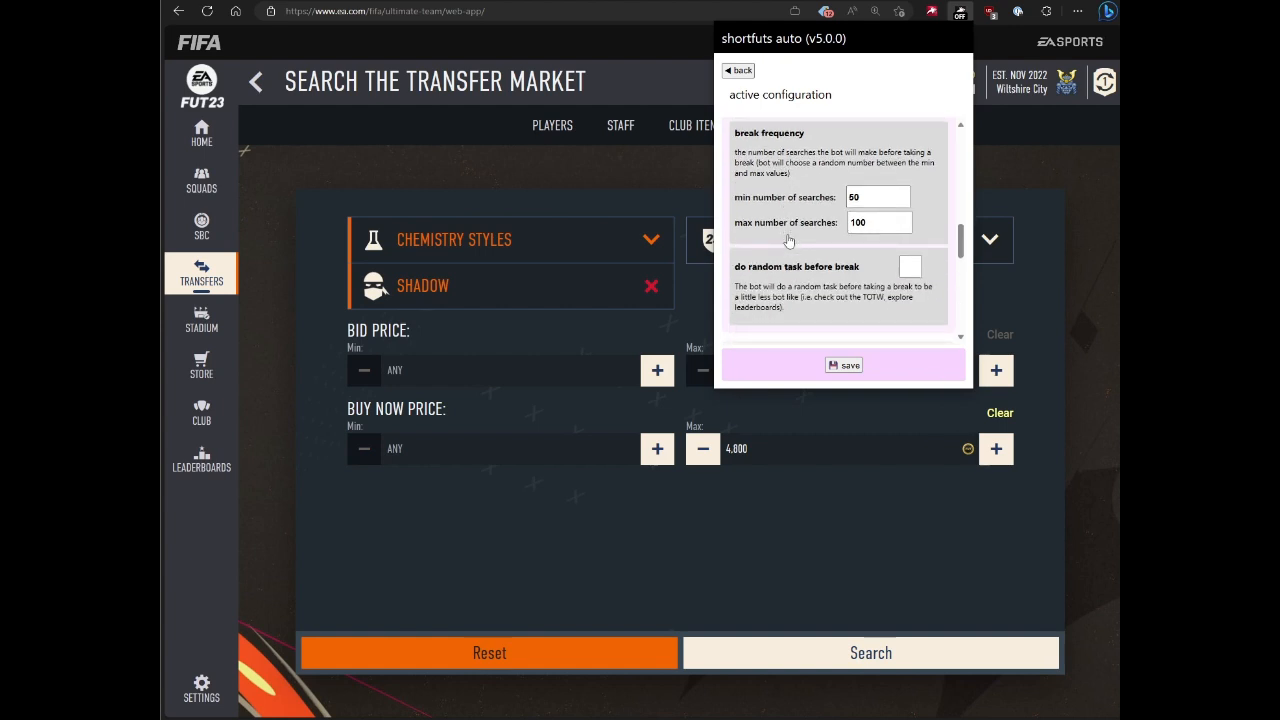
mouse_move(838, 256)
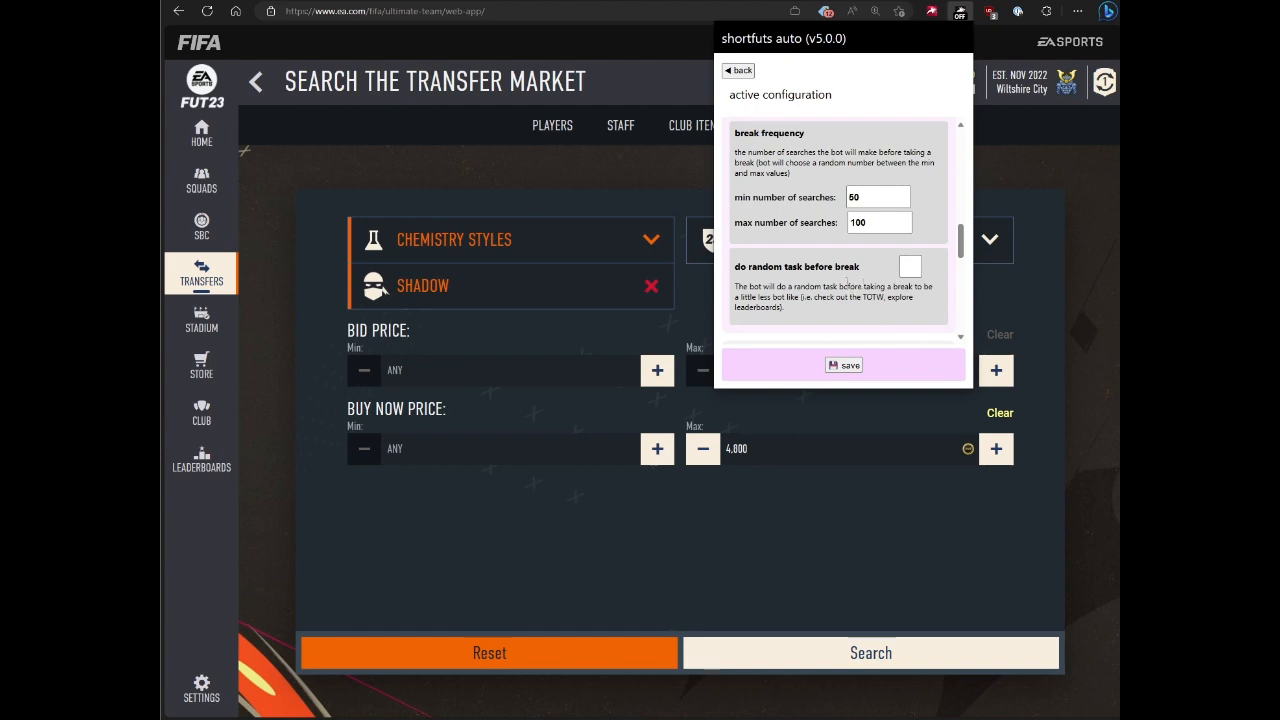
left_click(909, 266)
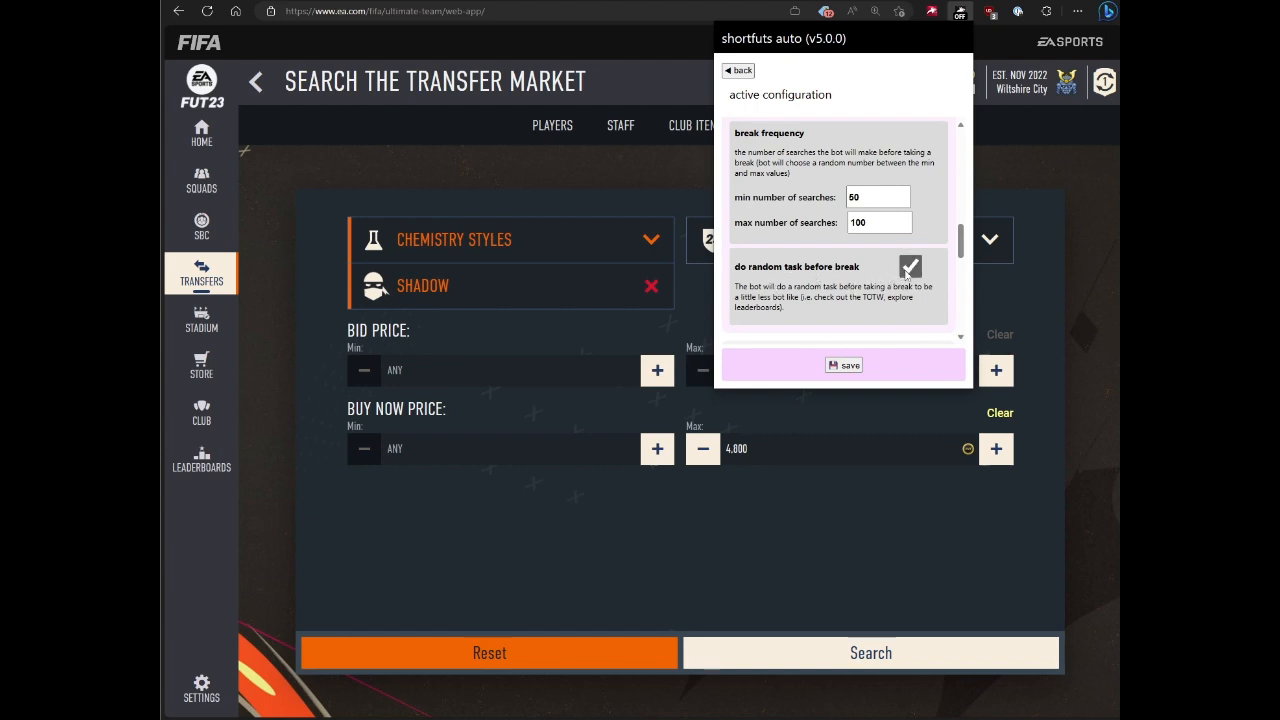
left_click(910, 267)
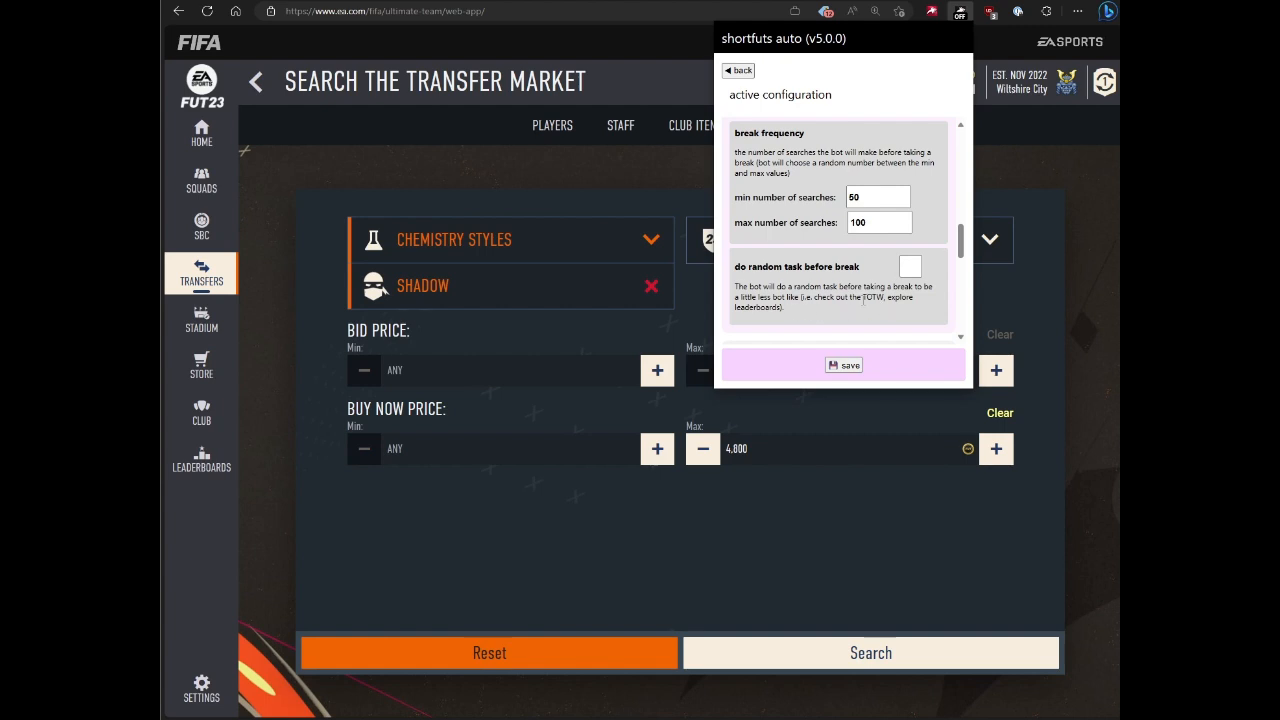
mouse_move(795, 310)
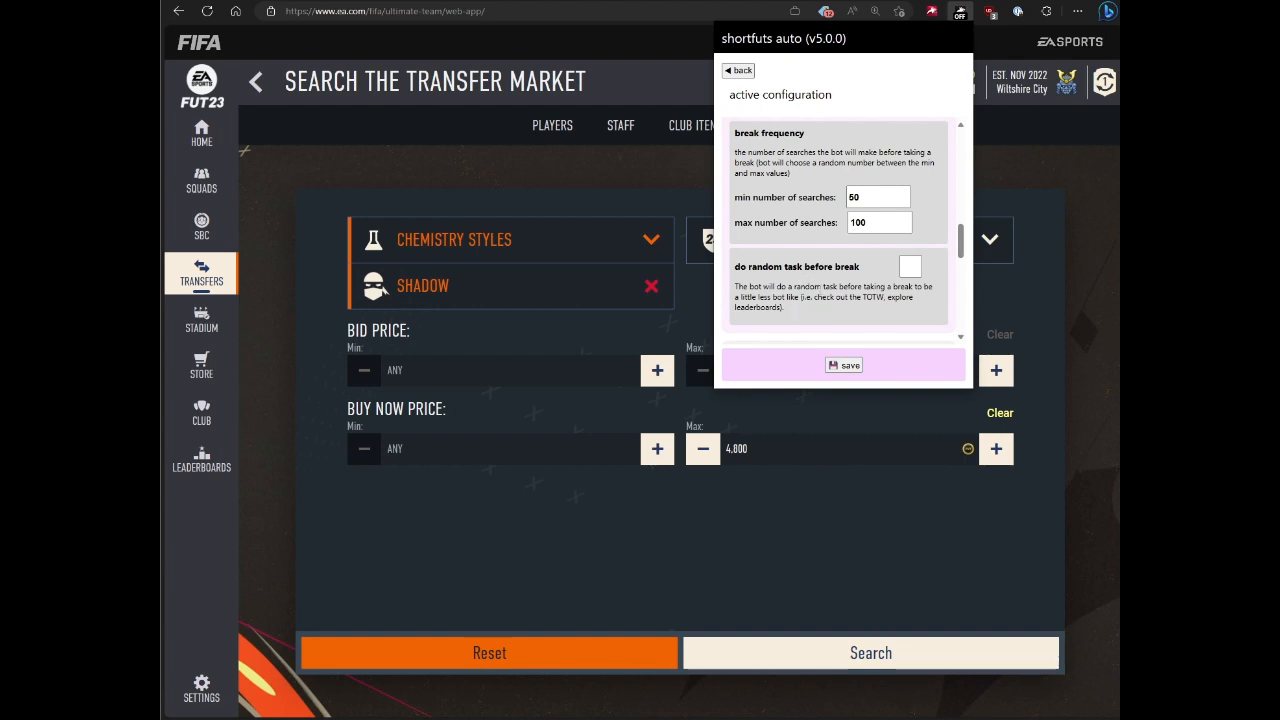
scroll("down", 3)
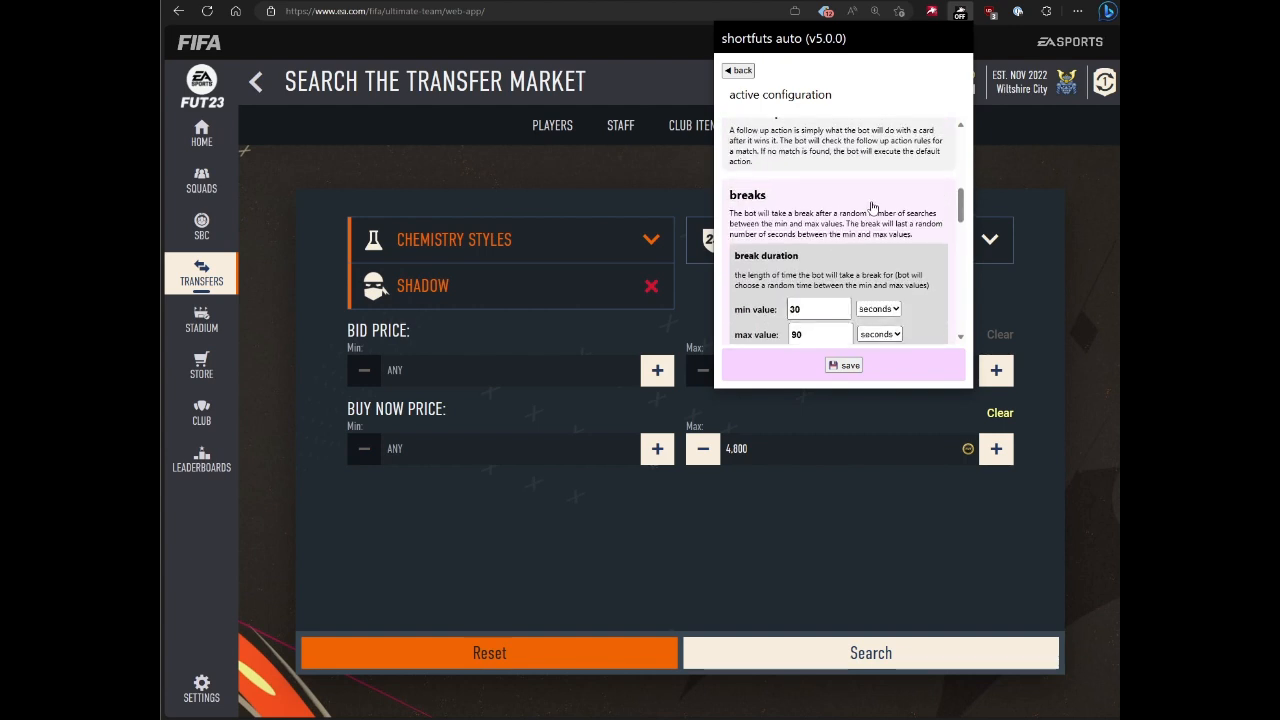
- Review stop conditions (cards bought limit 5, single-search result limit 4), then go back
scroll("down", 3)
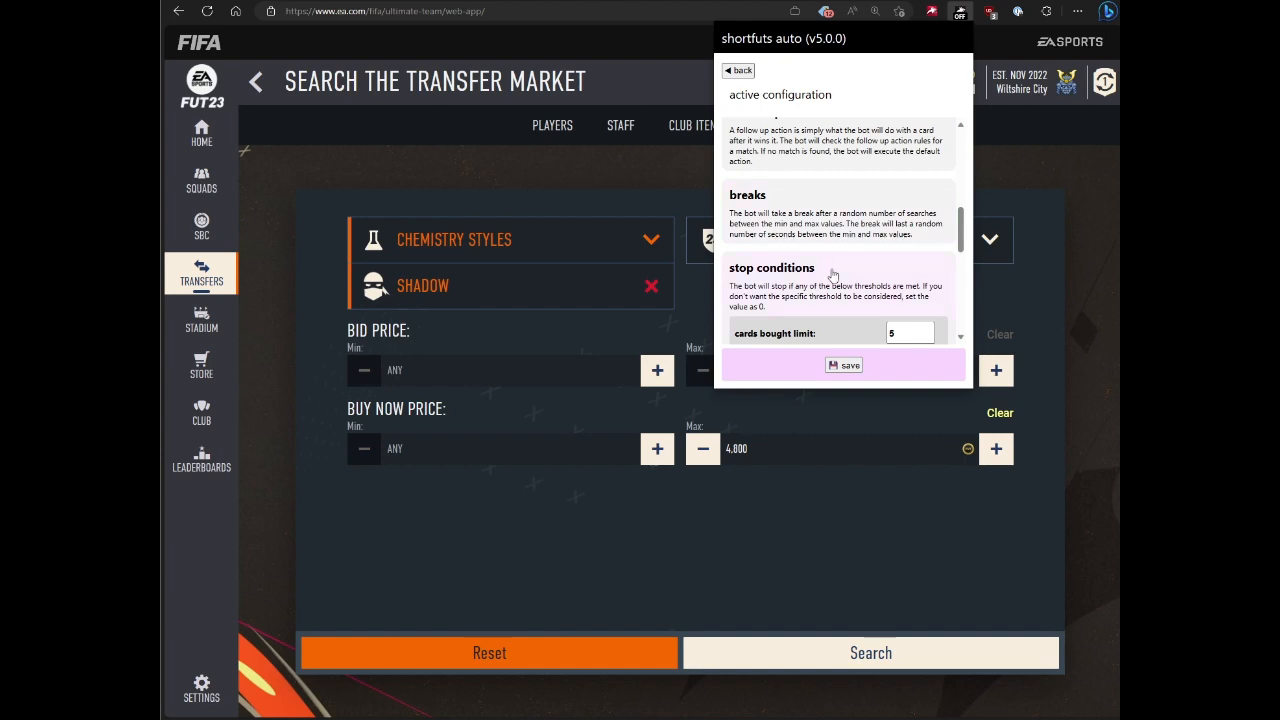
scroll("up", 3)
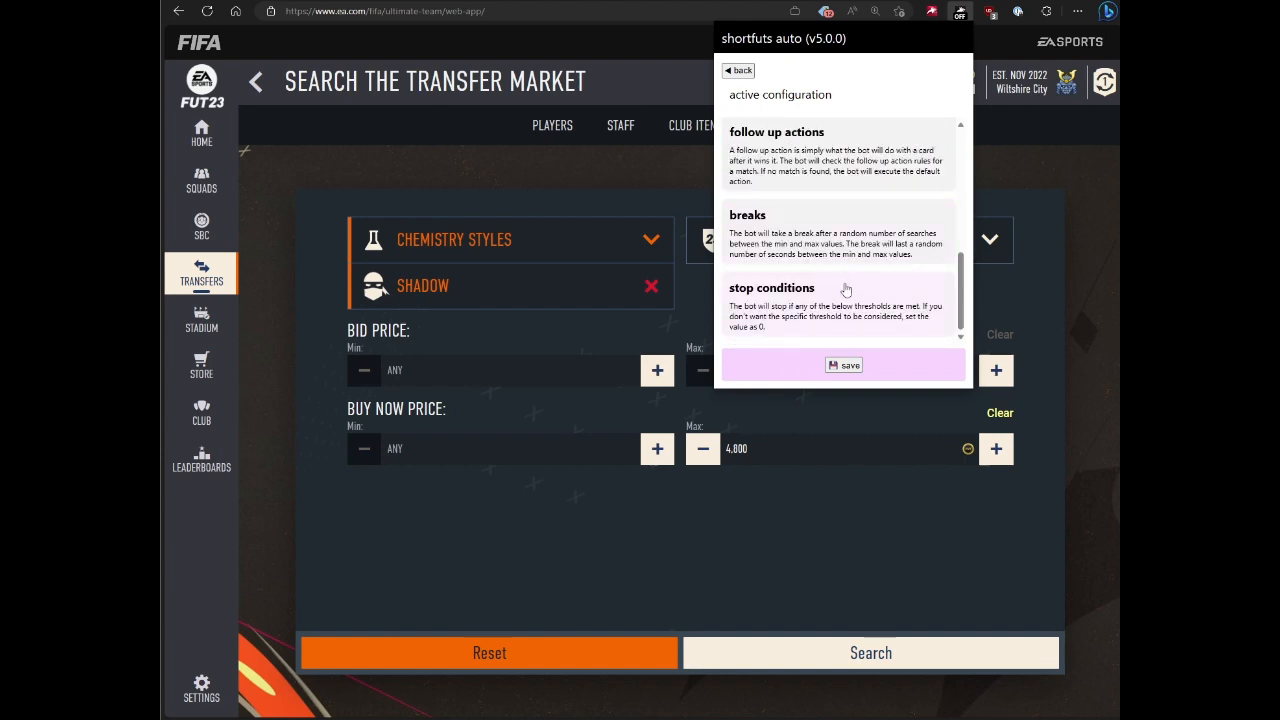
scroll("down", 3)
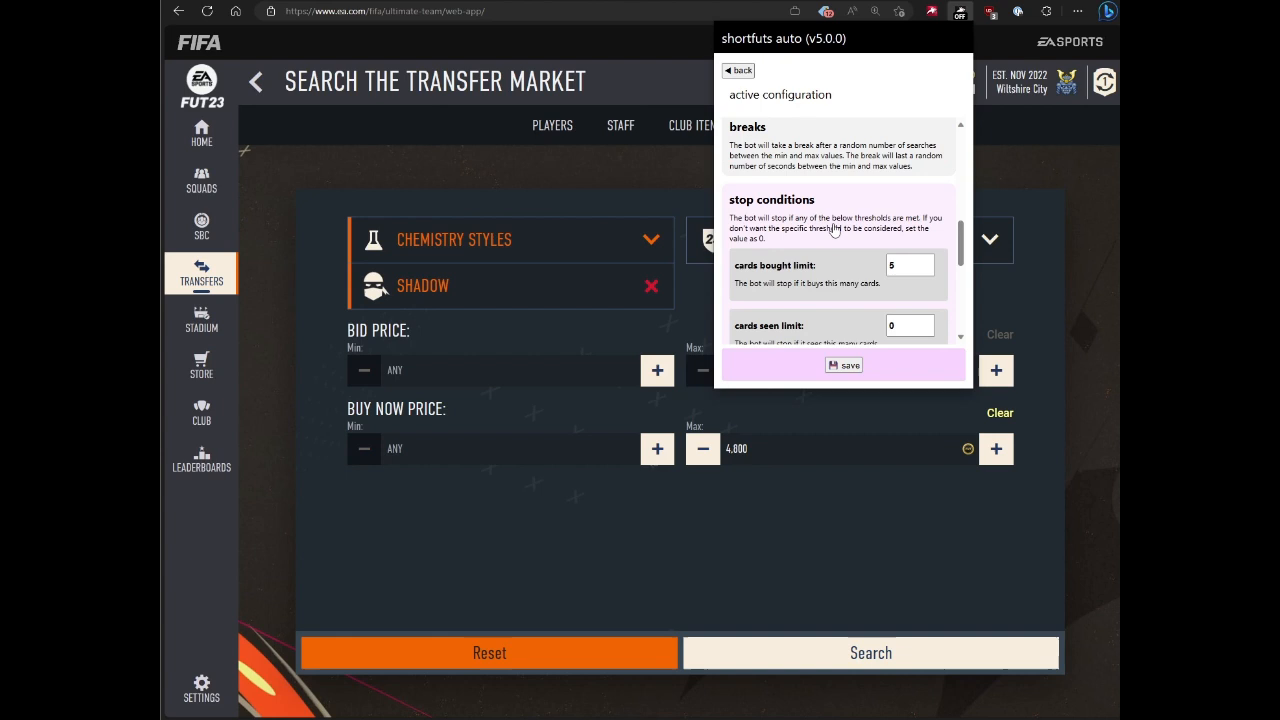
mouse_move(886, 206)
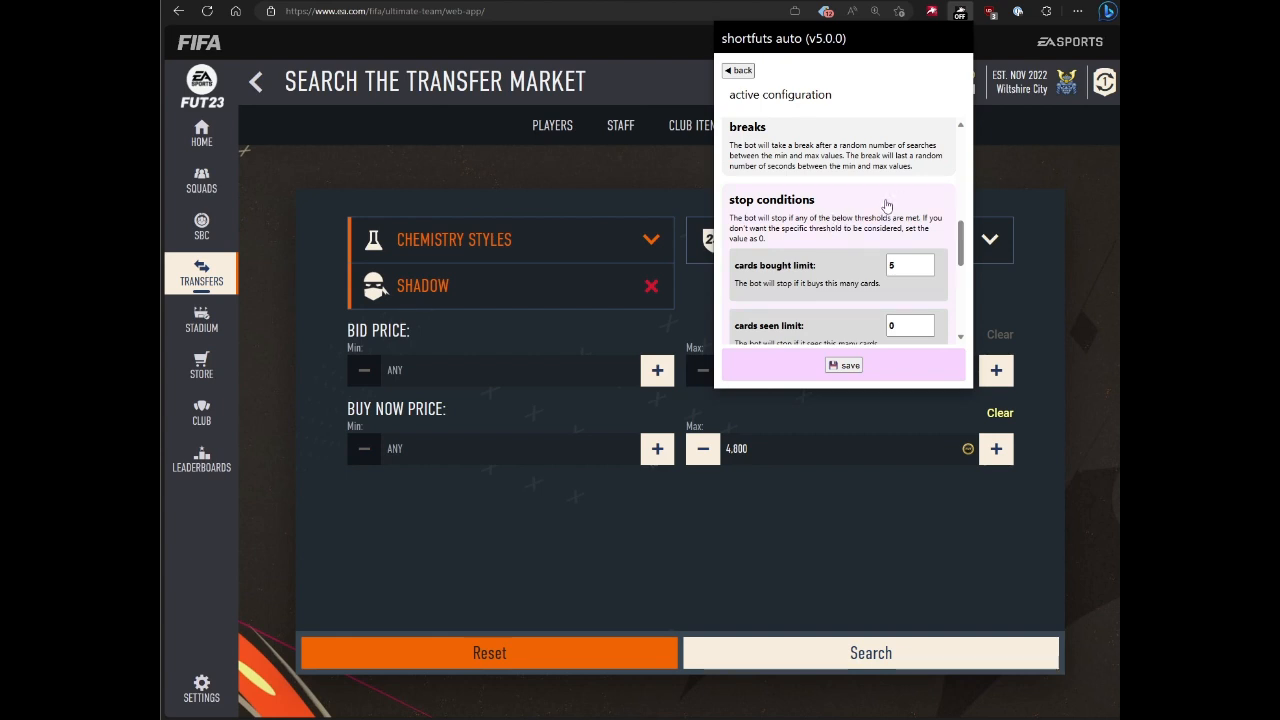
mouse_move(807, 250)
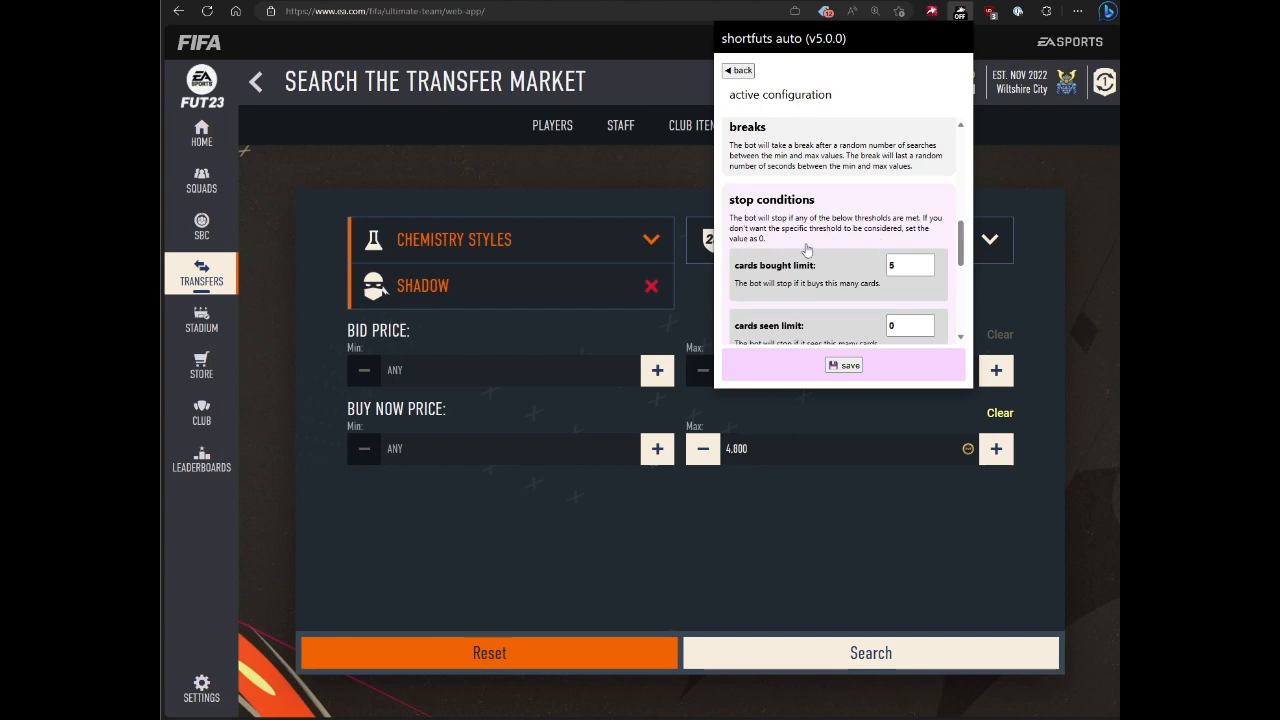
mouse_move(742, 256)
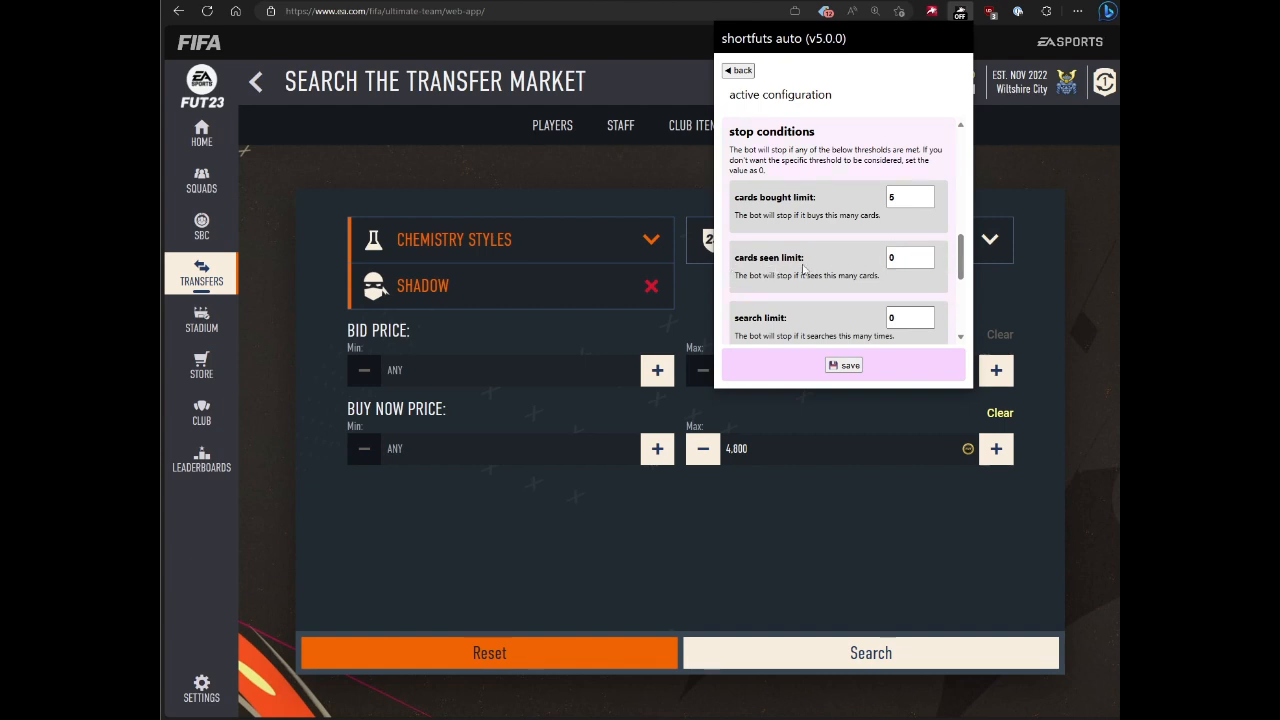
mouse_move(866, 258)
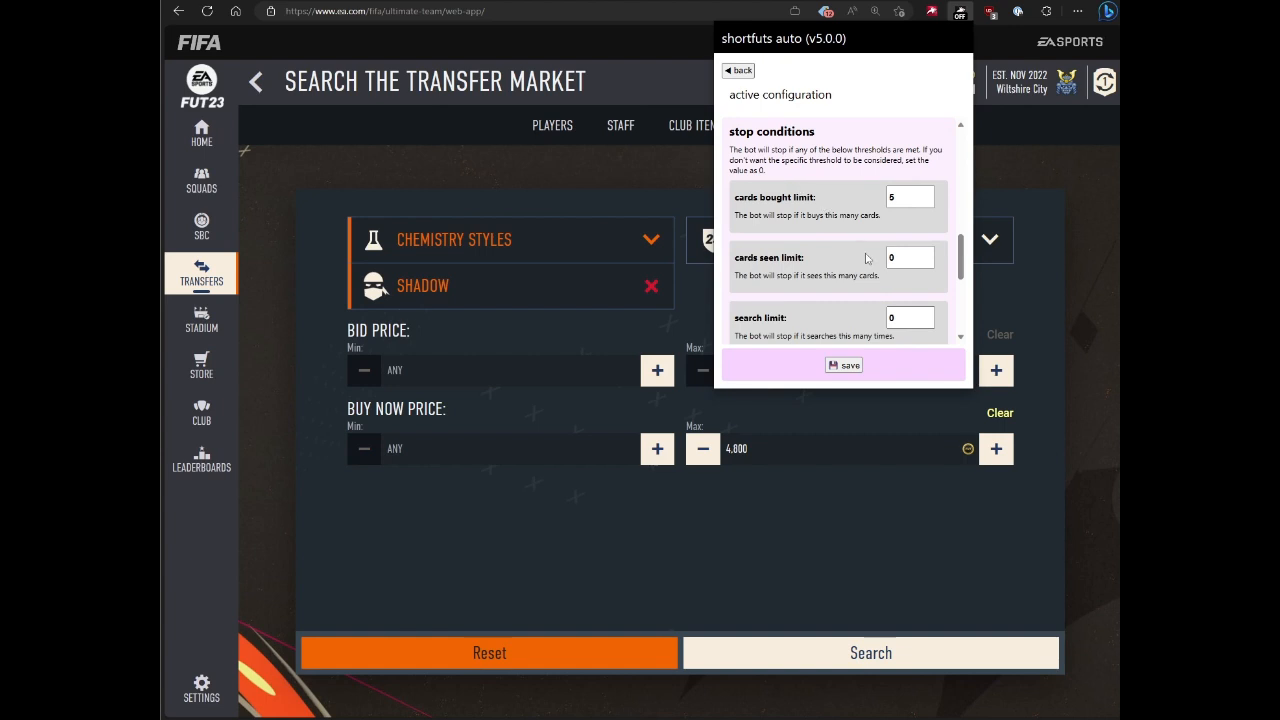
scroll("down", 3)
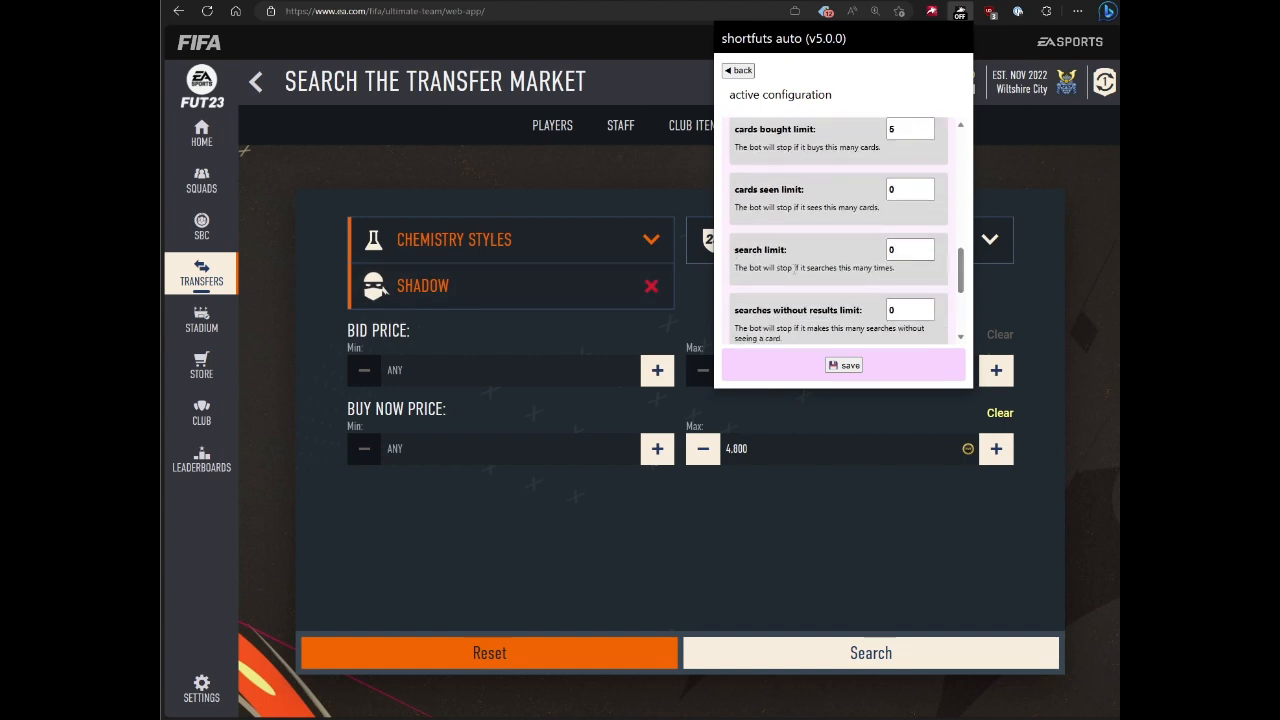
scroll("down", 3)
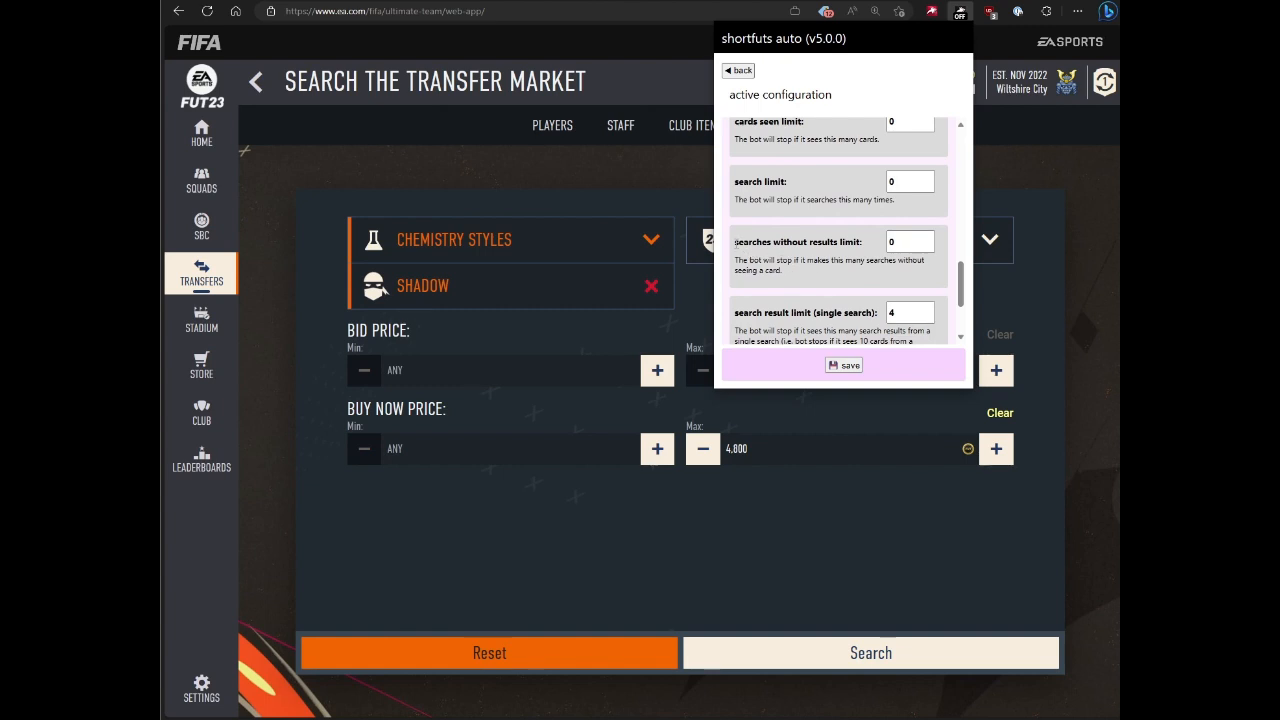
scroll("down", 3)
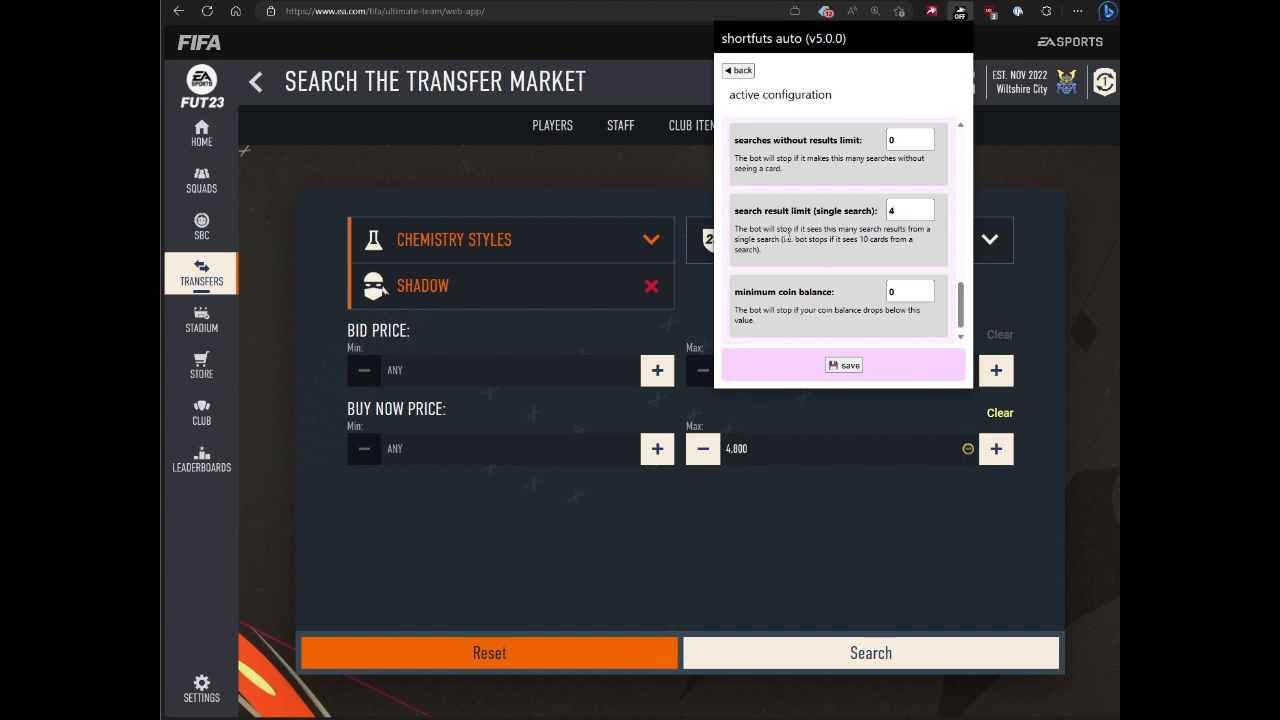
left_click(910, 211)
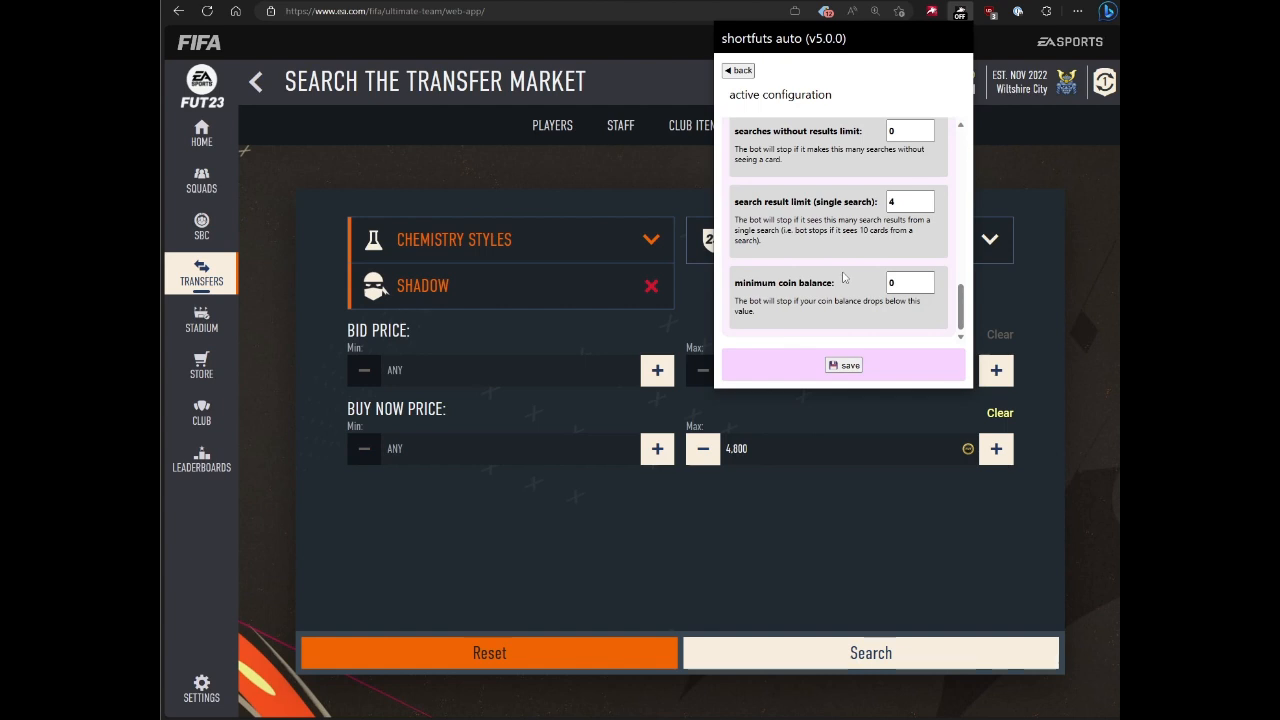
mouse_move(747, 472)
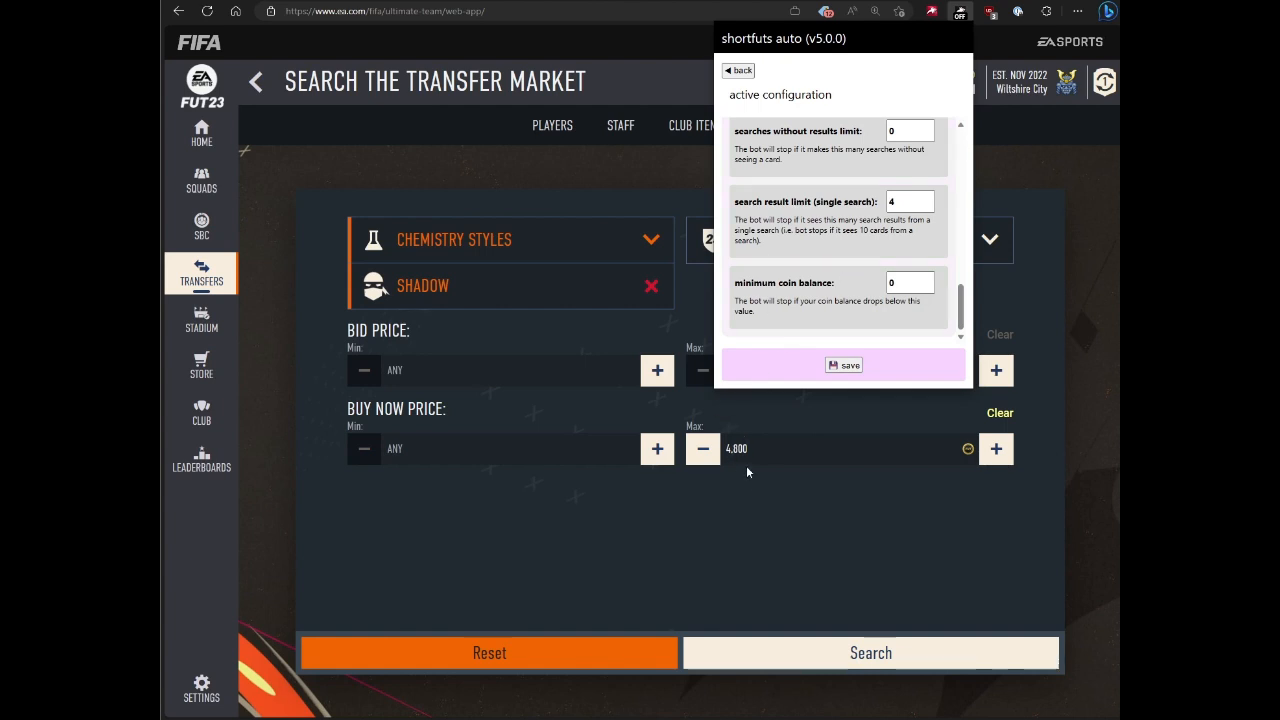
mouse_move(772, 121)
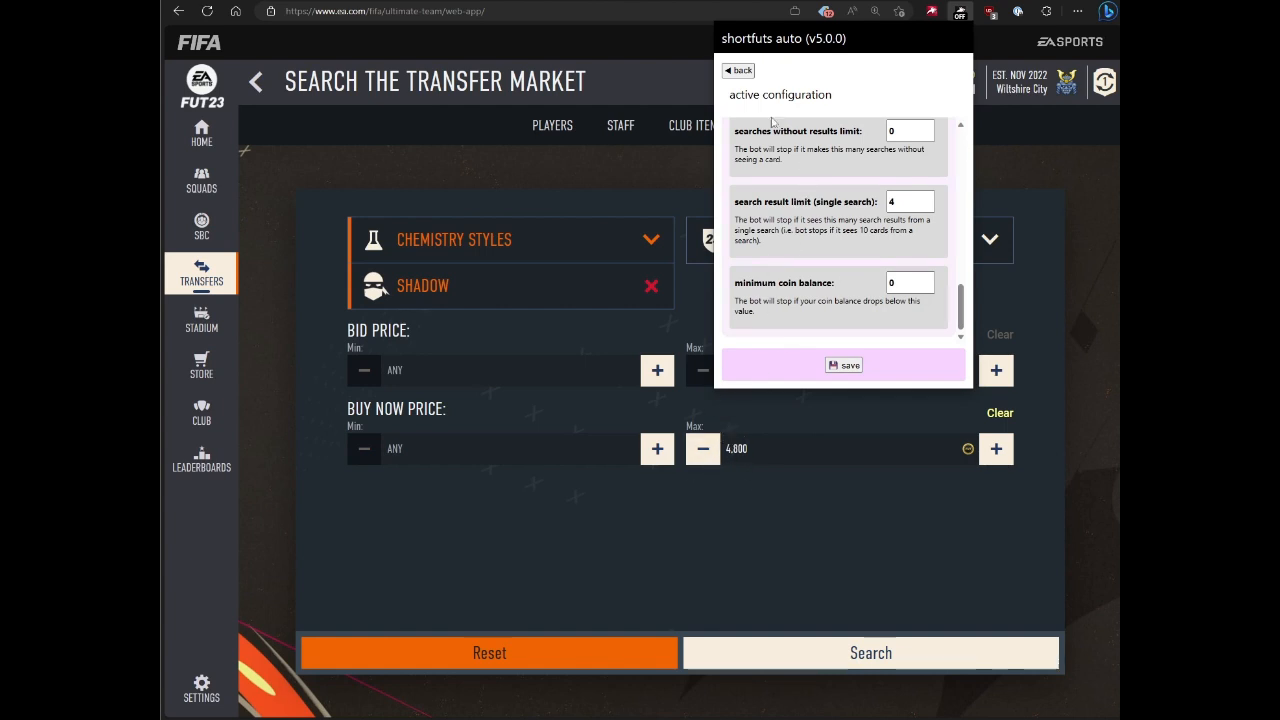
left_click(738, 70)
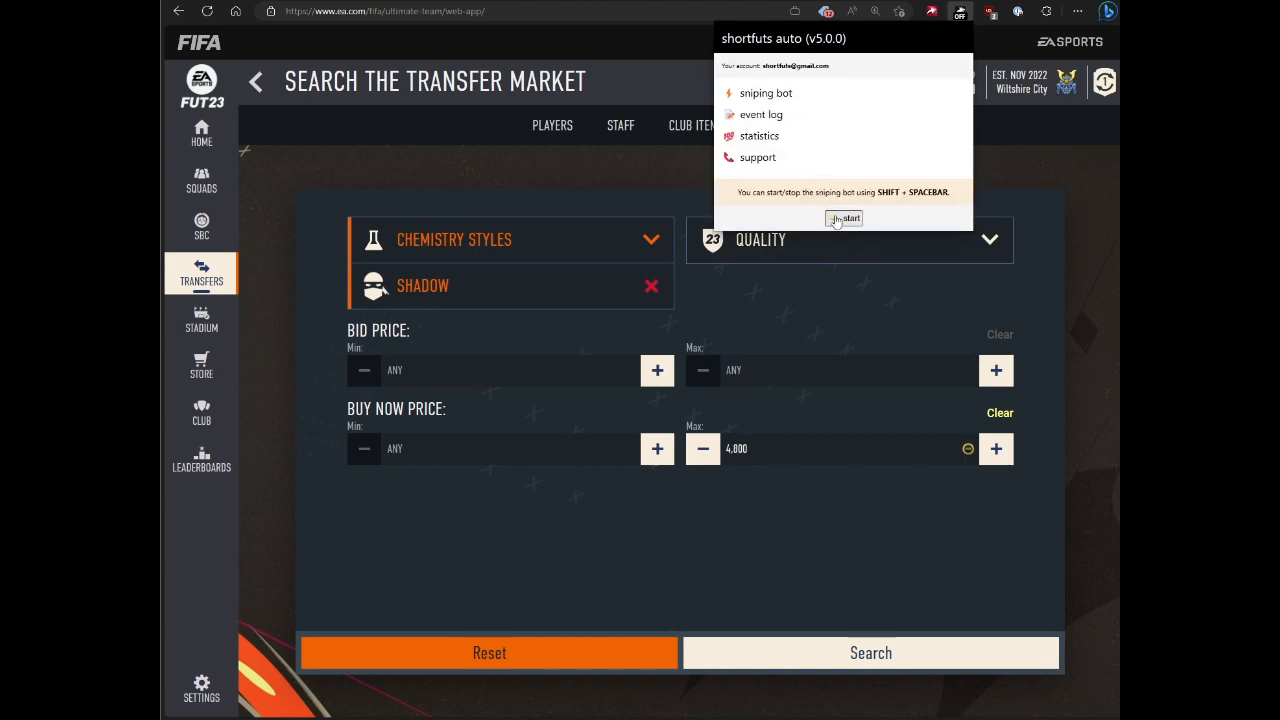
- Start the sniper, view the event log for all runs, and check statistics showing 138 searches
left_click(843, 218)
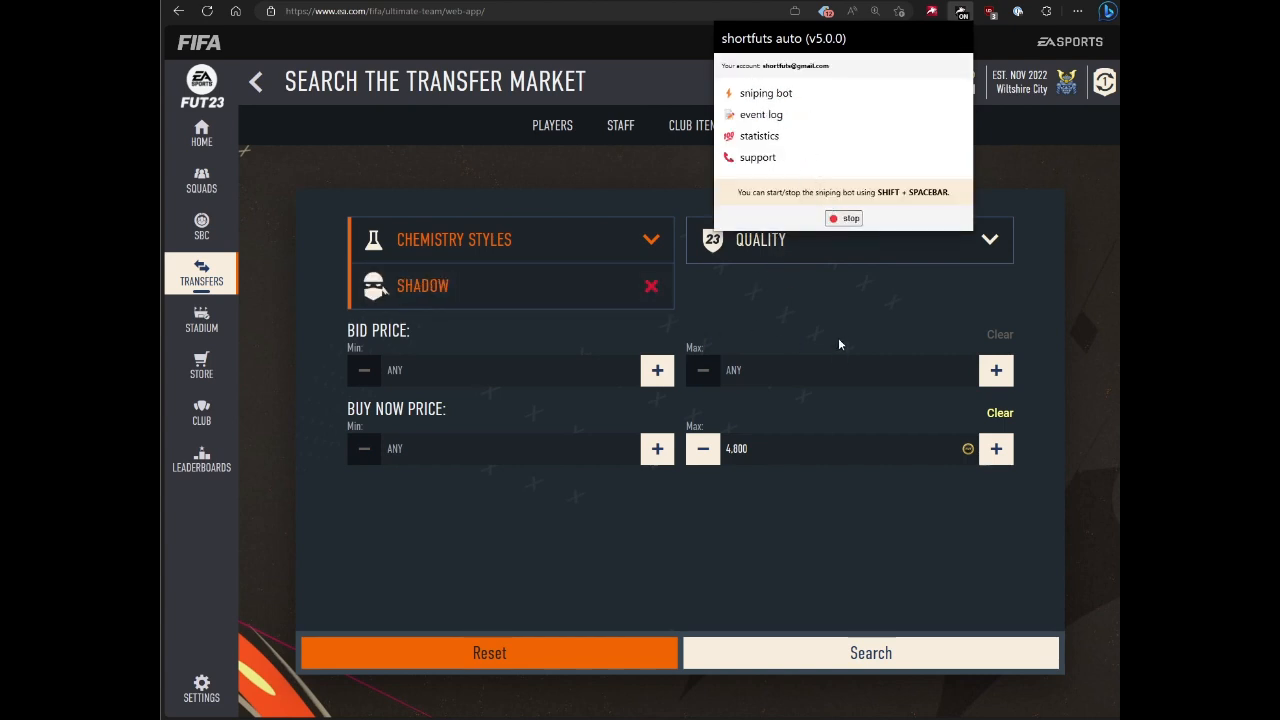
left_click(870, 652)
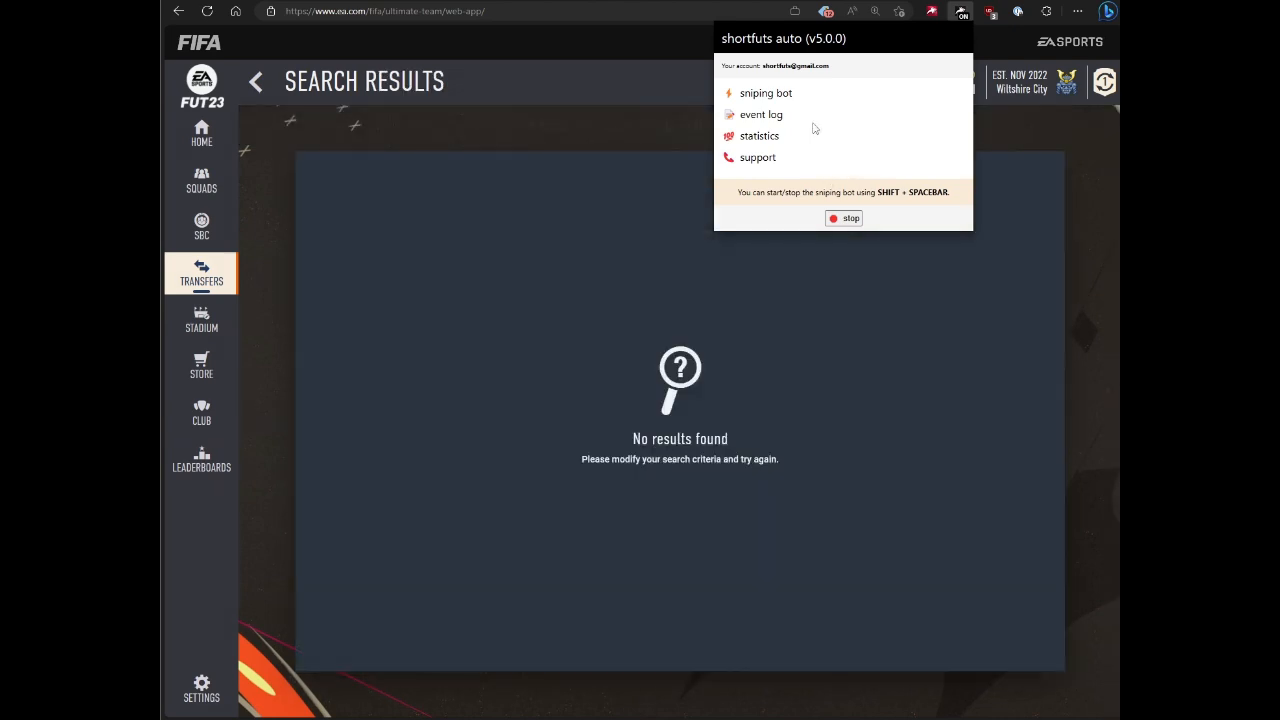
left_click(761, 114)
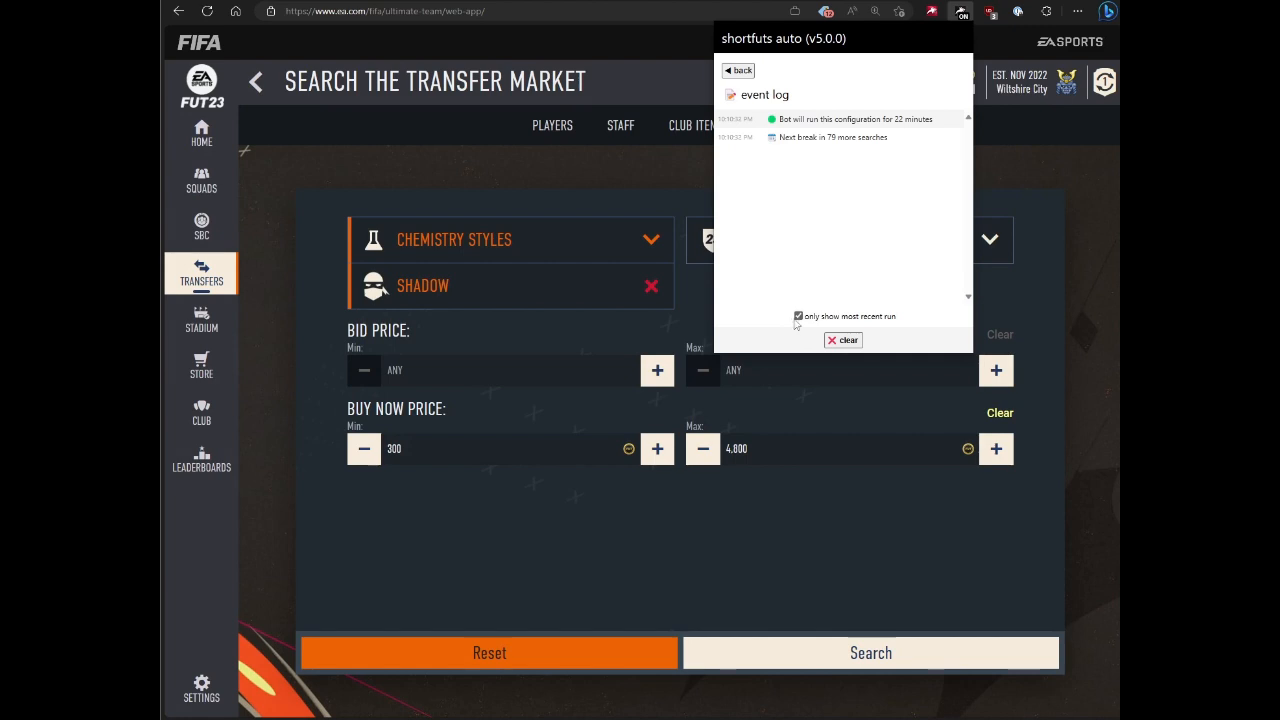
left_click(870, 652)
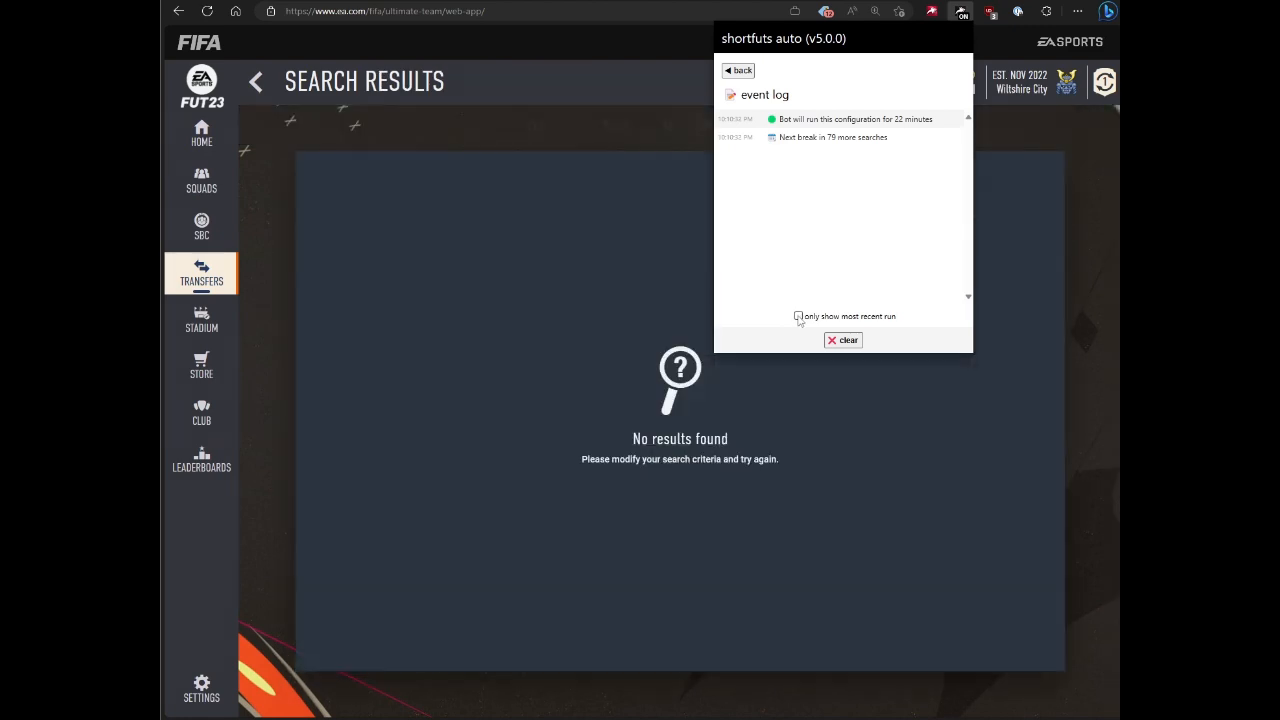
left_click(798, 316)
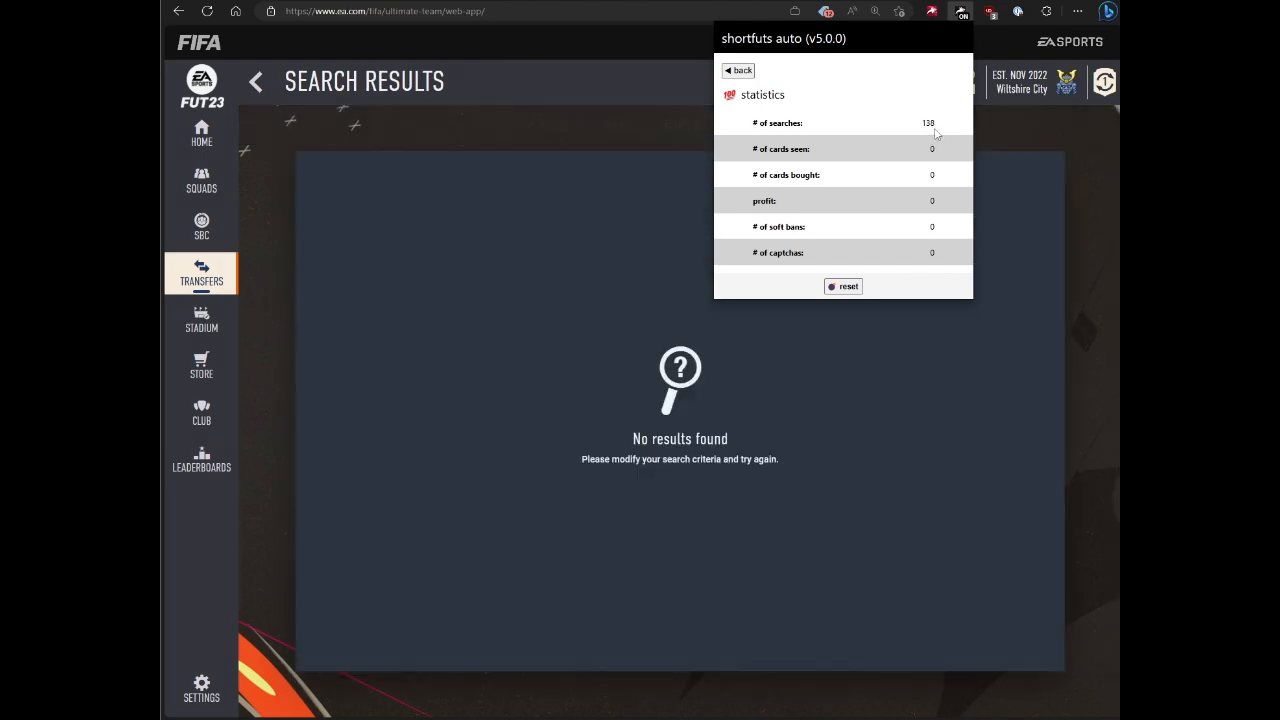
left_click(739, 70)
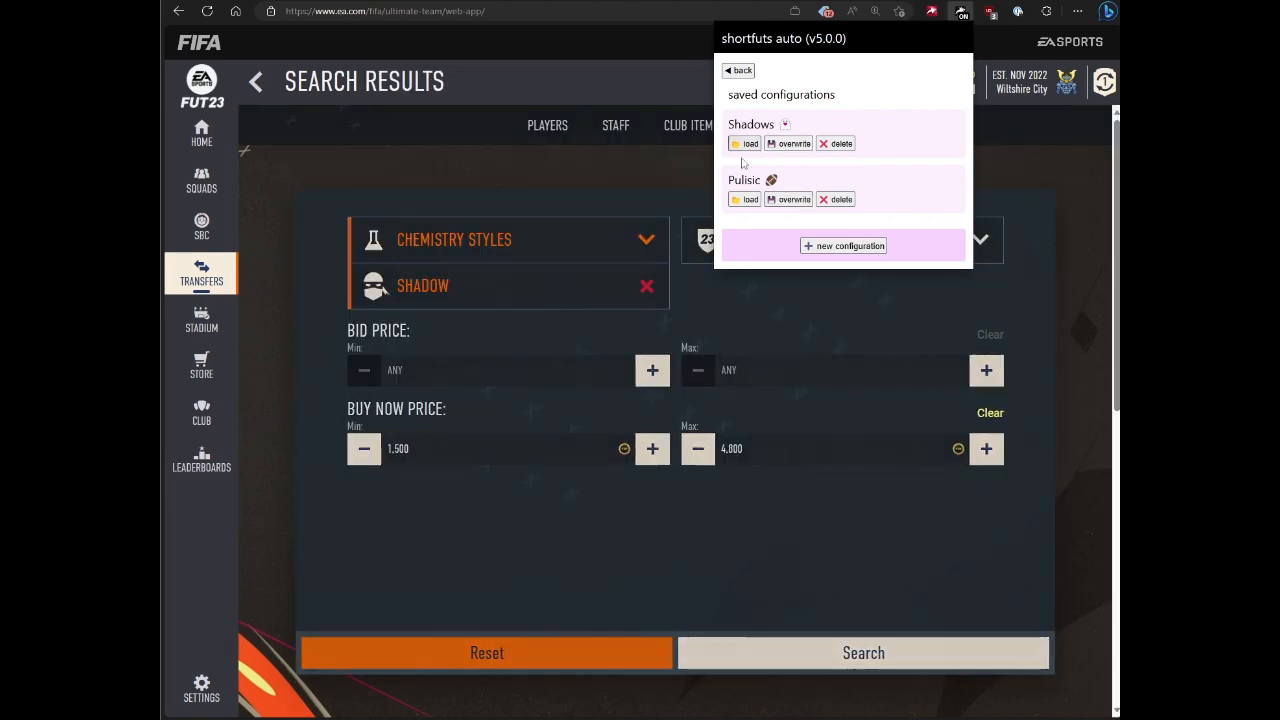
- Load the saved Pulisic configuration from Saved configurations and confirm it
left_click(749, 199)
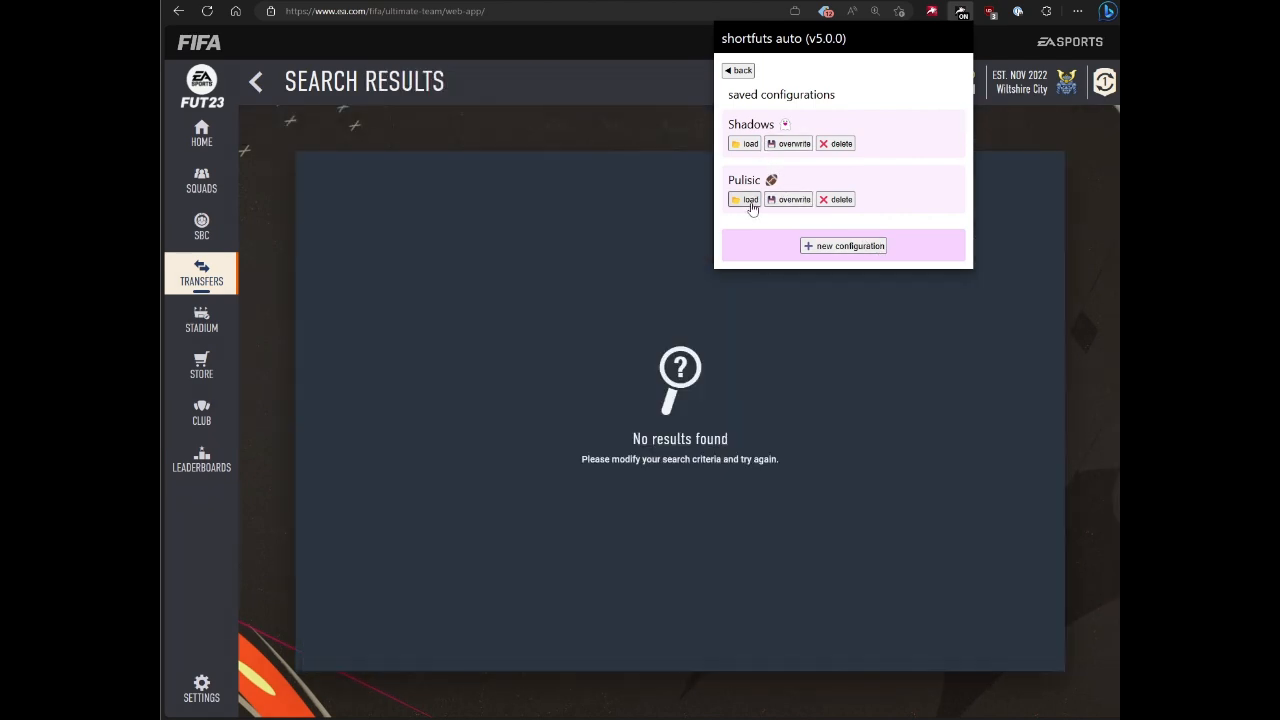
mouse_move(751, 204)
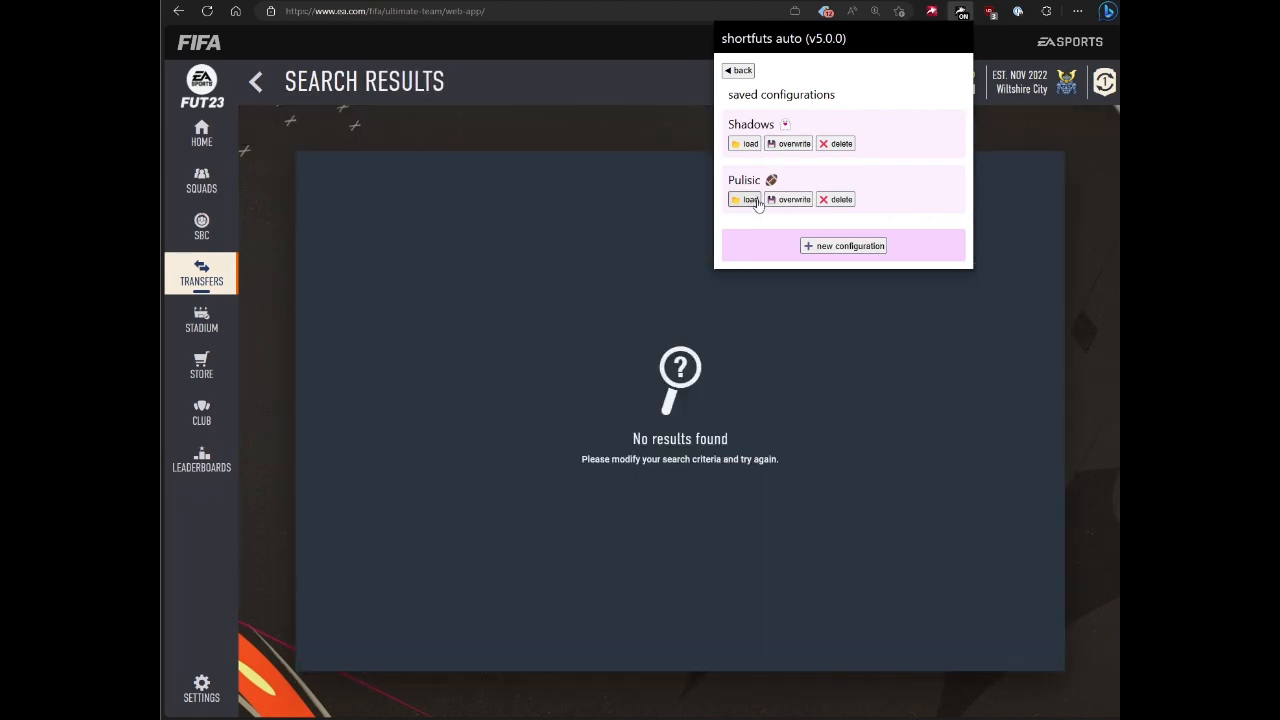
left_click(746, 199)
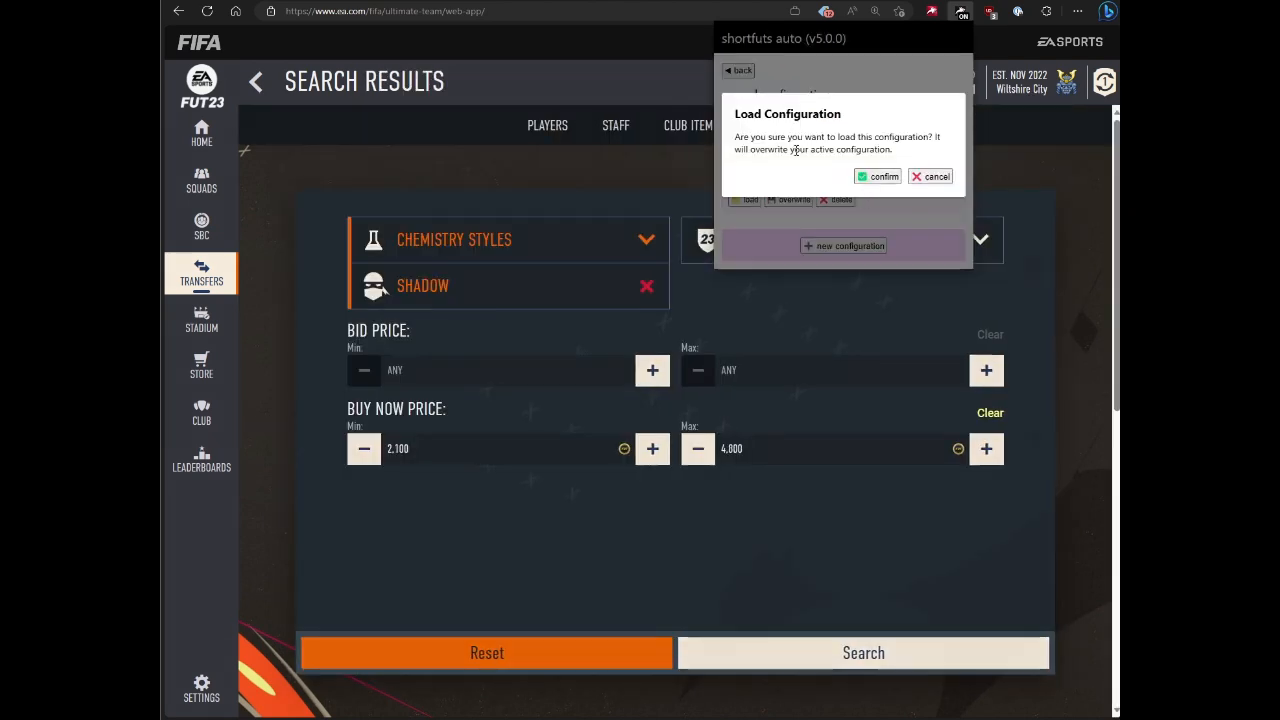
left_click(878, 176)
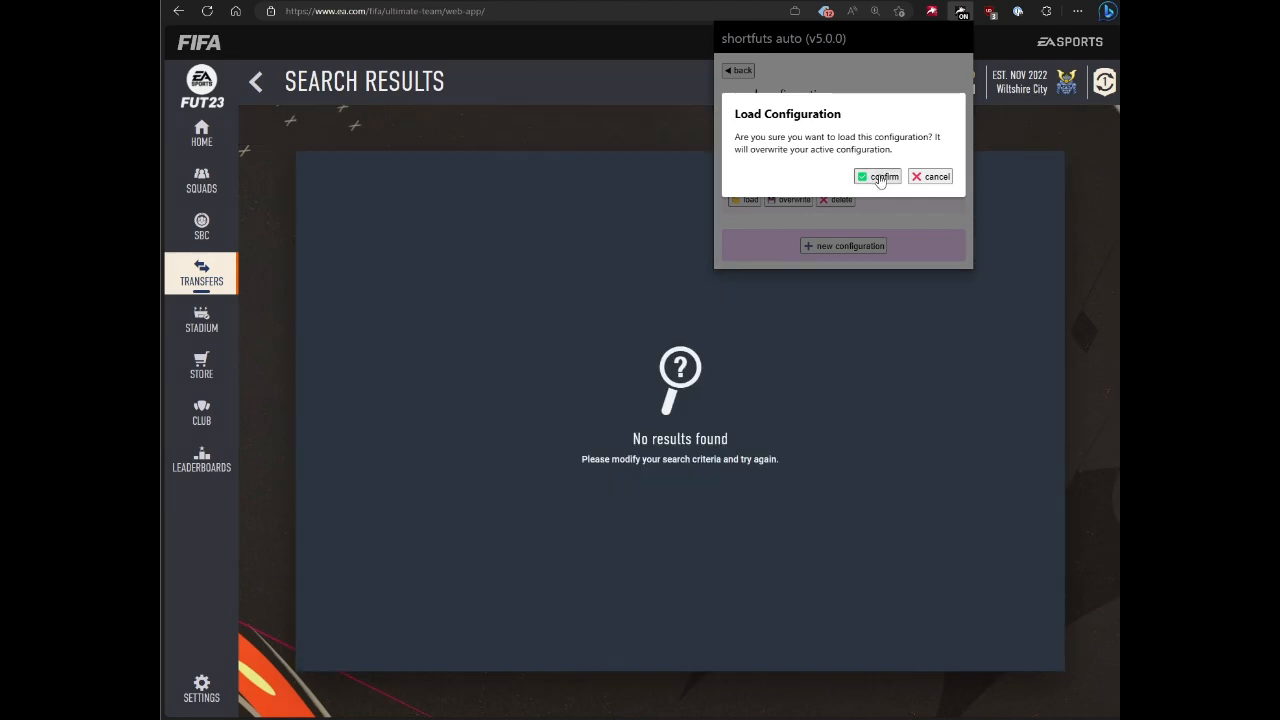
left_click(878, 177)
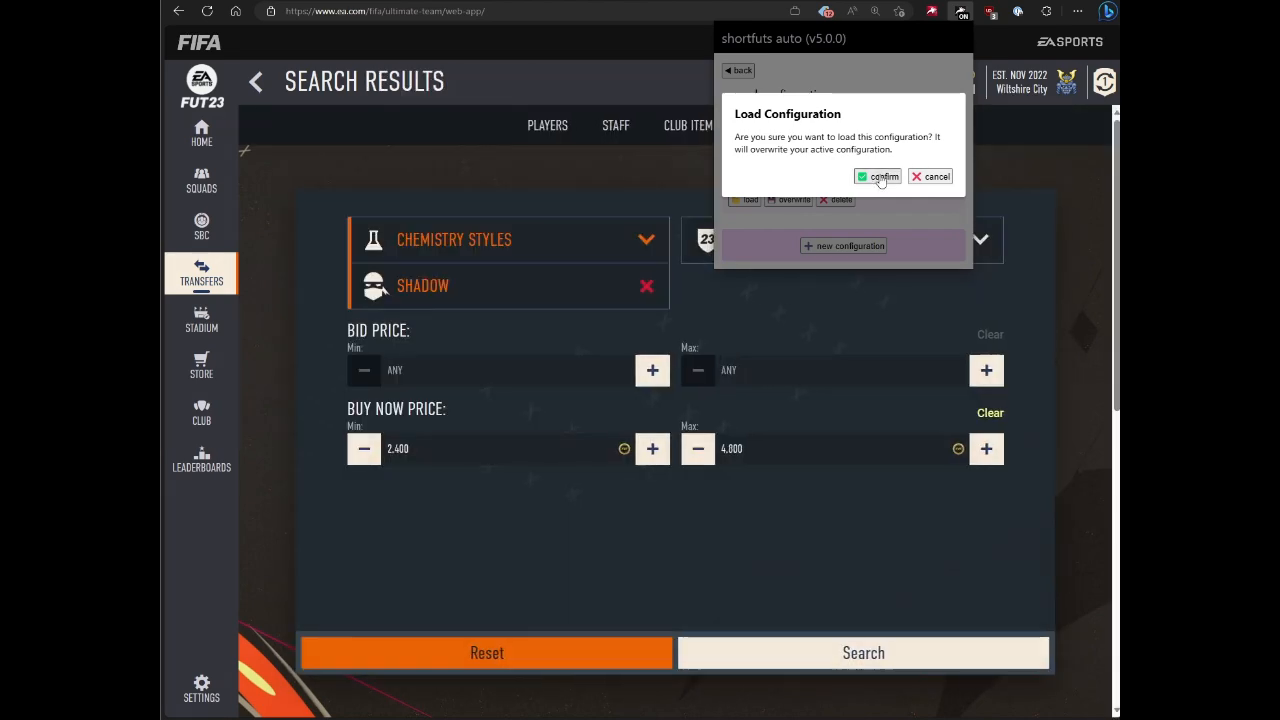
left_click(878, 176)
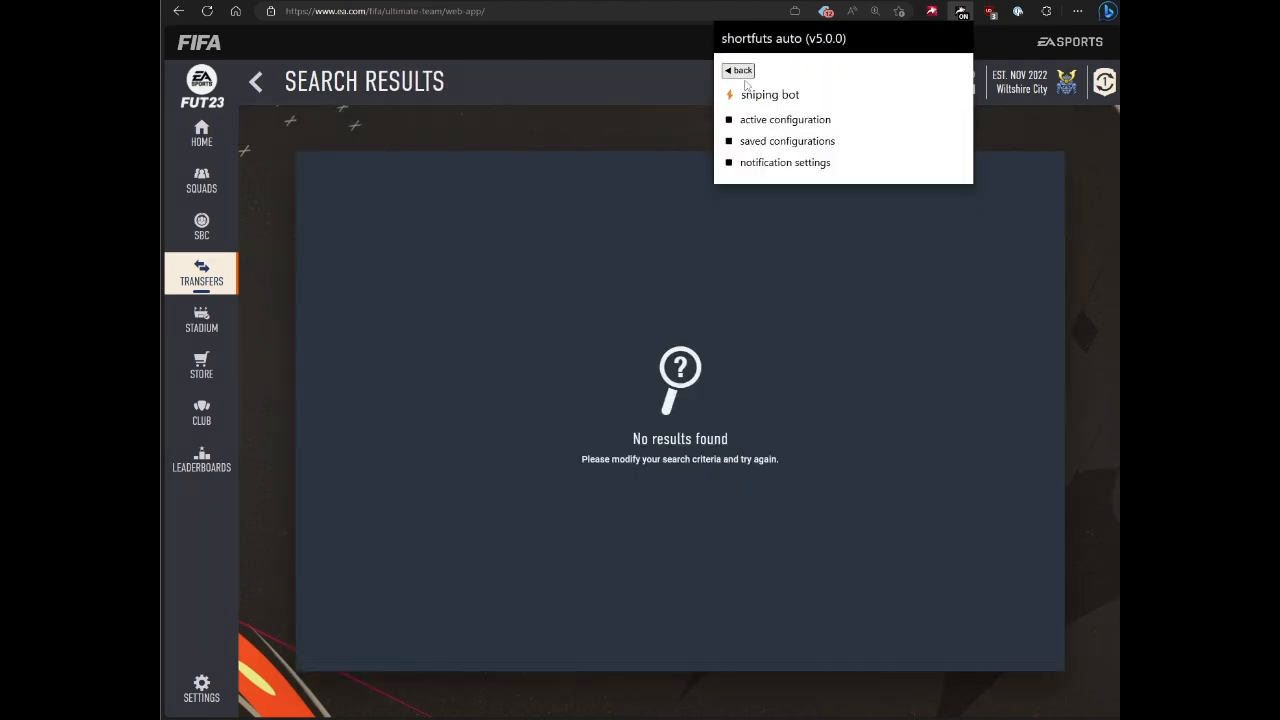
- Check the loaded active configuration, now a Shadow filter with 4700 max BIN
left_click(785, 119)
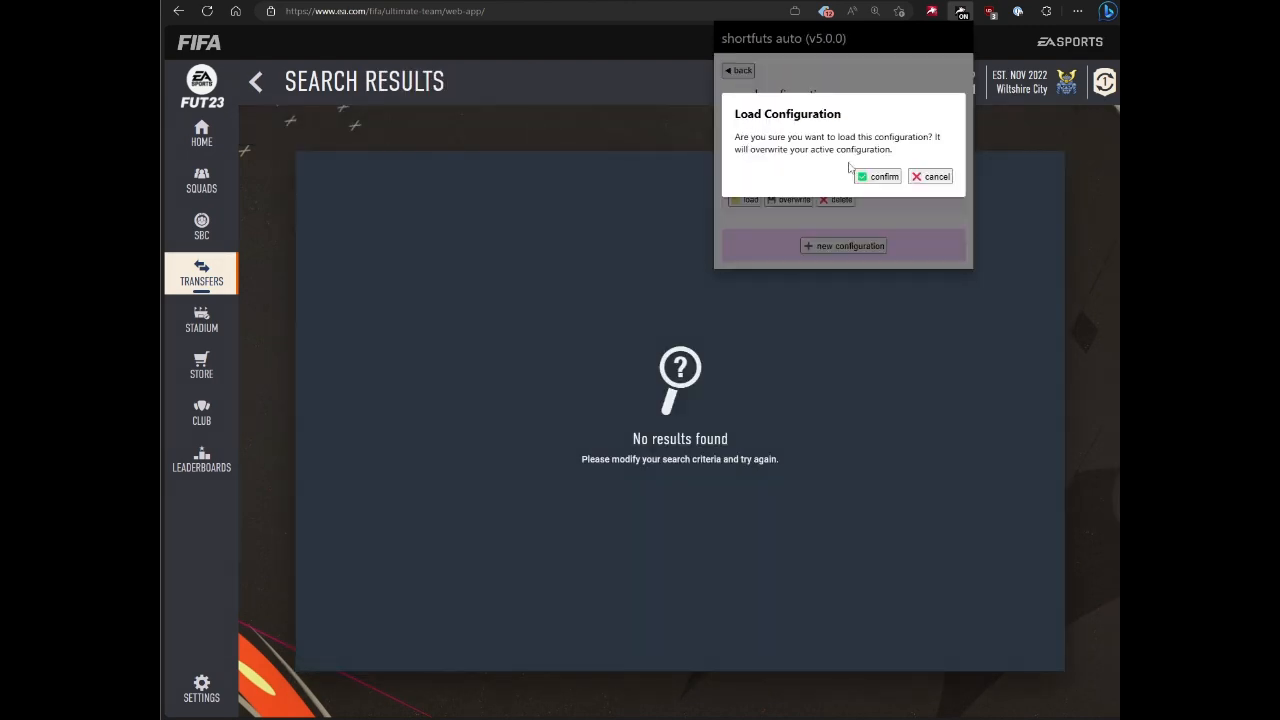
left_click(877, 176)
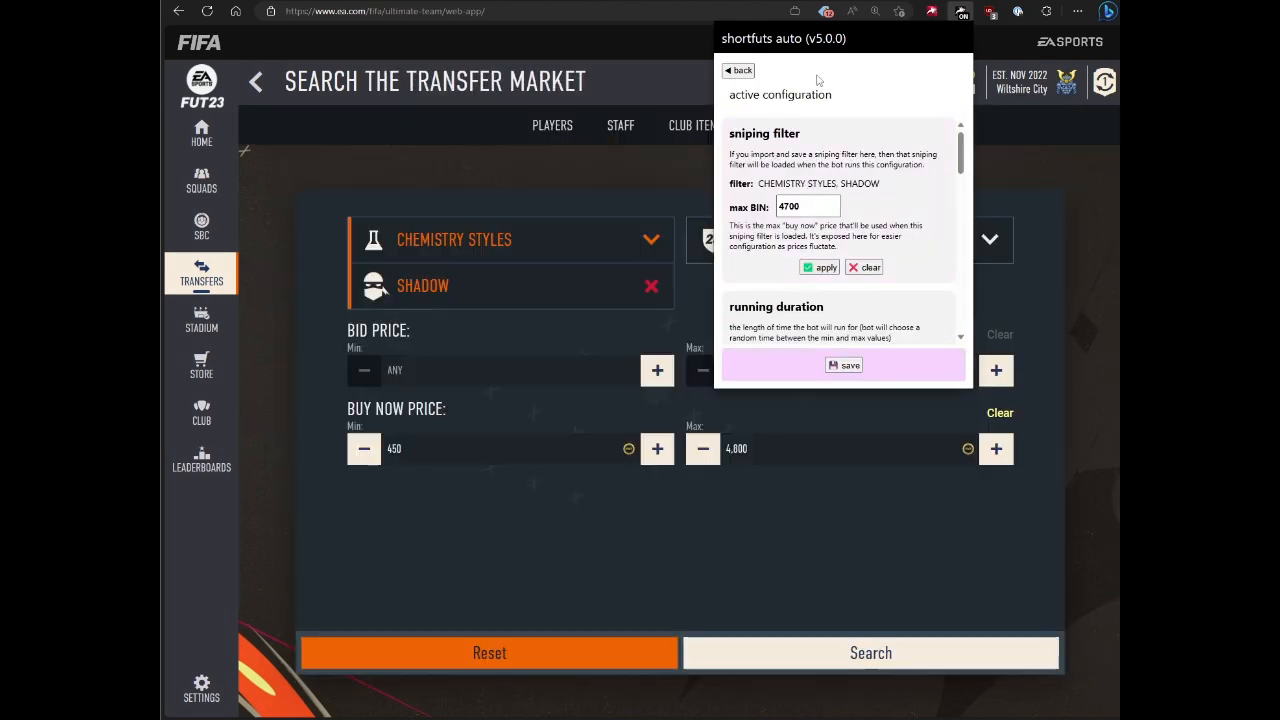
left_click(740, 70)
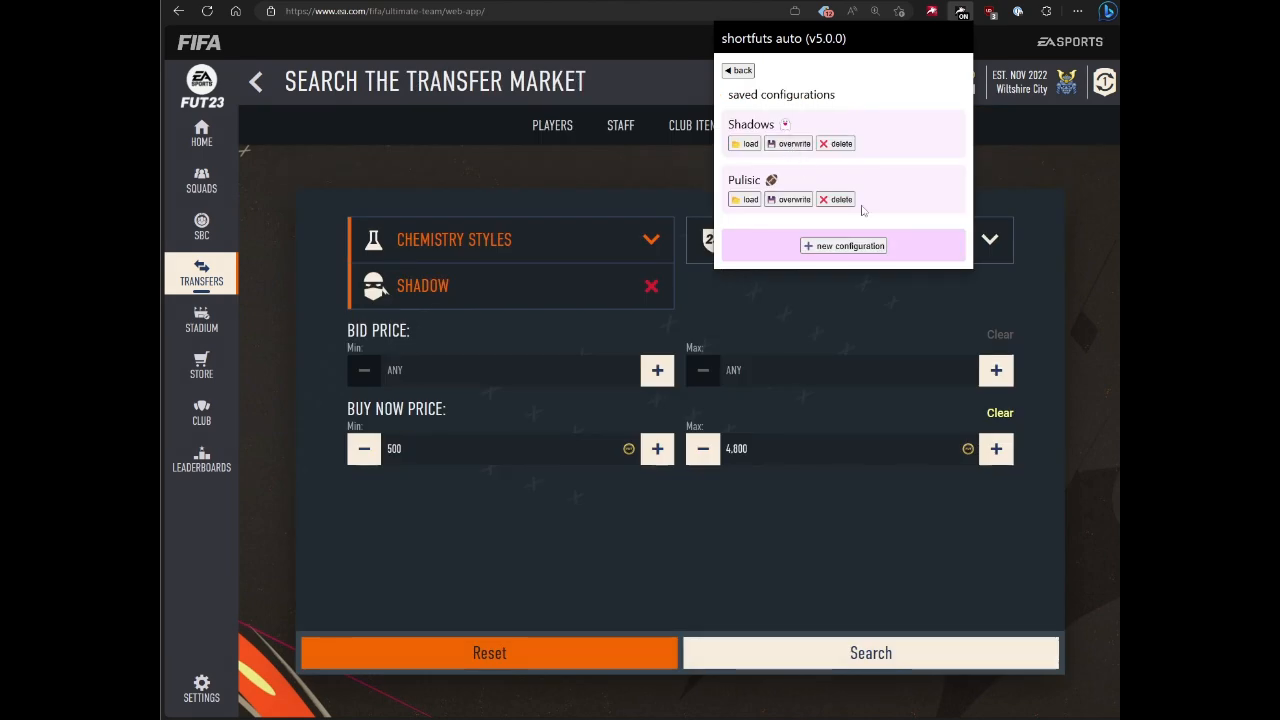
left_click(870, 652)
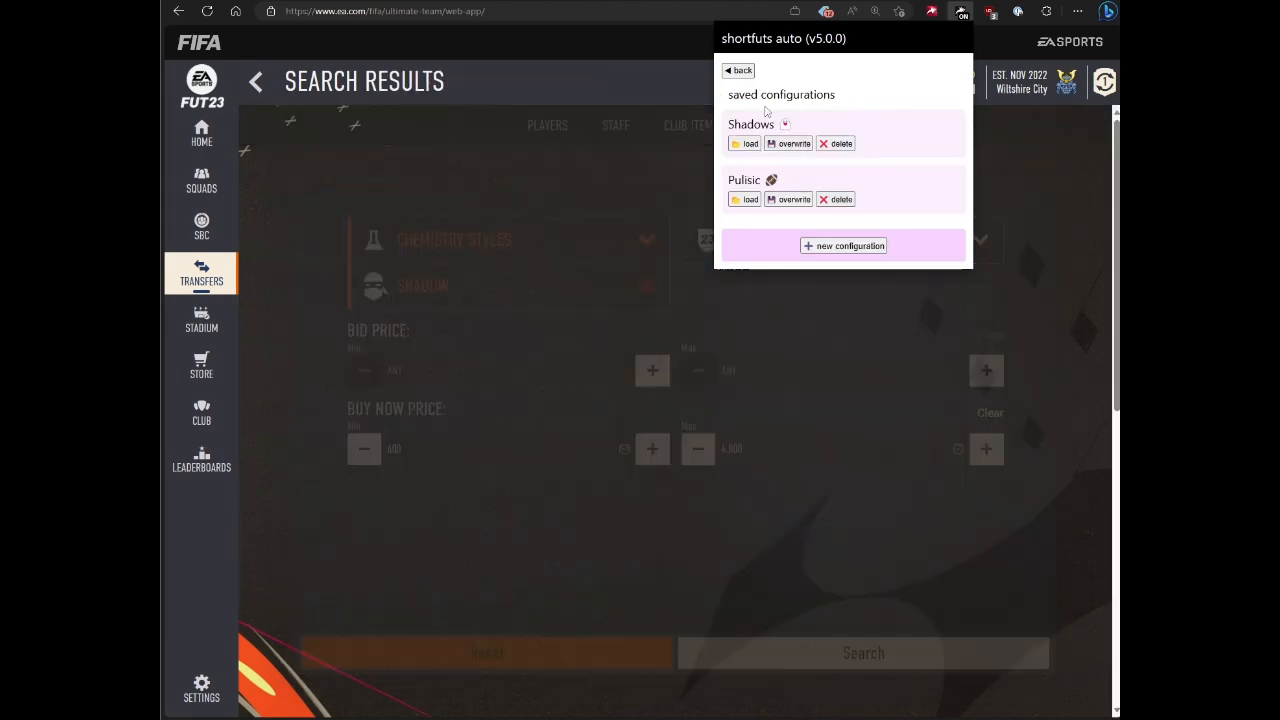
left_click(738, 70)
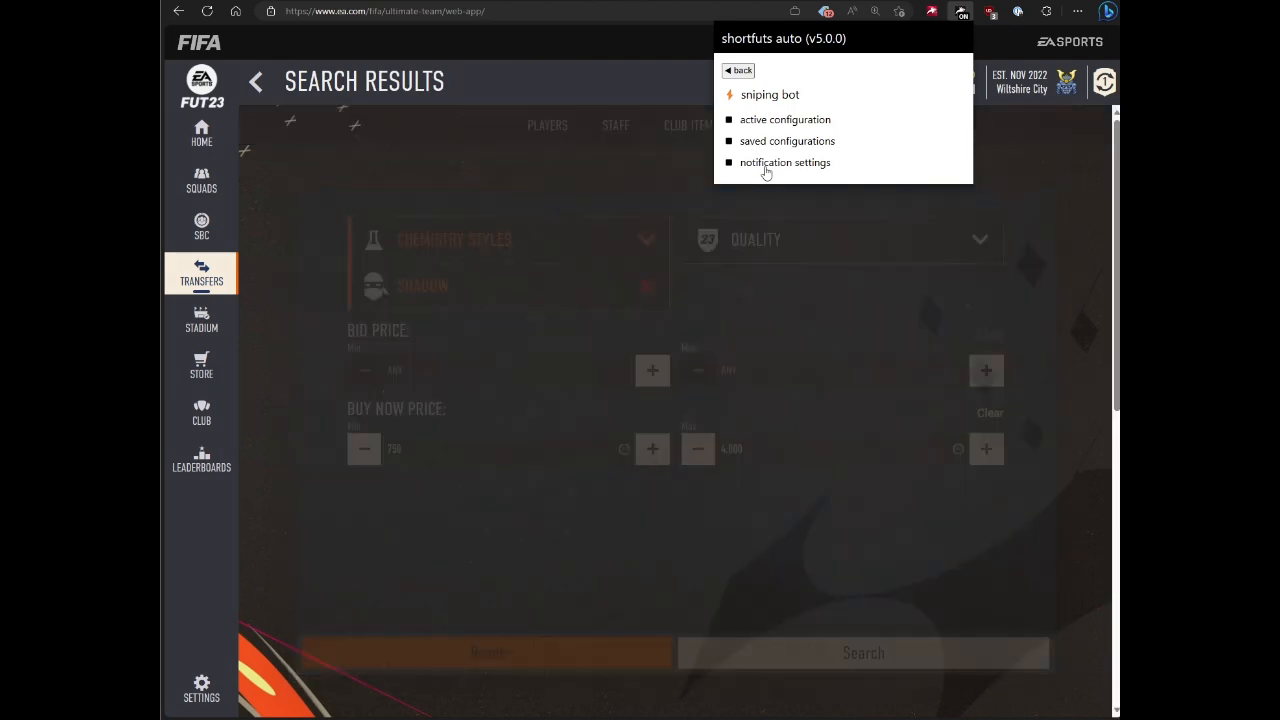
- Review notification options for bot stops, snipe attempts and breaks, then return to the main menu
left_click(785, 162)
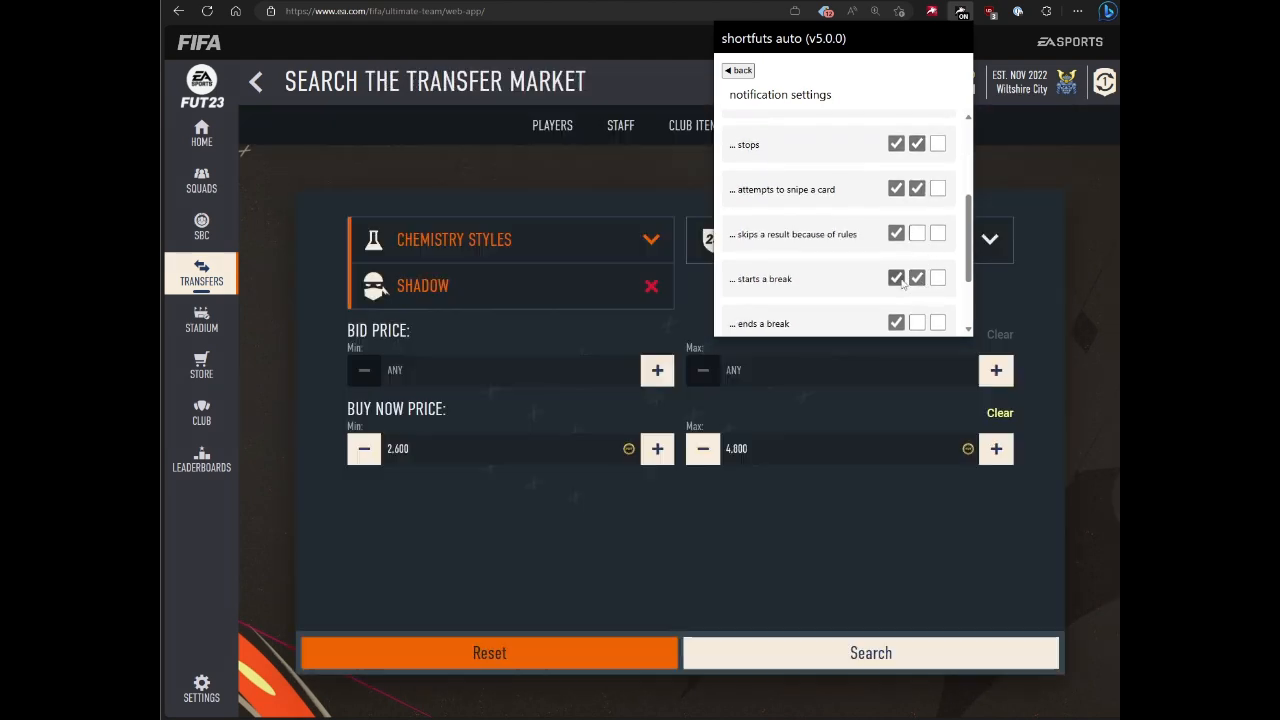
left_click(739, 70)
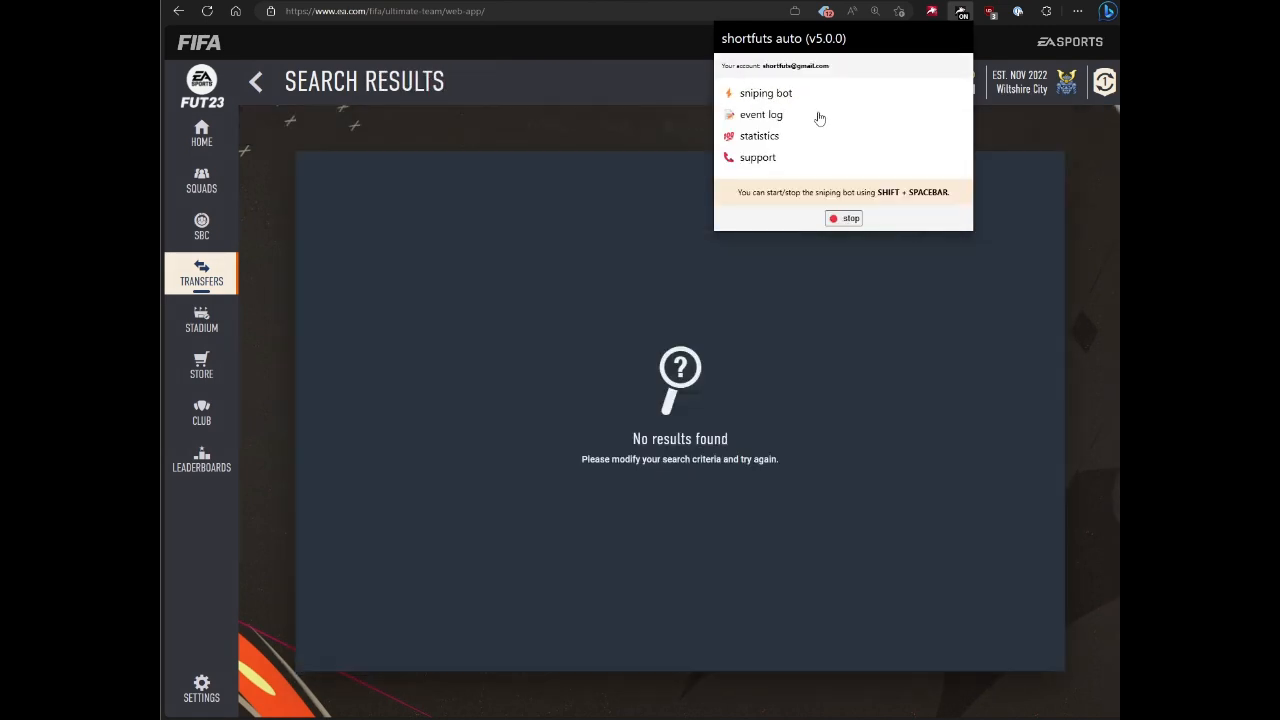
mouse_move(846, 123)
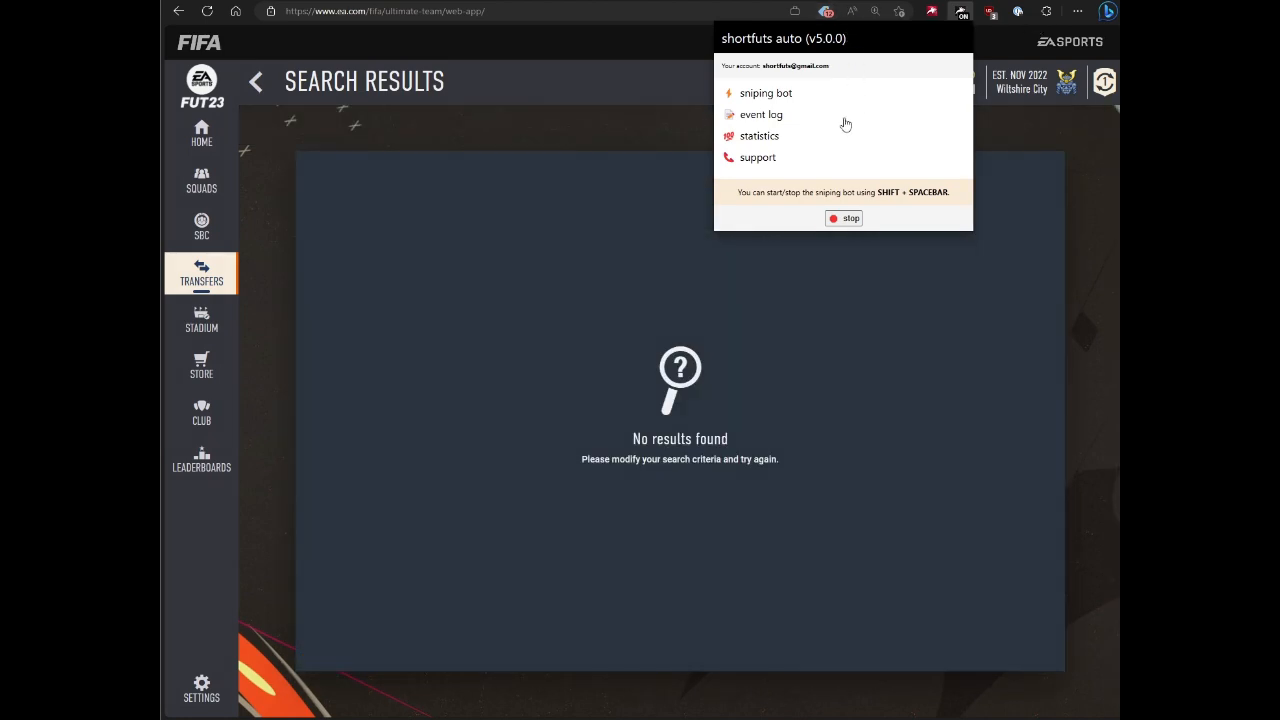
mouse_move(855, 171)
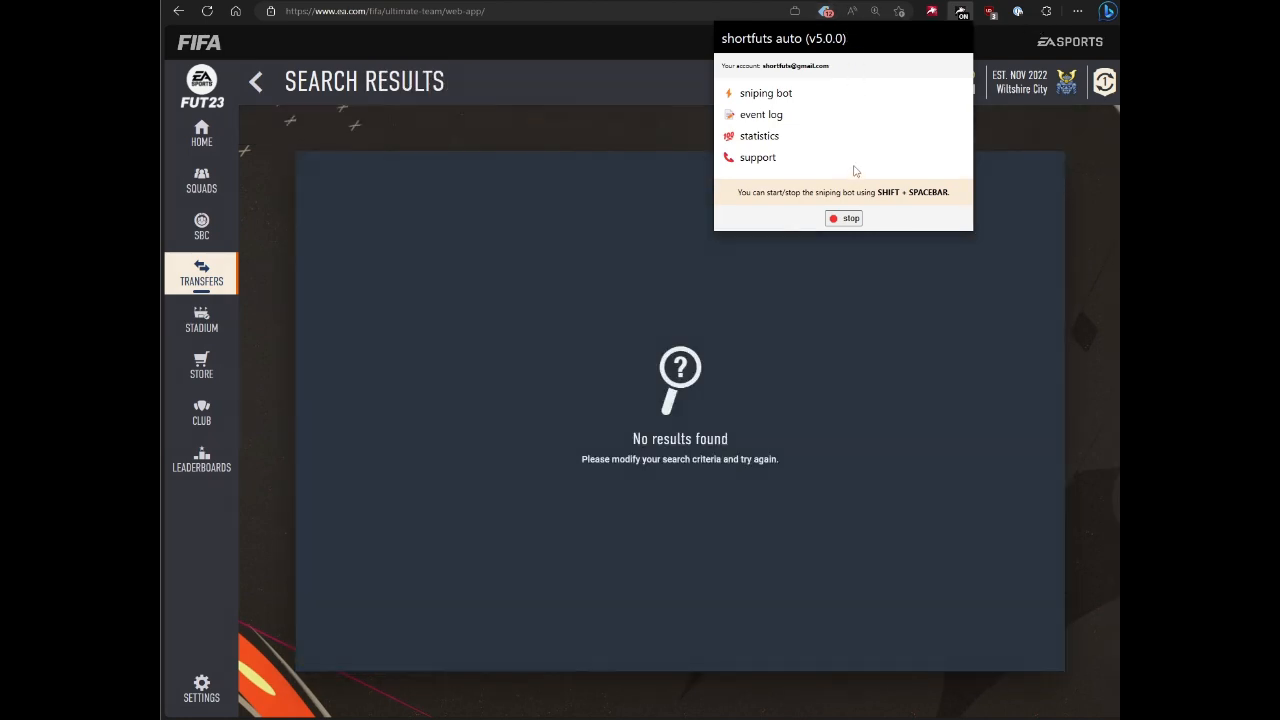
- Stop the sniping bot manually and confirm the manual stop entry in the event log
left_click(256, 81)
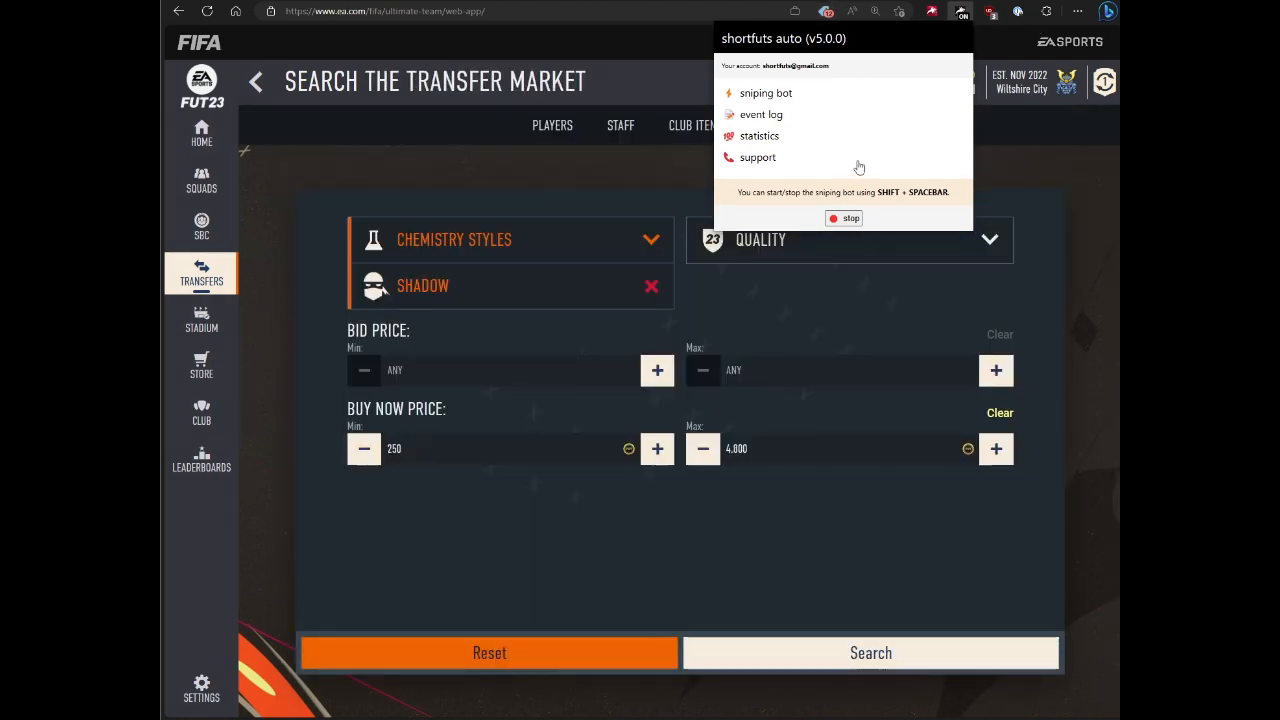
left_click(870, 652)
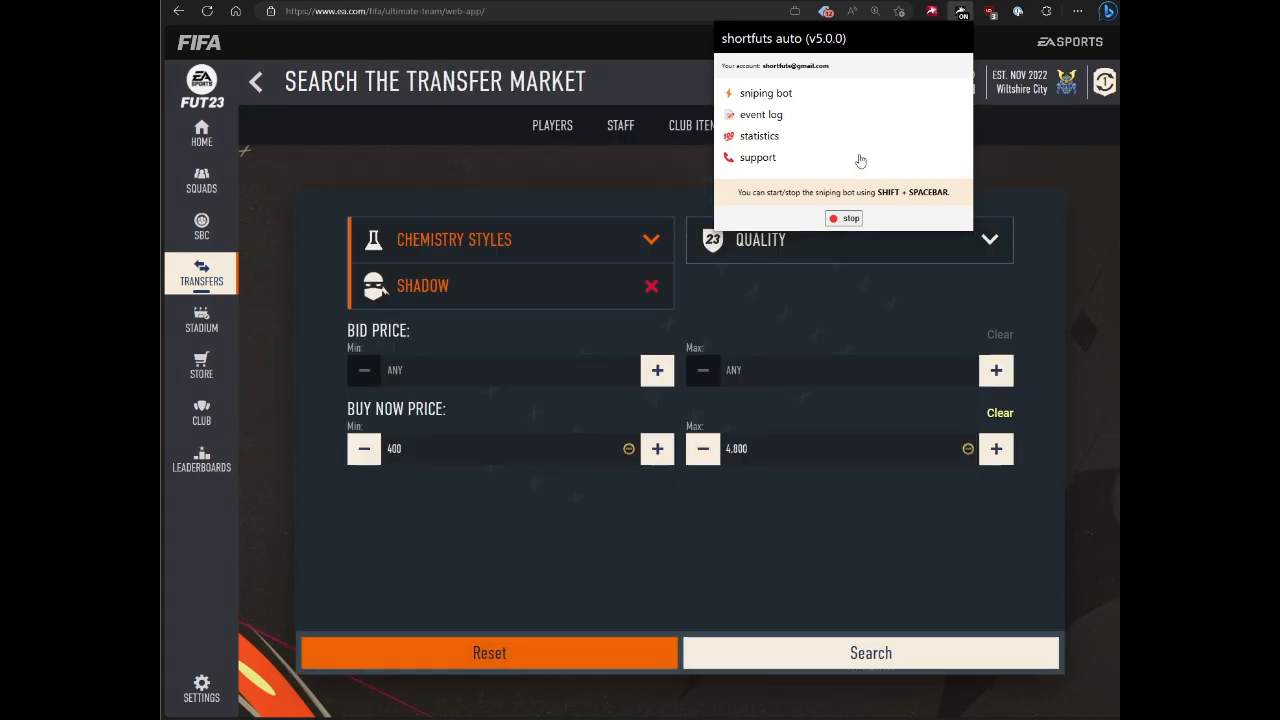
left_click(761, 114)
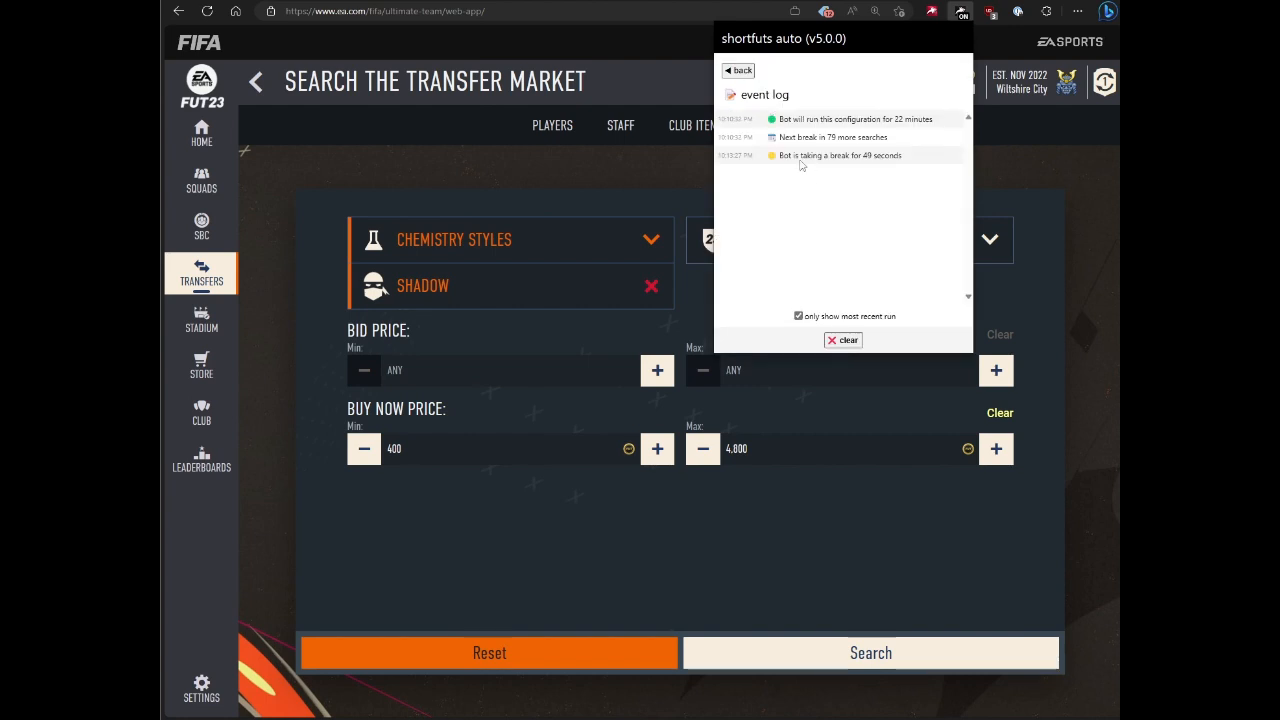
mouse_move(783, 153)
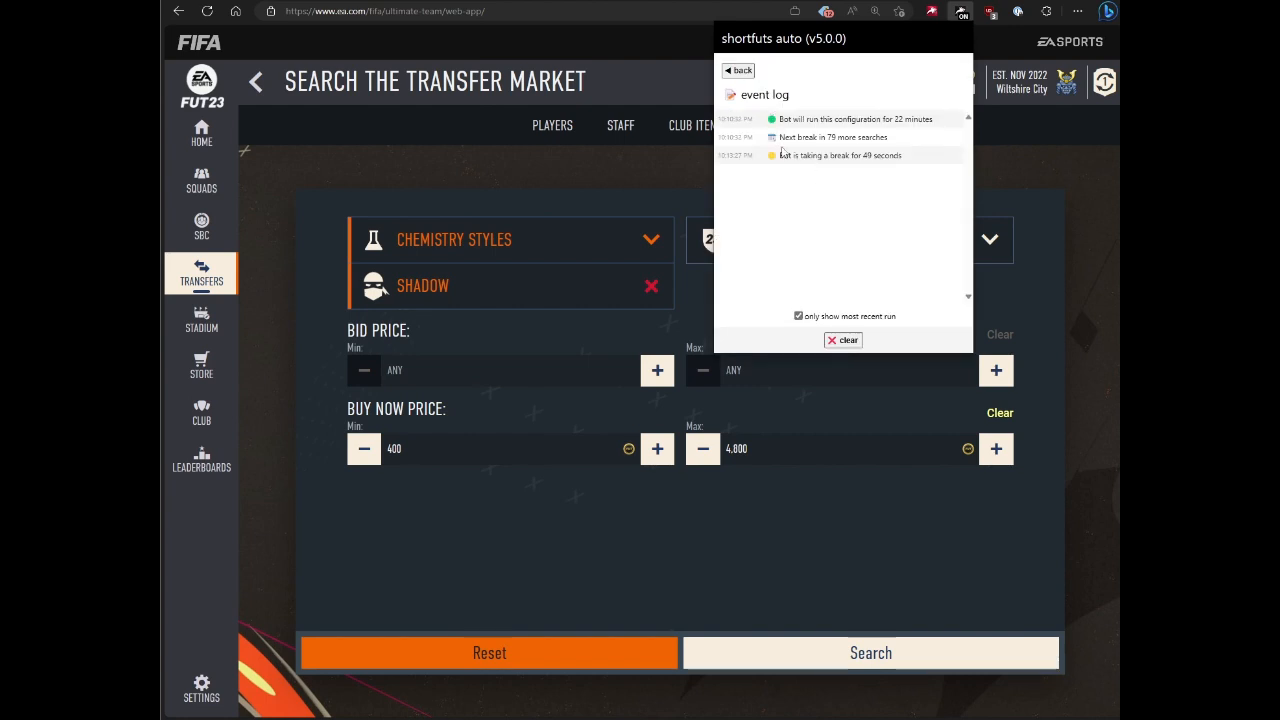
left_click(740, 70)
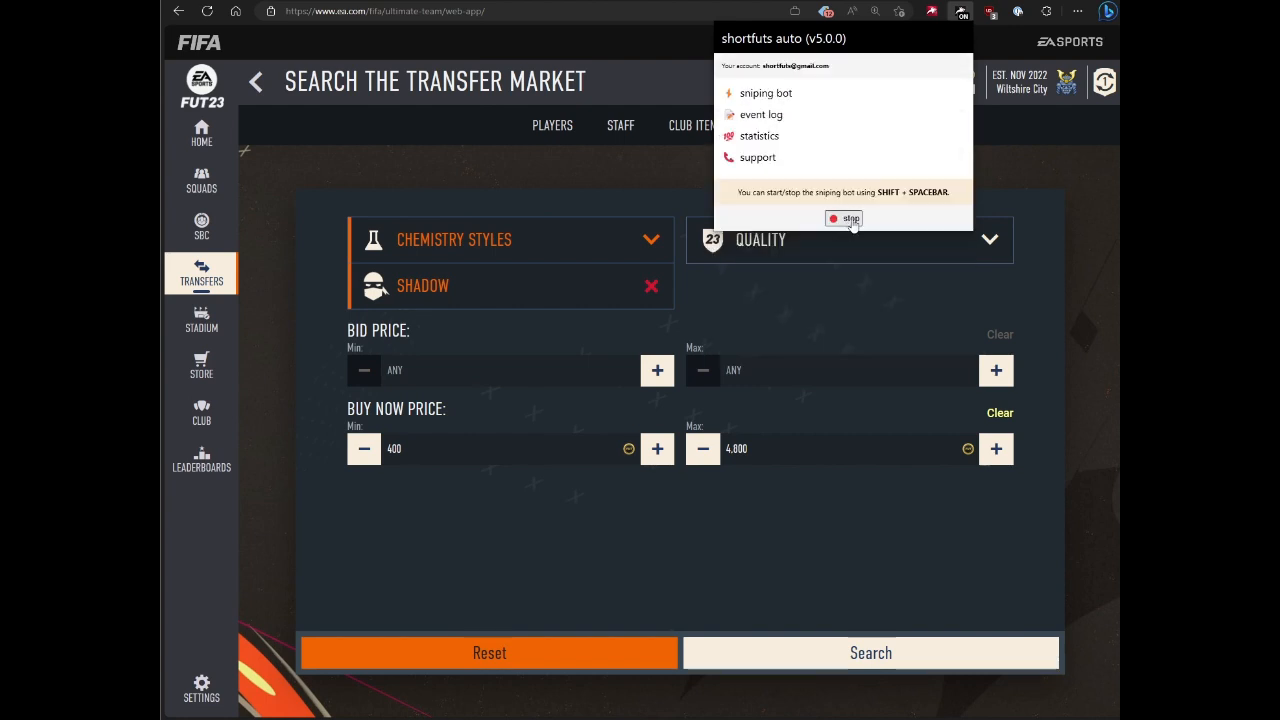
left_click(844, 218)
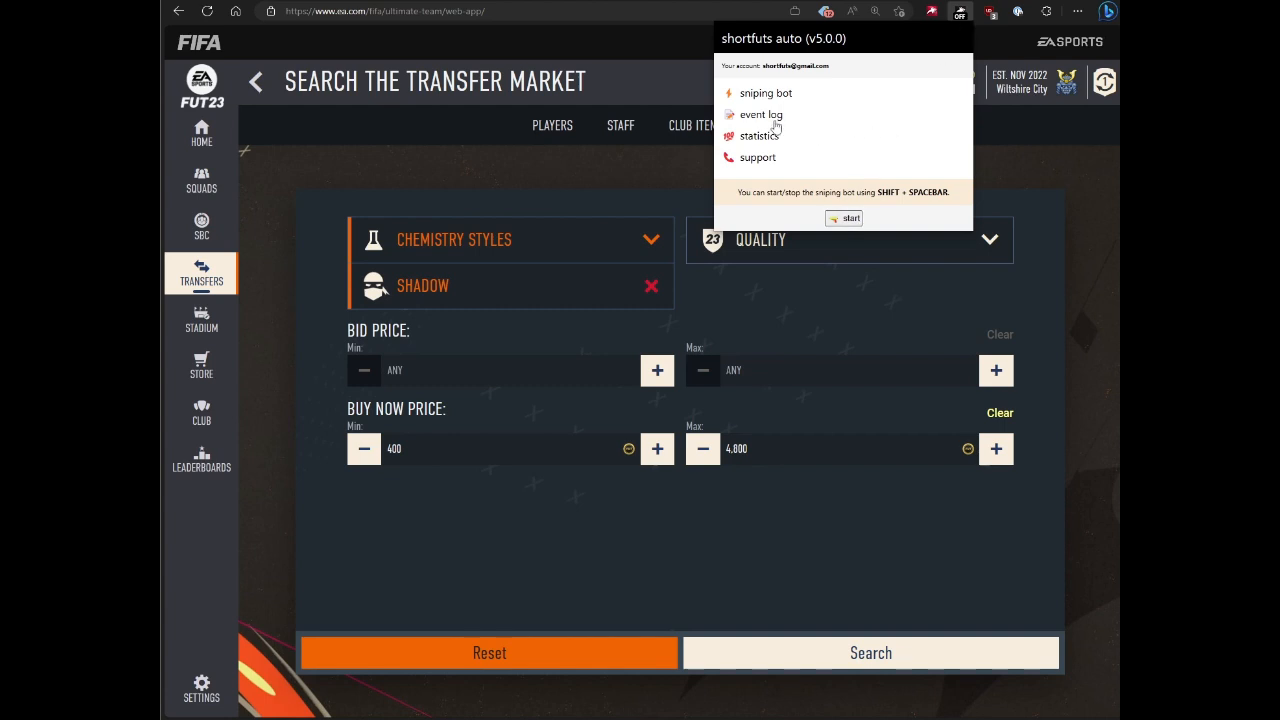
left_click(761, 114)
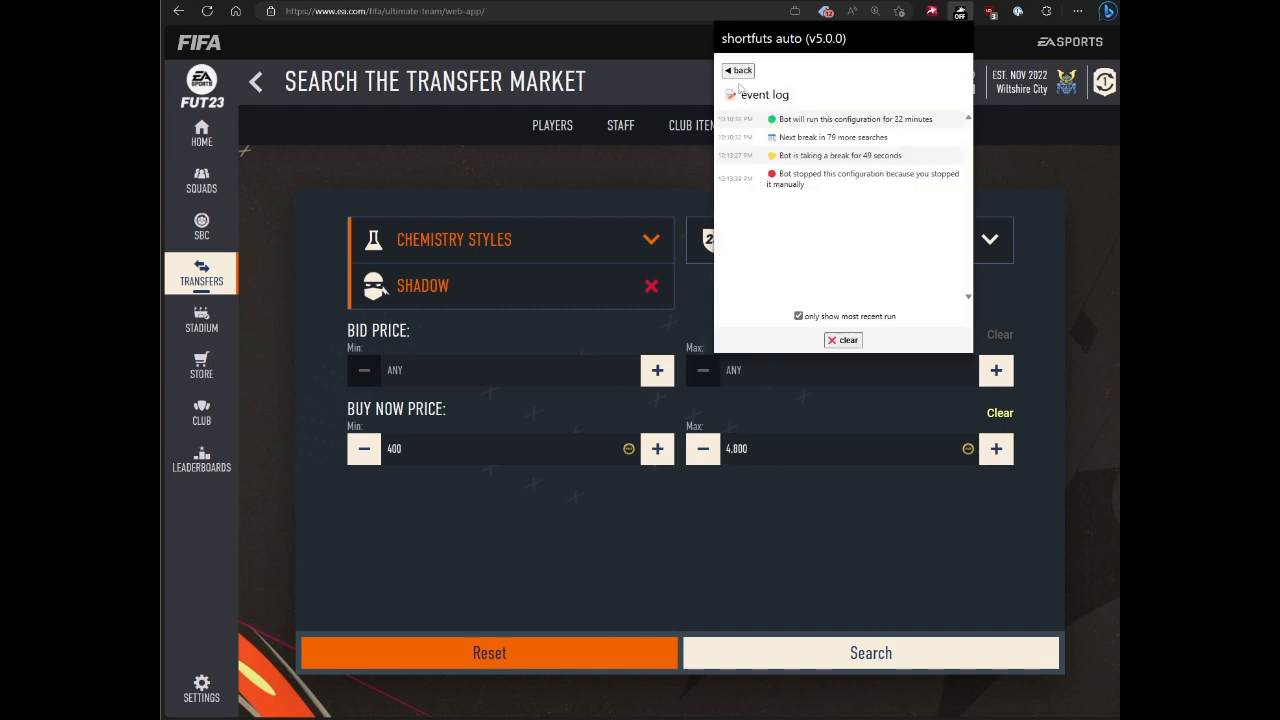
left_click(741, 70)
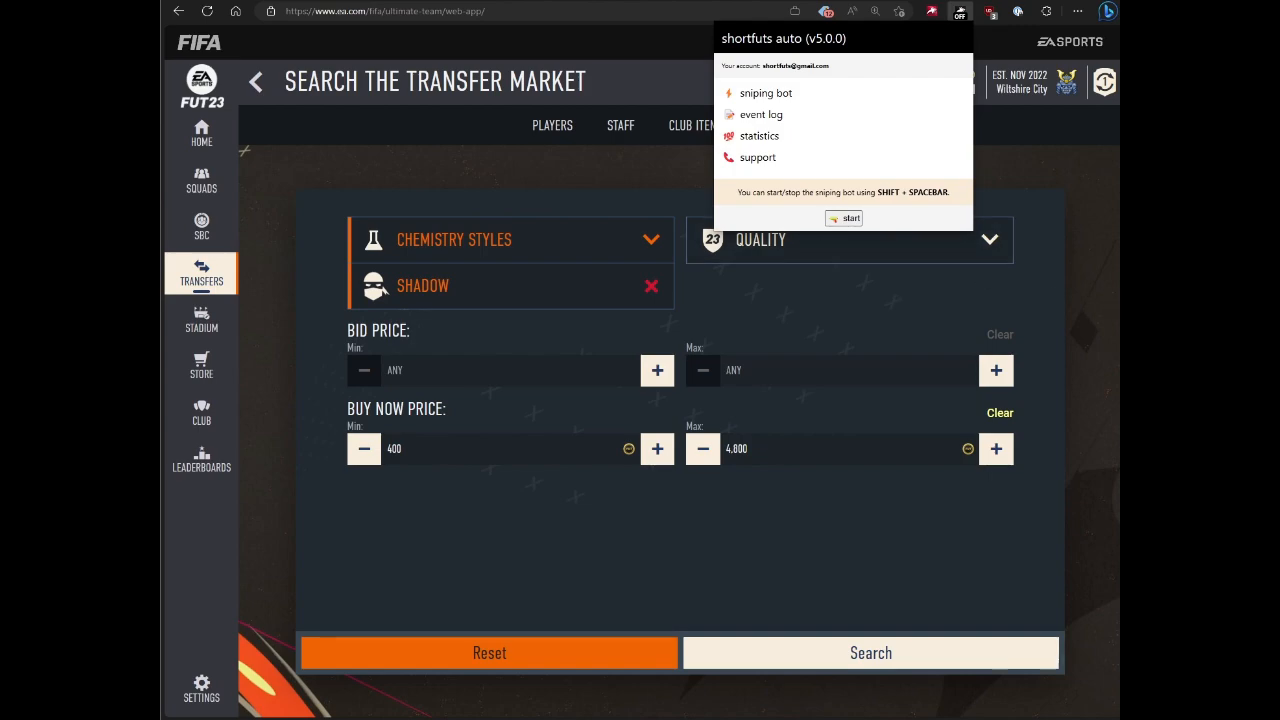